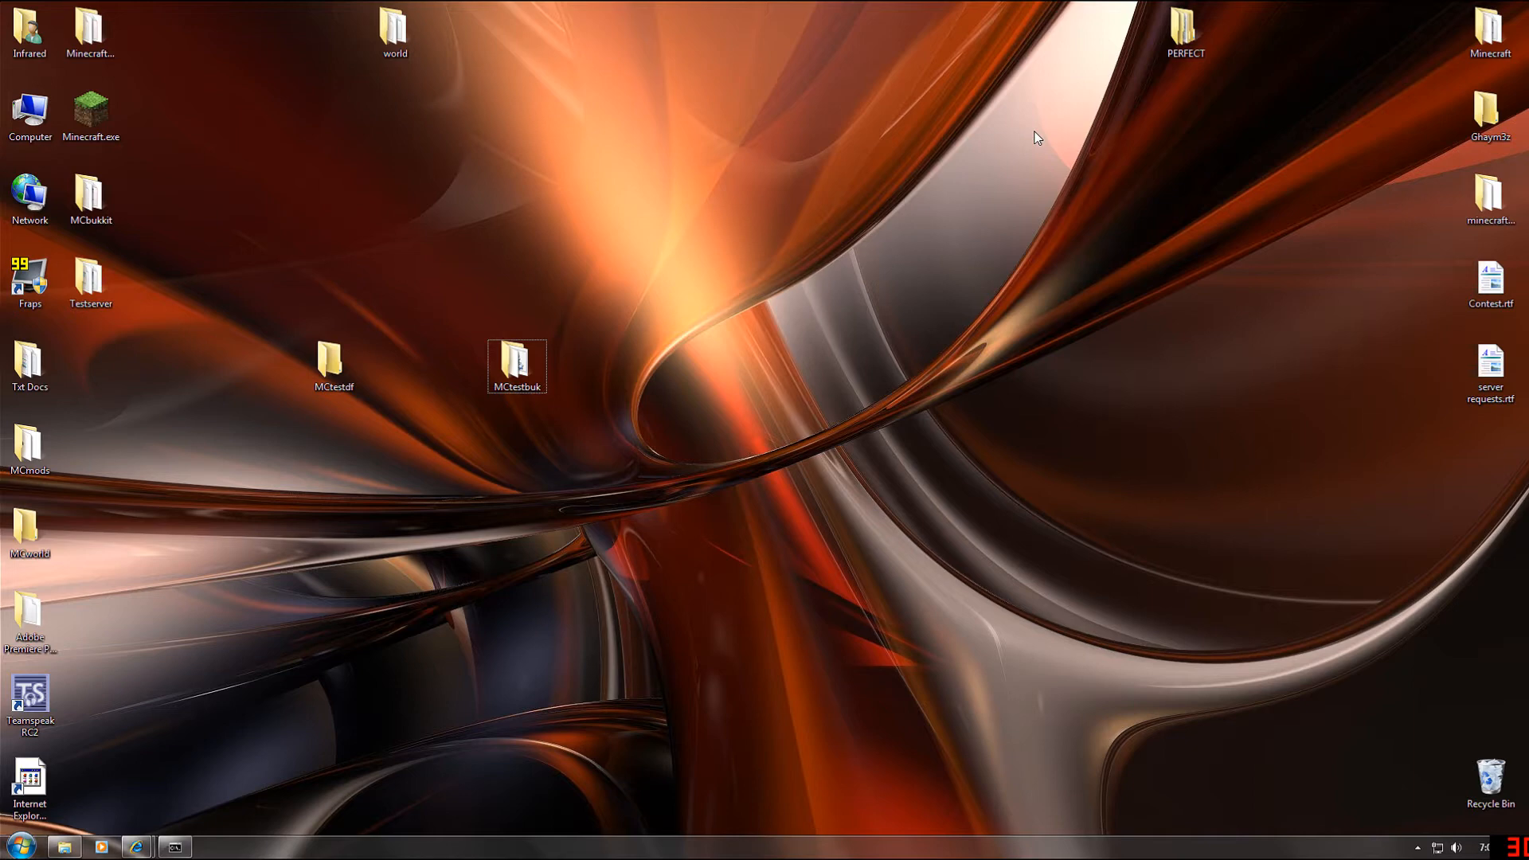
mouse_move(914, 204)
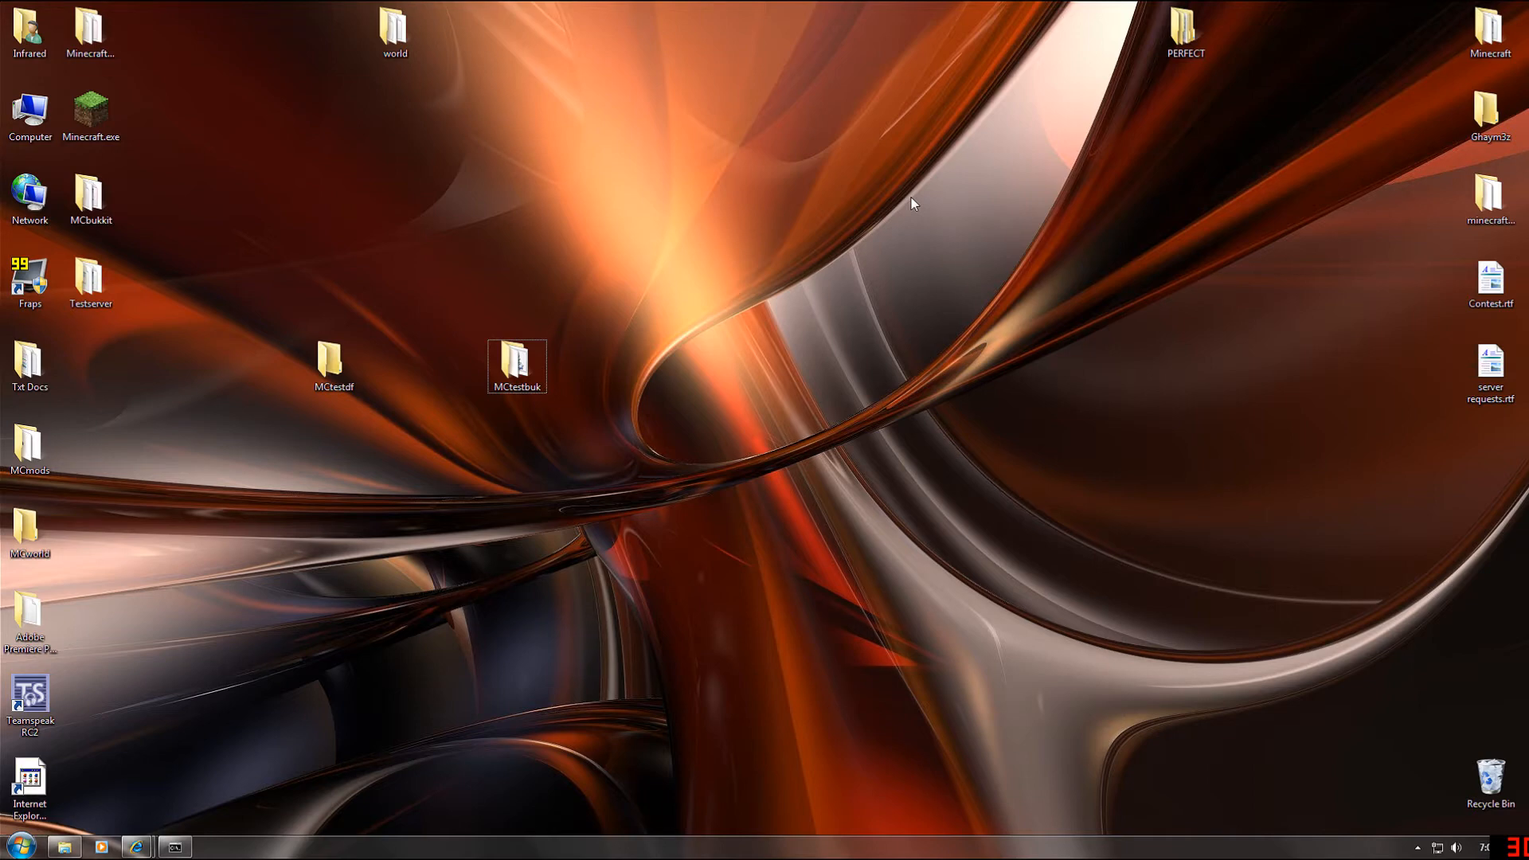
mouse_move(857, 157)
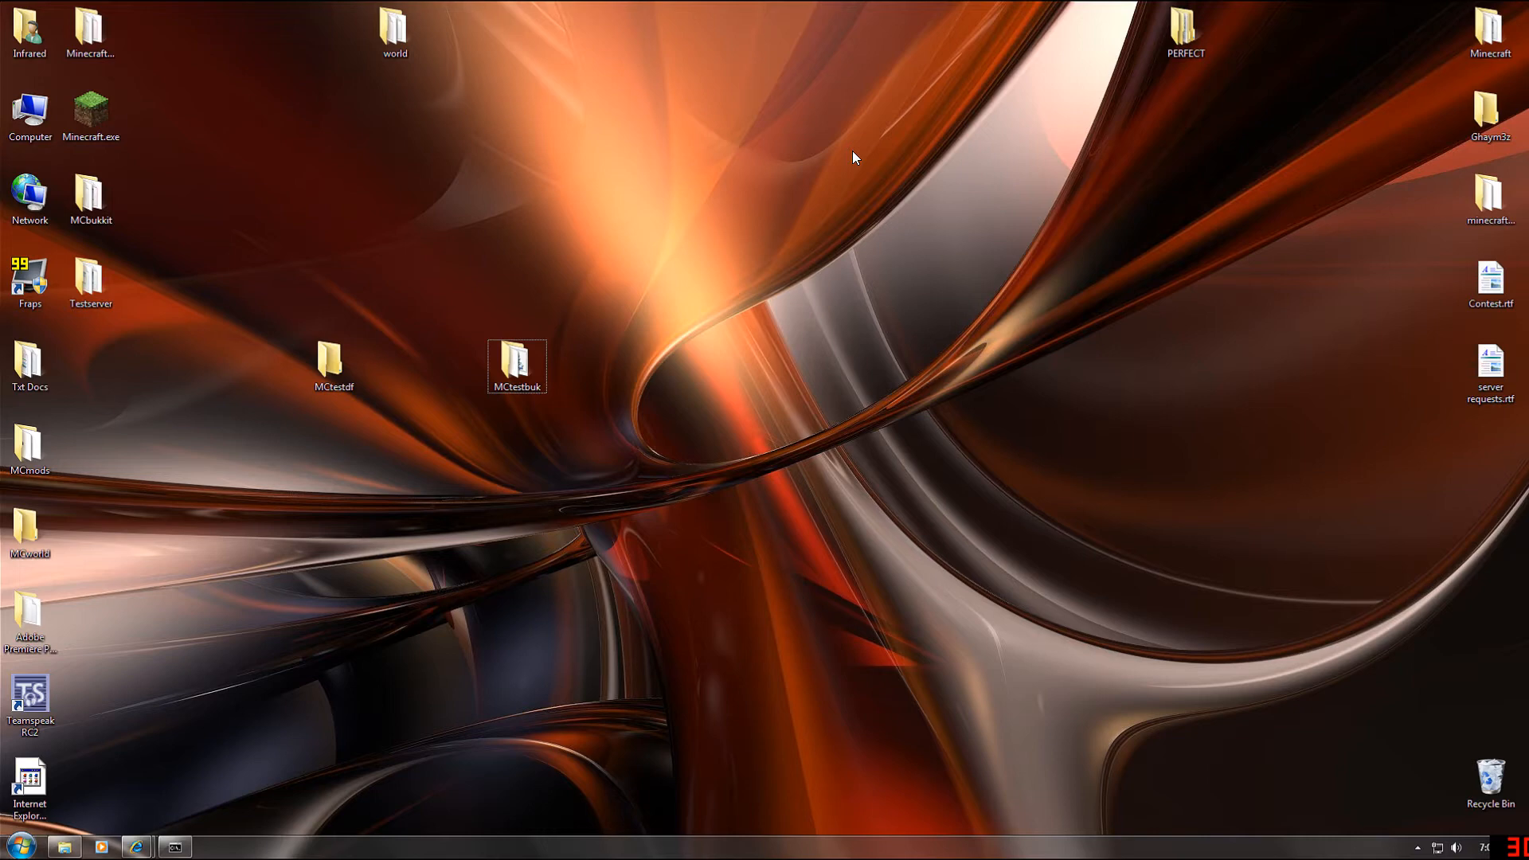
mouse_move(806, 165)
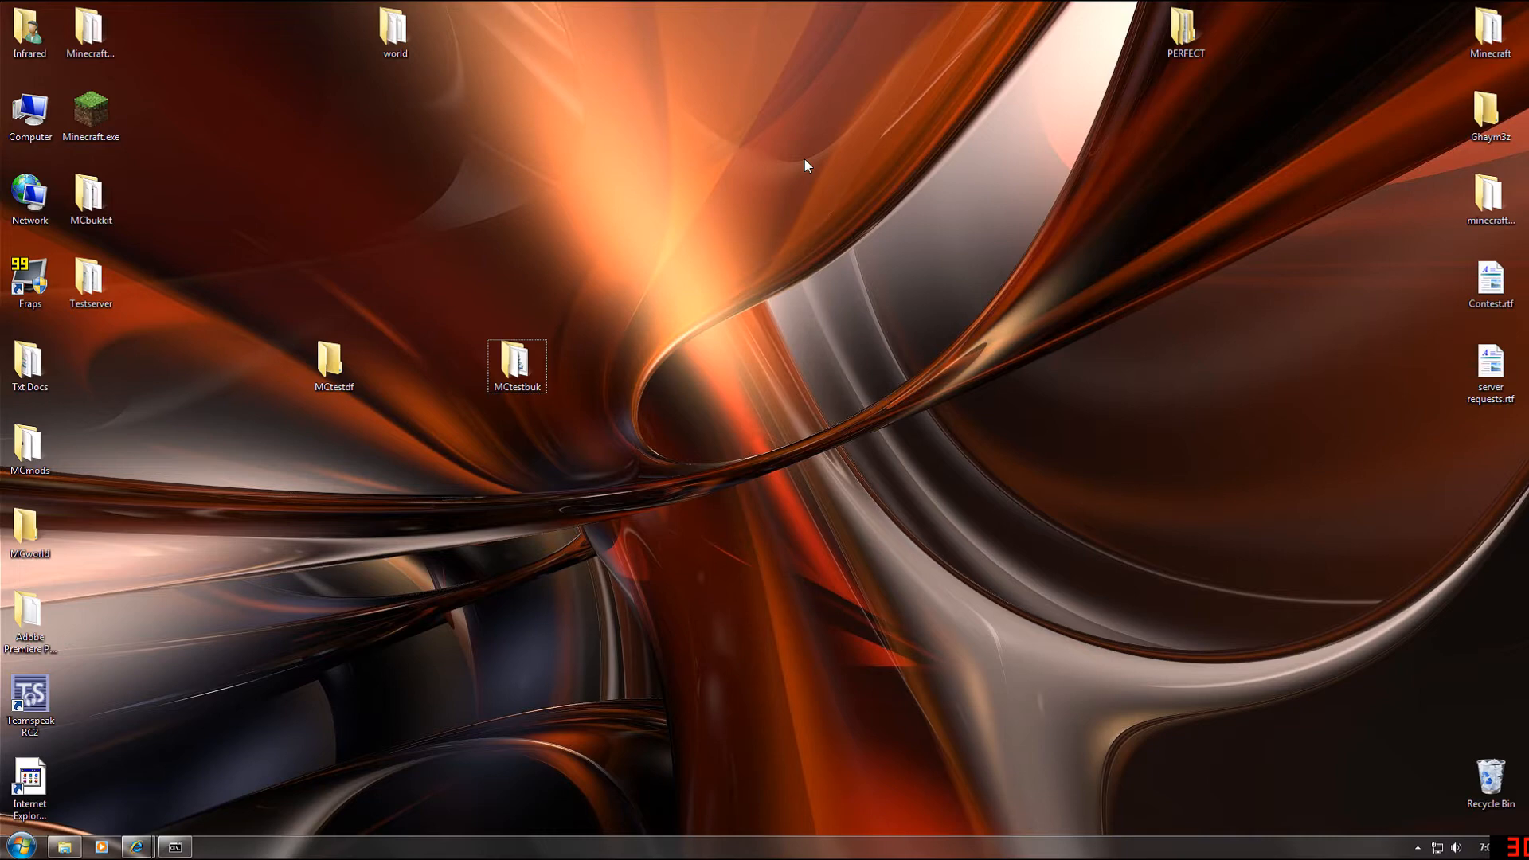
mouse_move(776, 188)
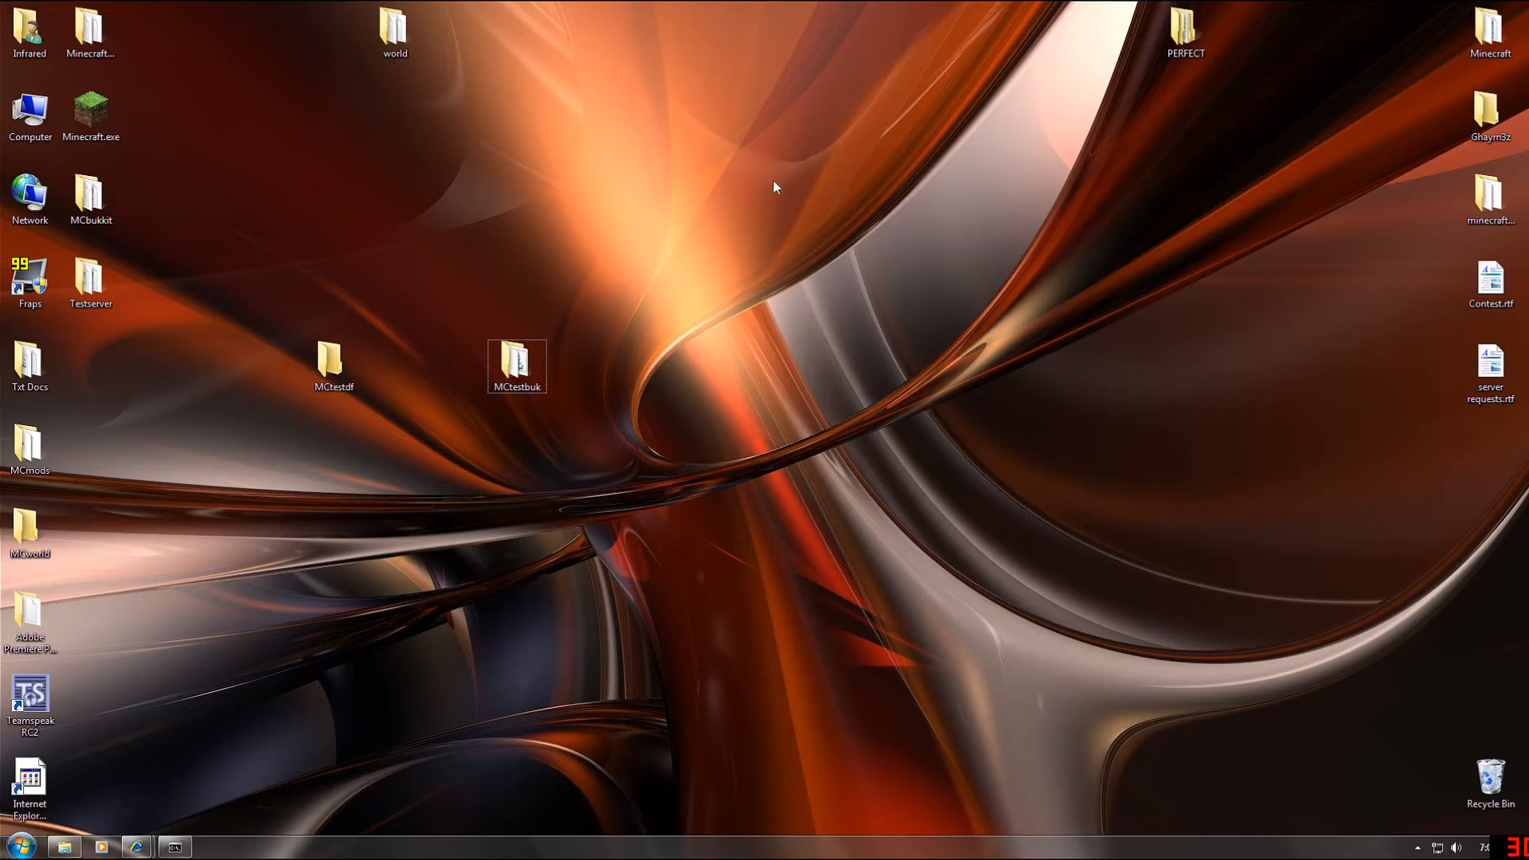
mouse_move(760, 210)
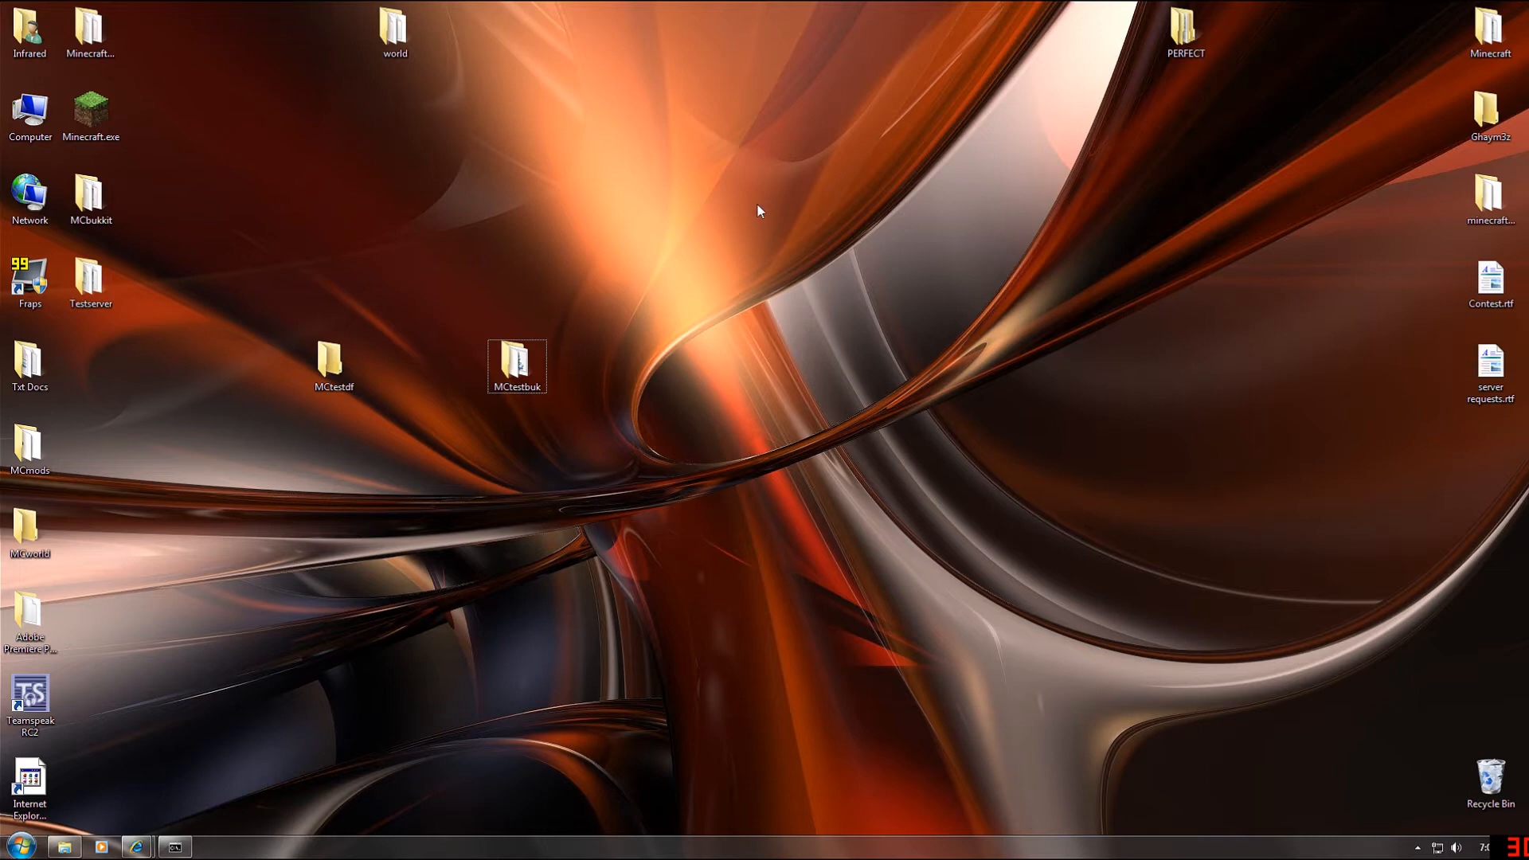
mouse_move(745, 217)
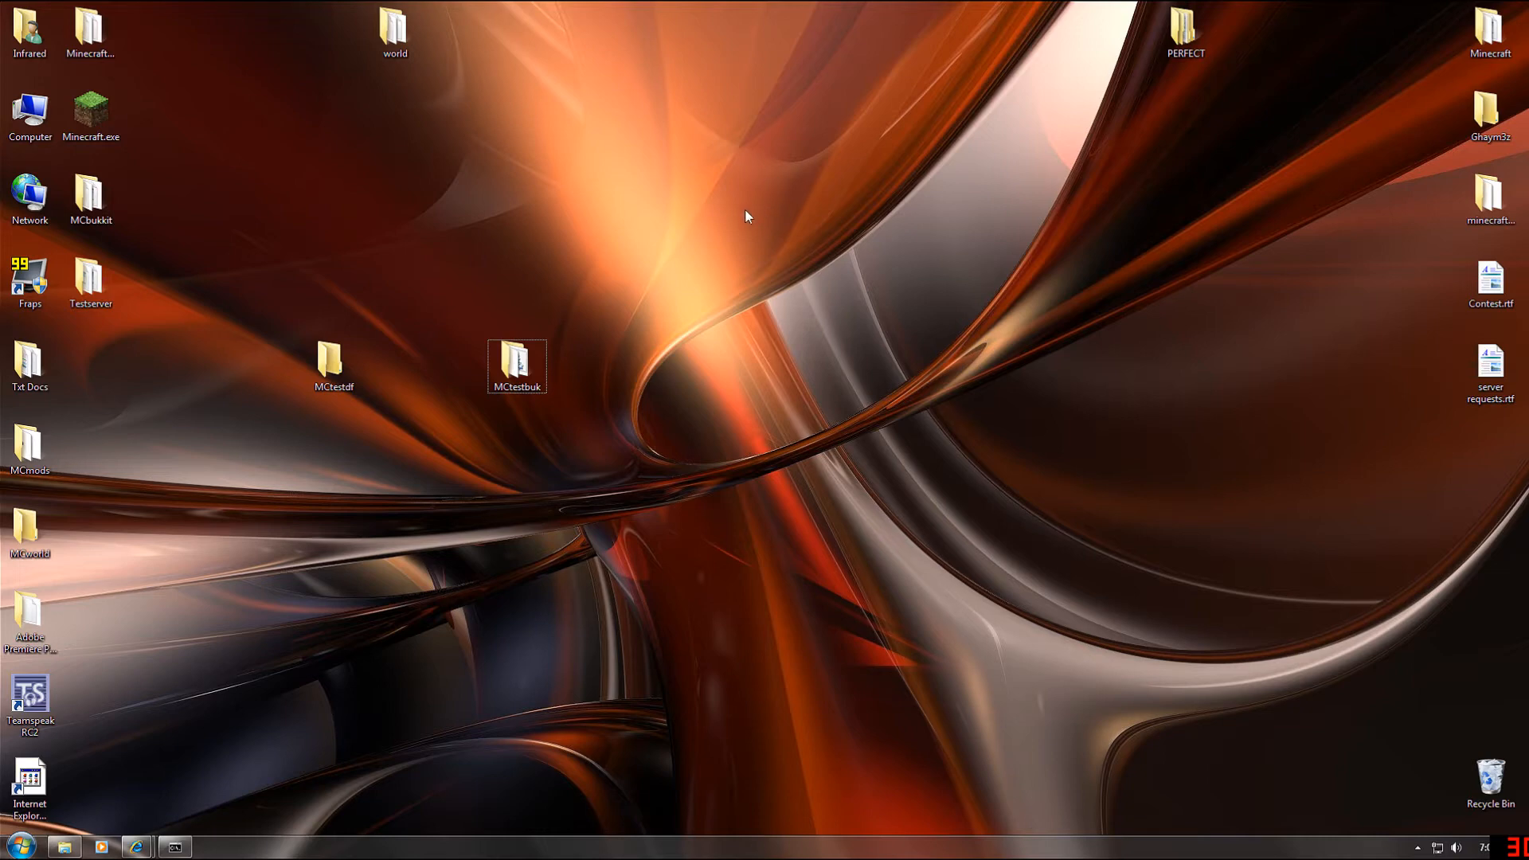
mouse_move(642, 222)
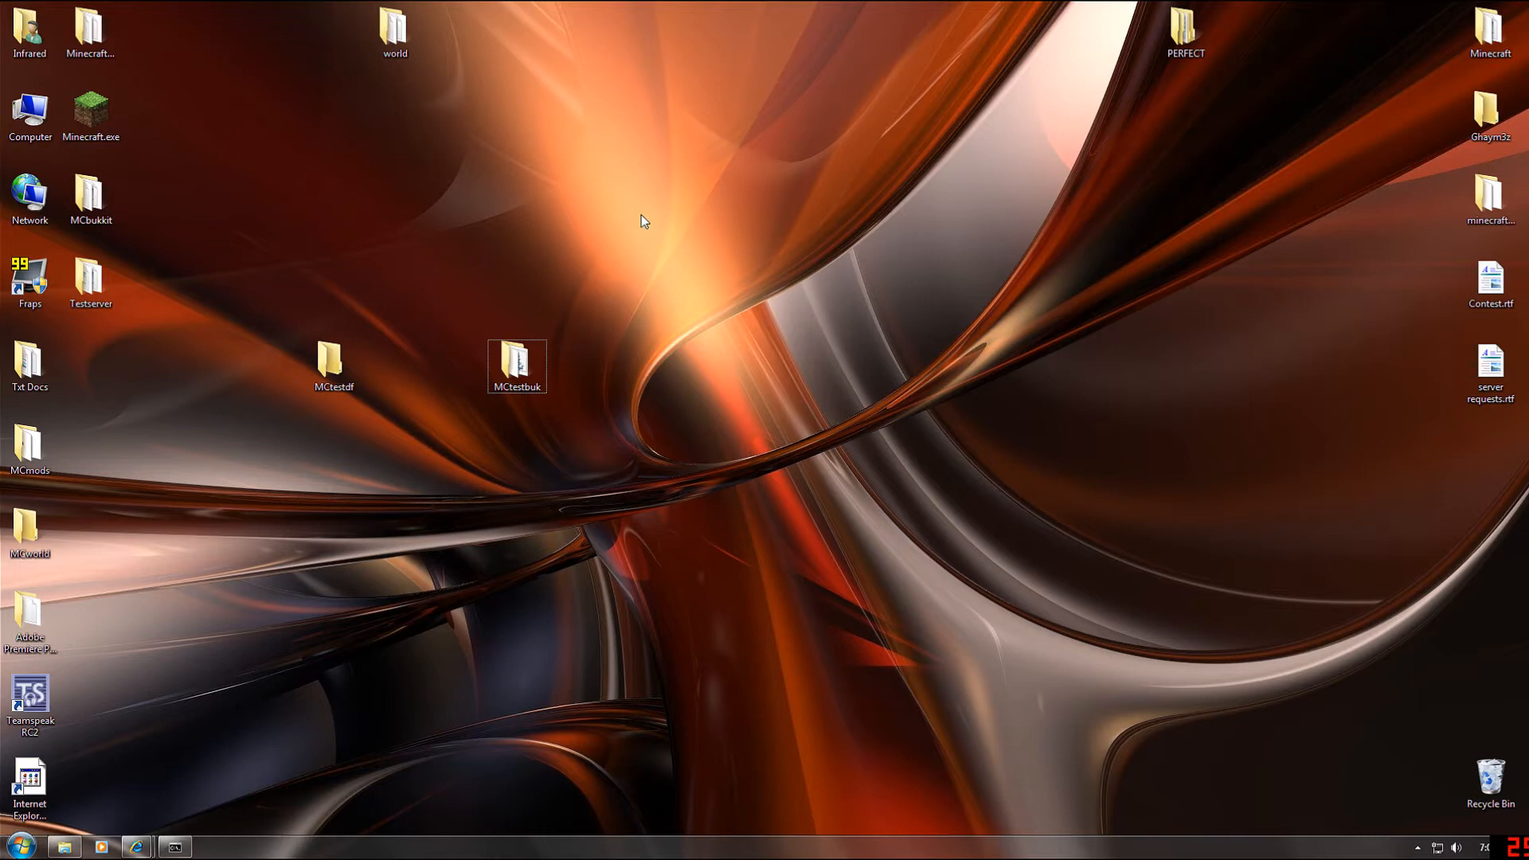
mouse_move(770, 331)
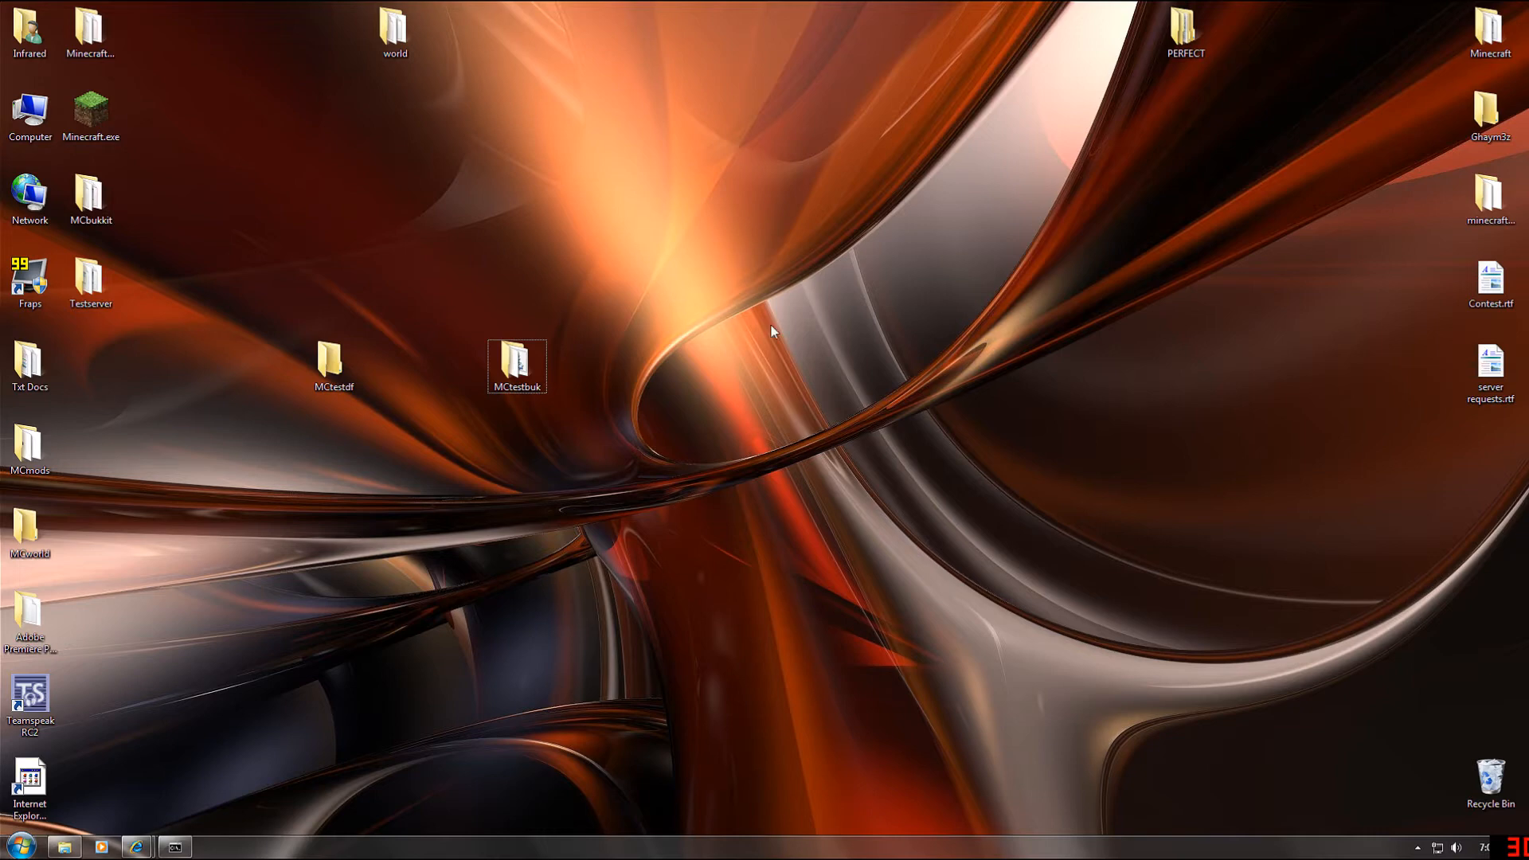
mouse_move(758, 330)
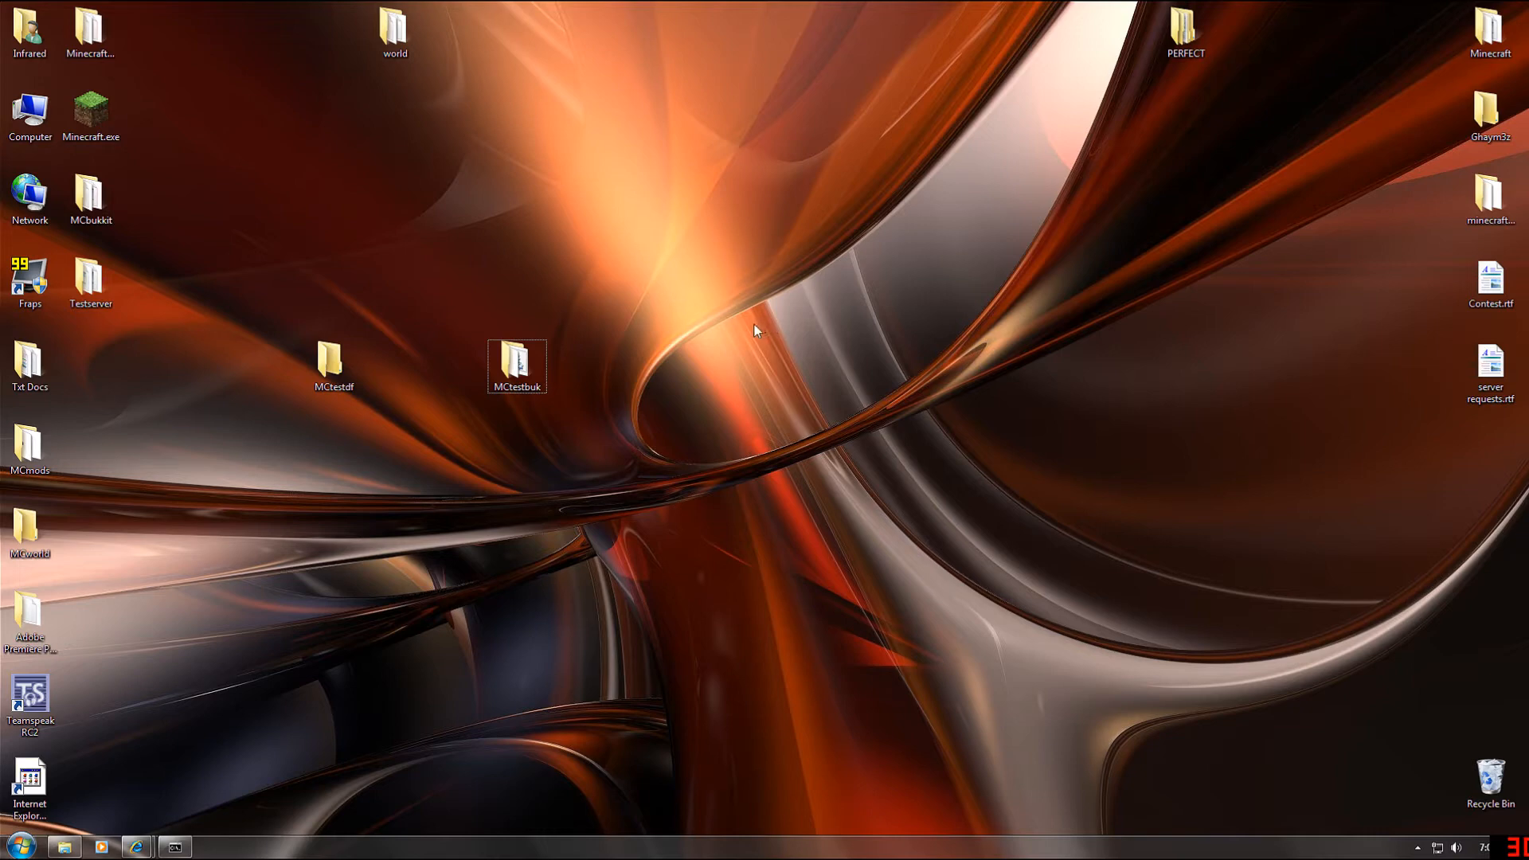
mouse_move(672, 355)
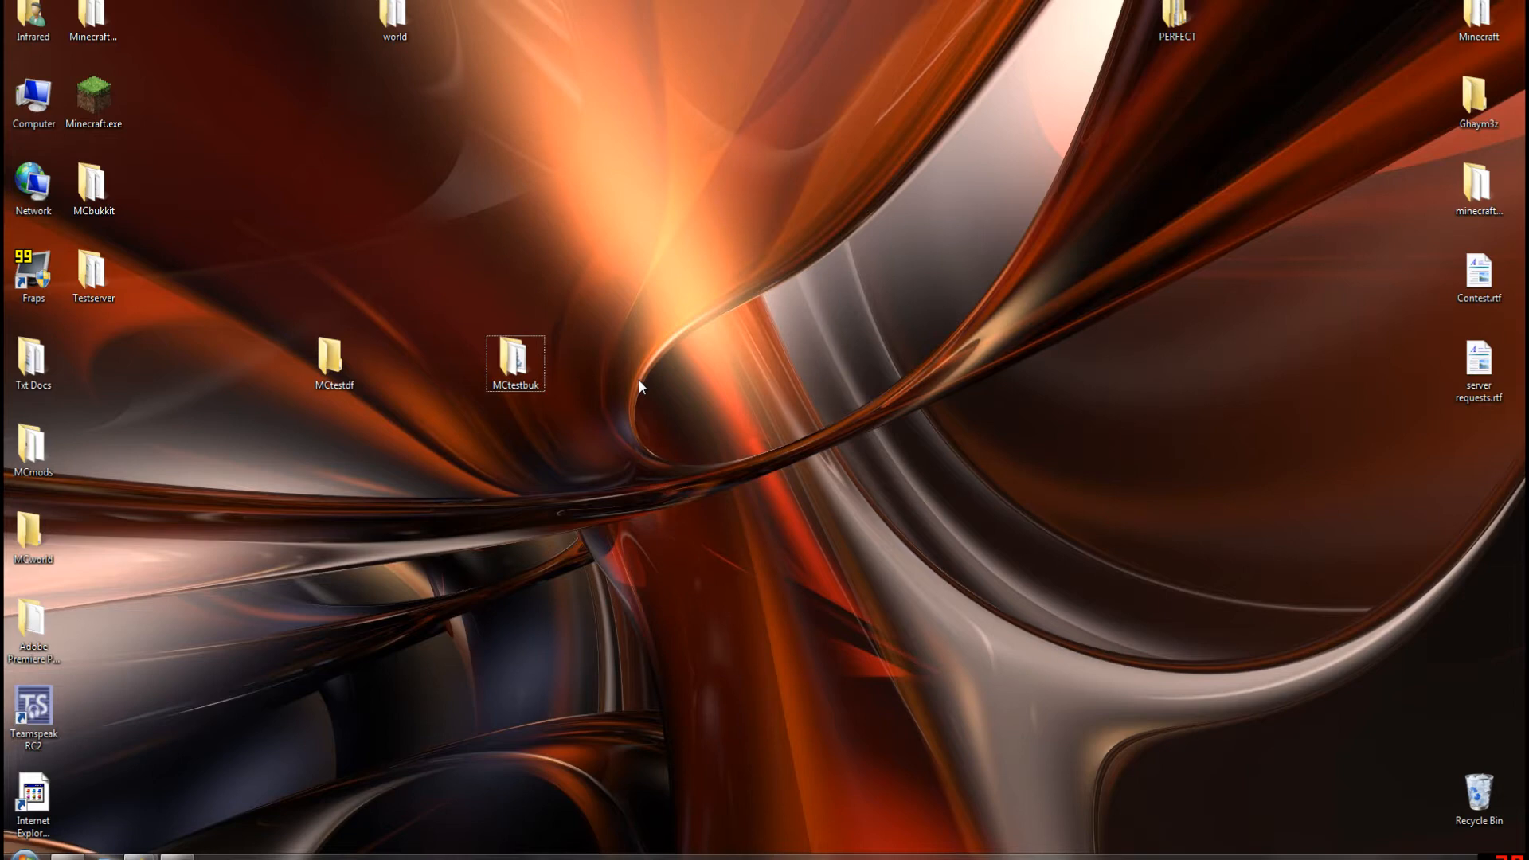
mouse_move(688, 309)
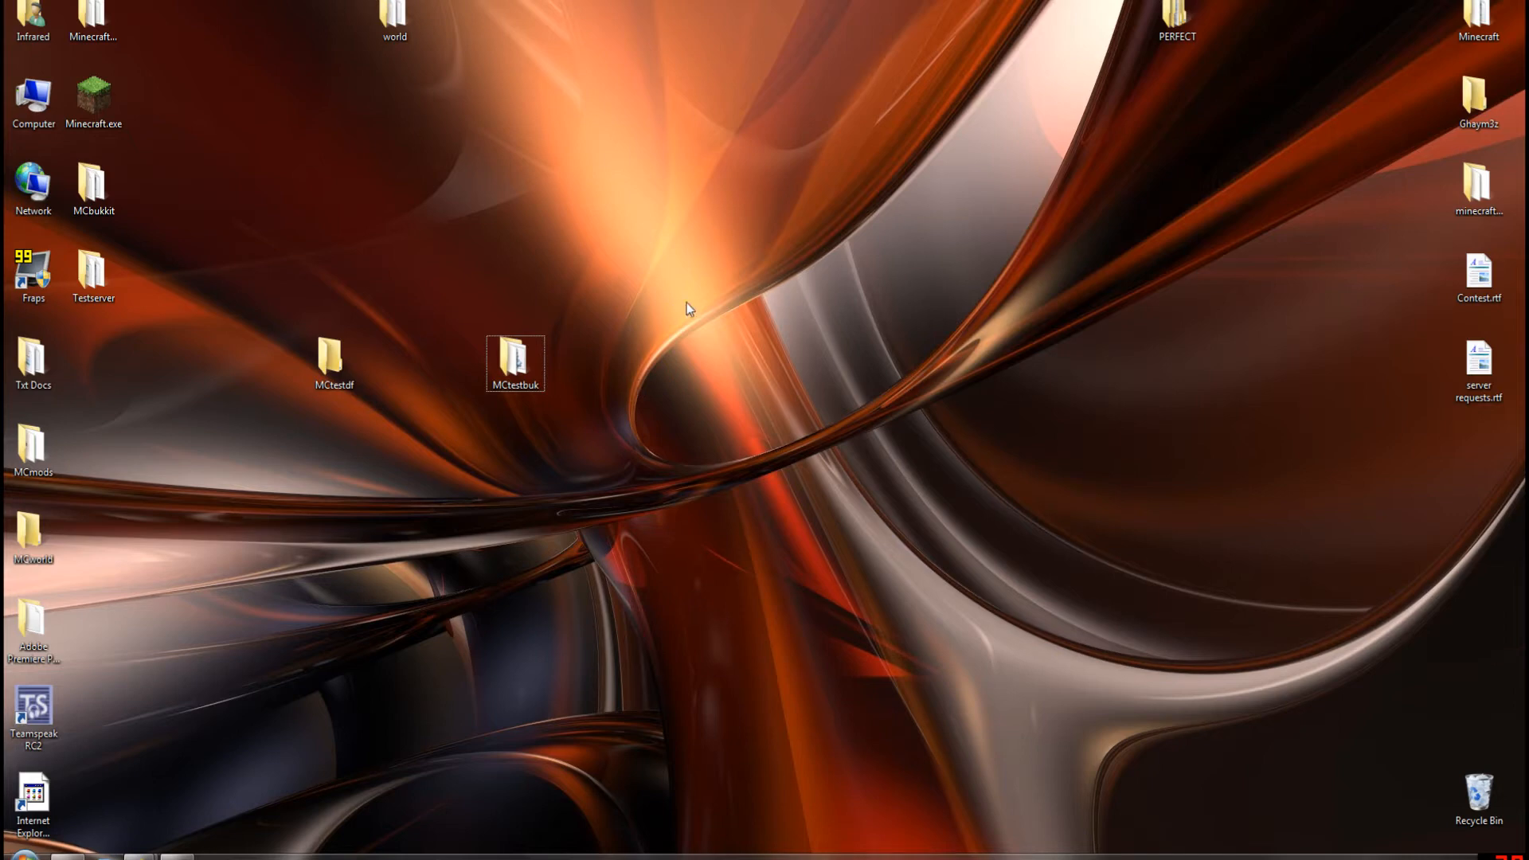
mouse_move(879, 285)
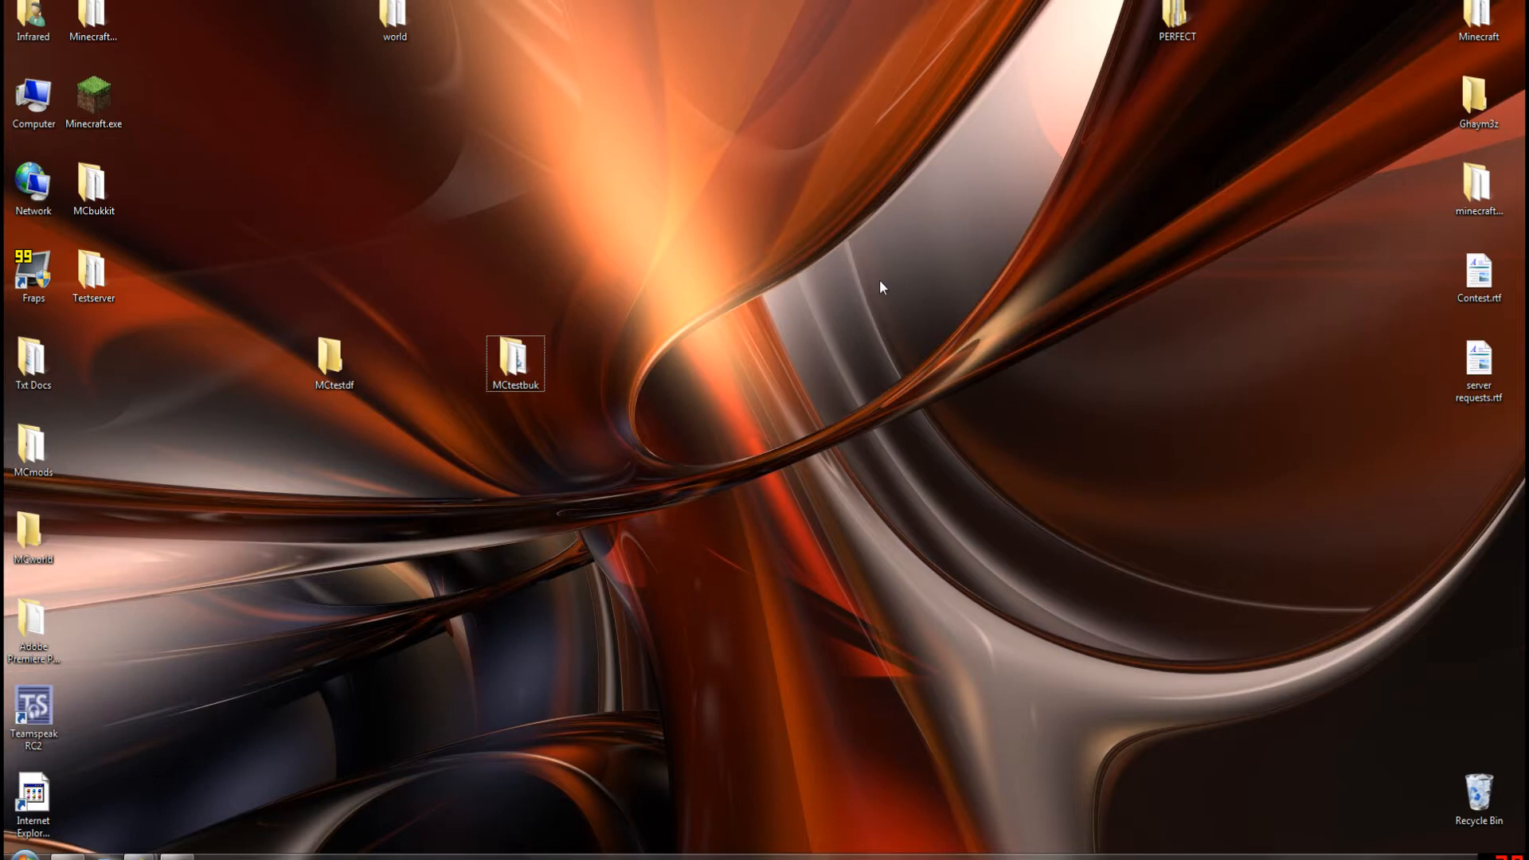
mouse_move(409, 743)
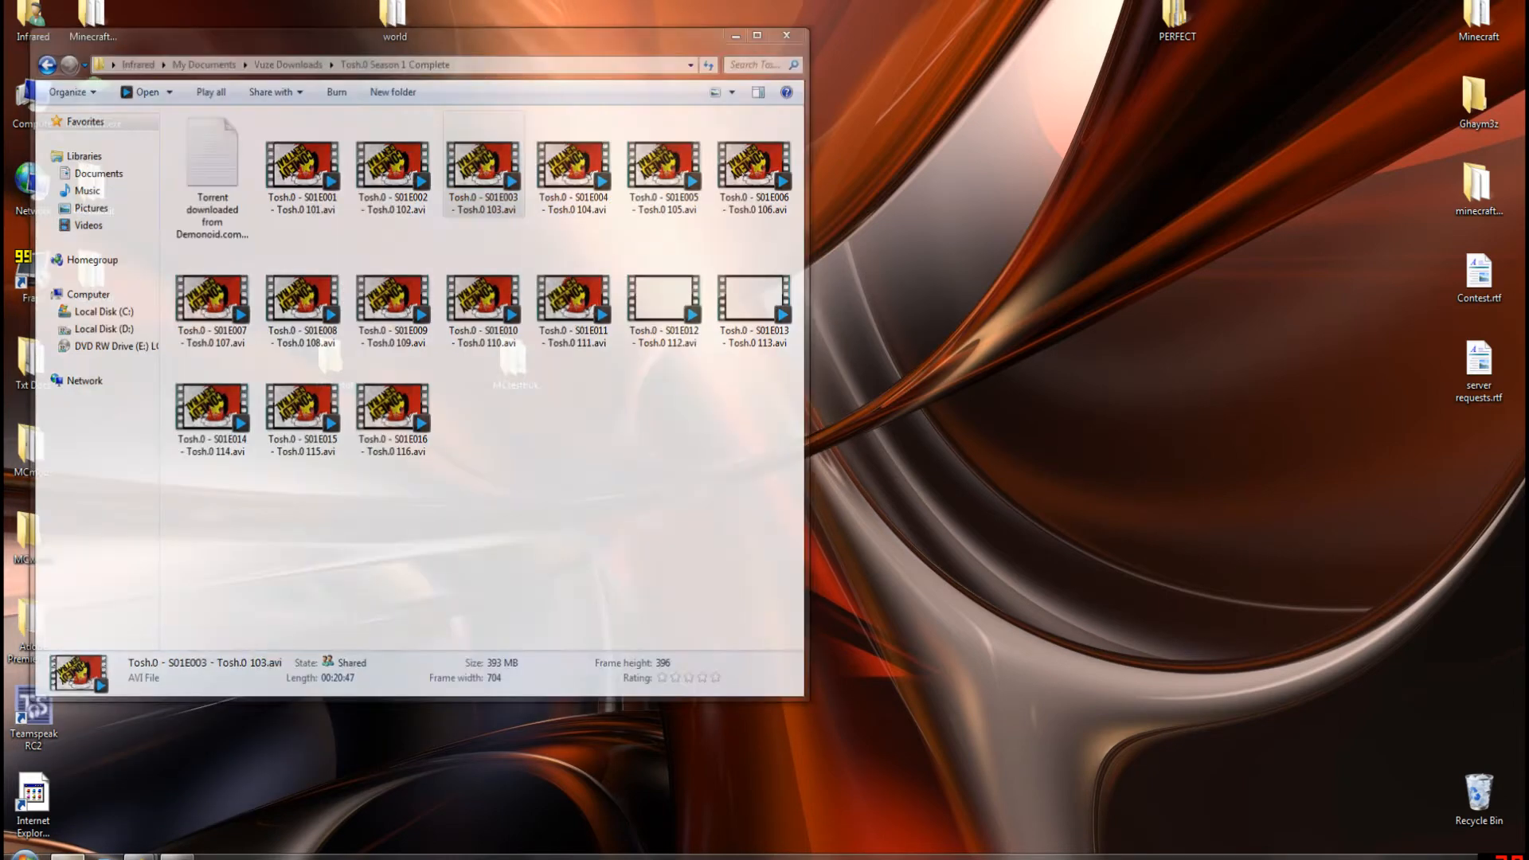
Step: Switch to the Minecraft download page and start downloading the Windows Minecraft_Server.exe
click(785, 35)
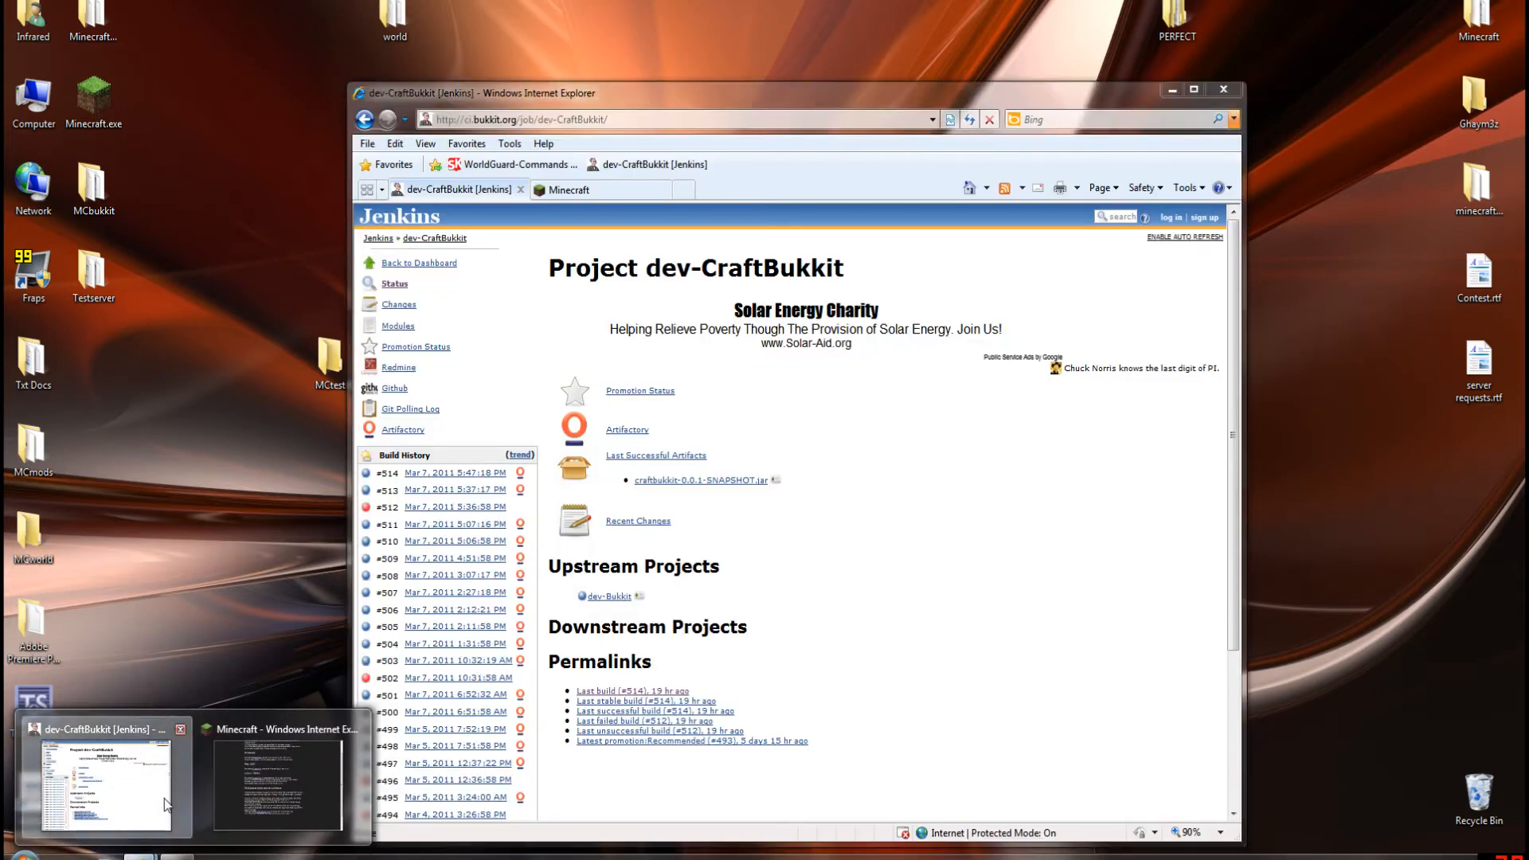
click(571, 189)
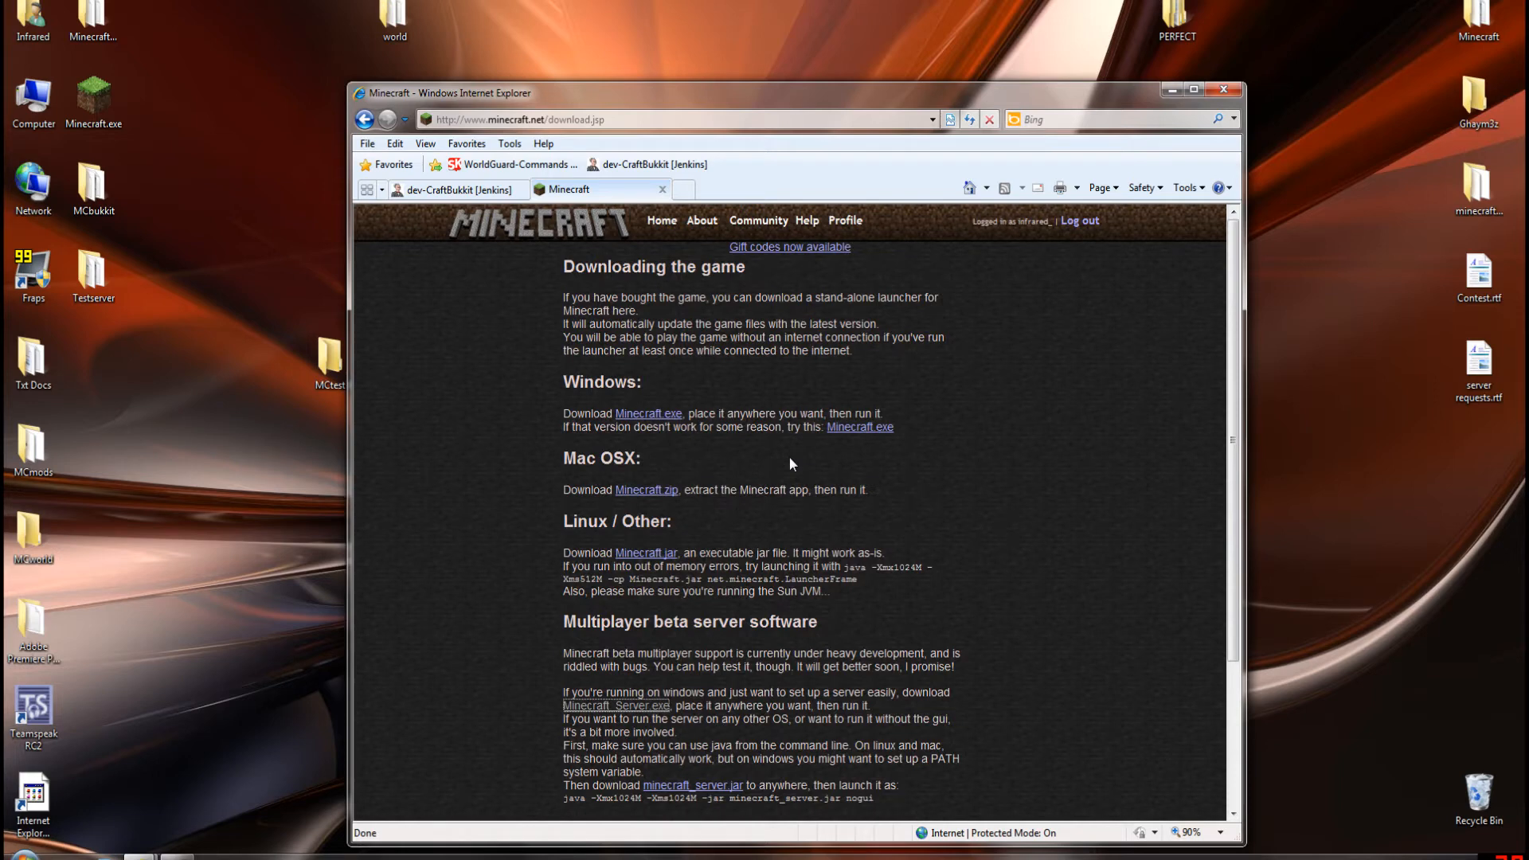
scroll(down, 3)
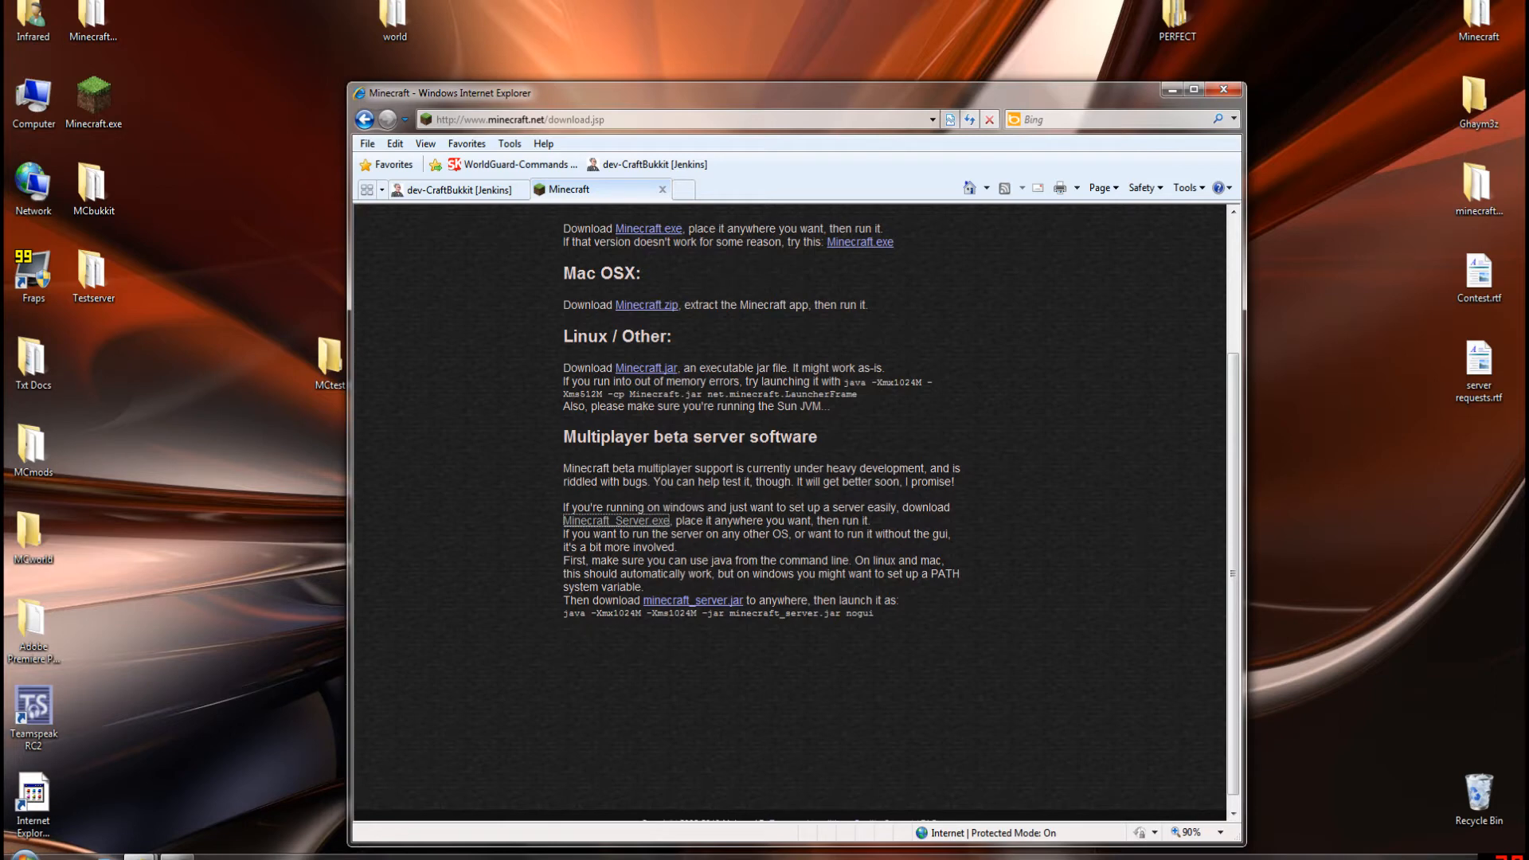
click(614, 519)
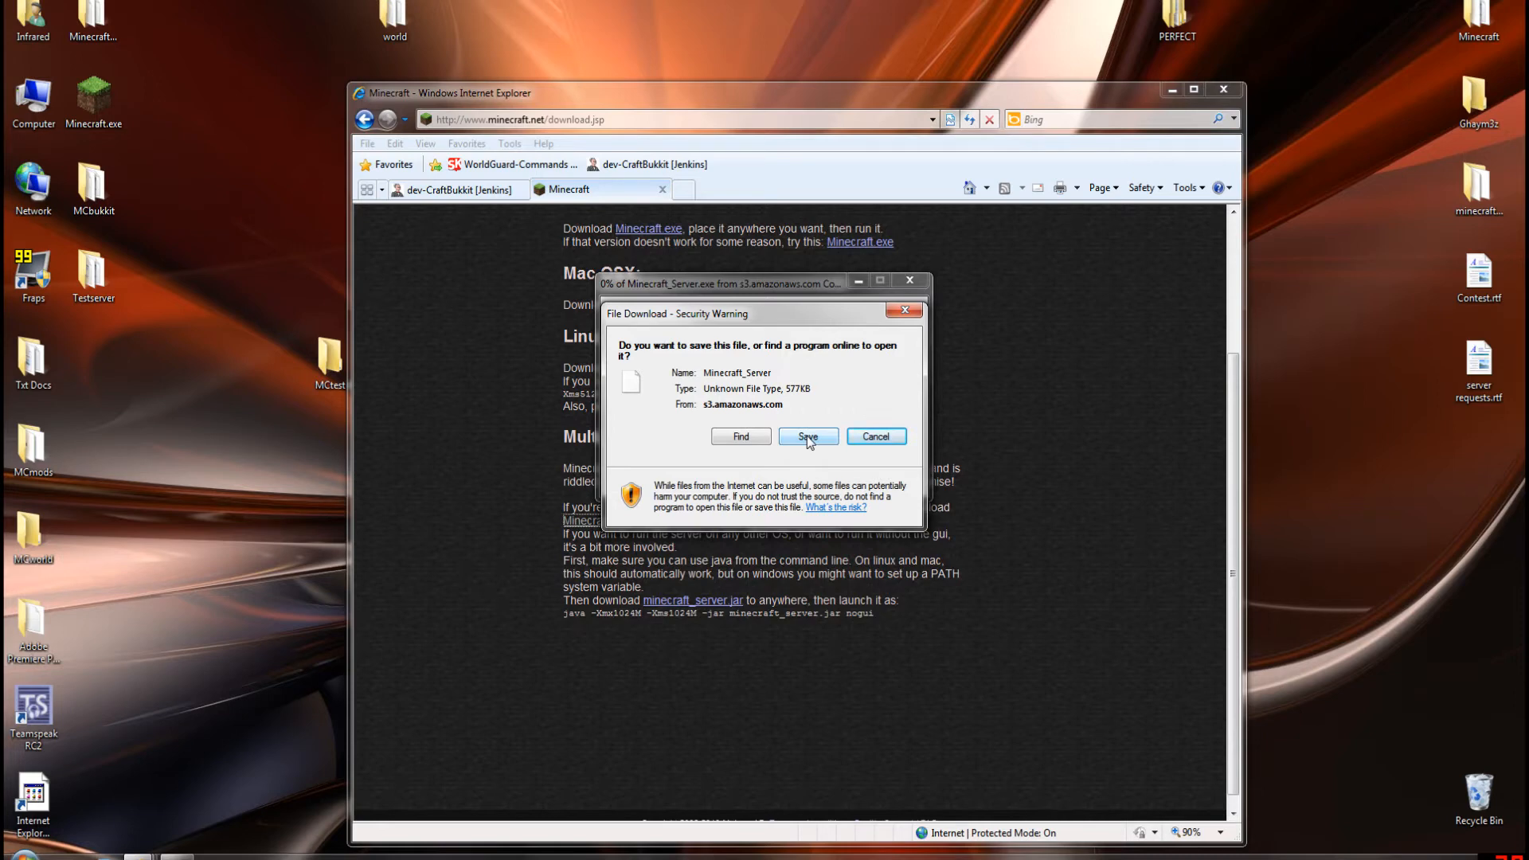
Step: Save Minecraft_Server.exe to the desktop and select it there
click(806, 436)
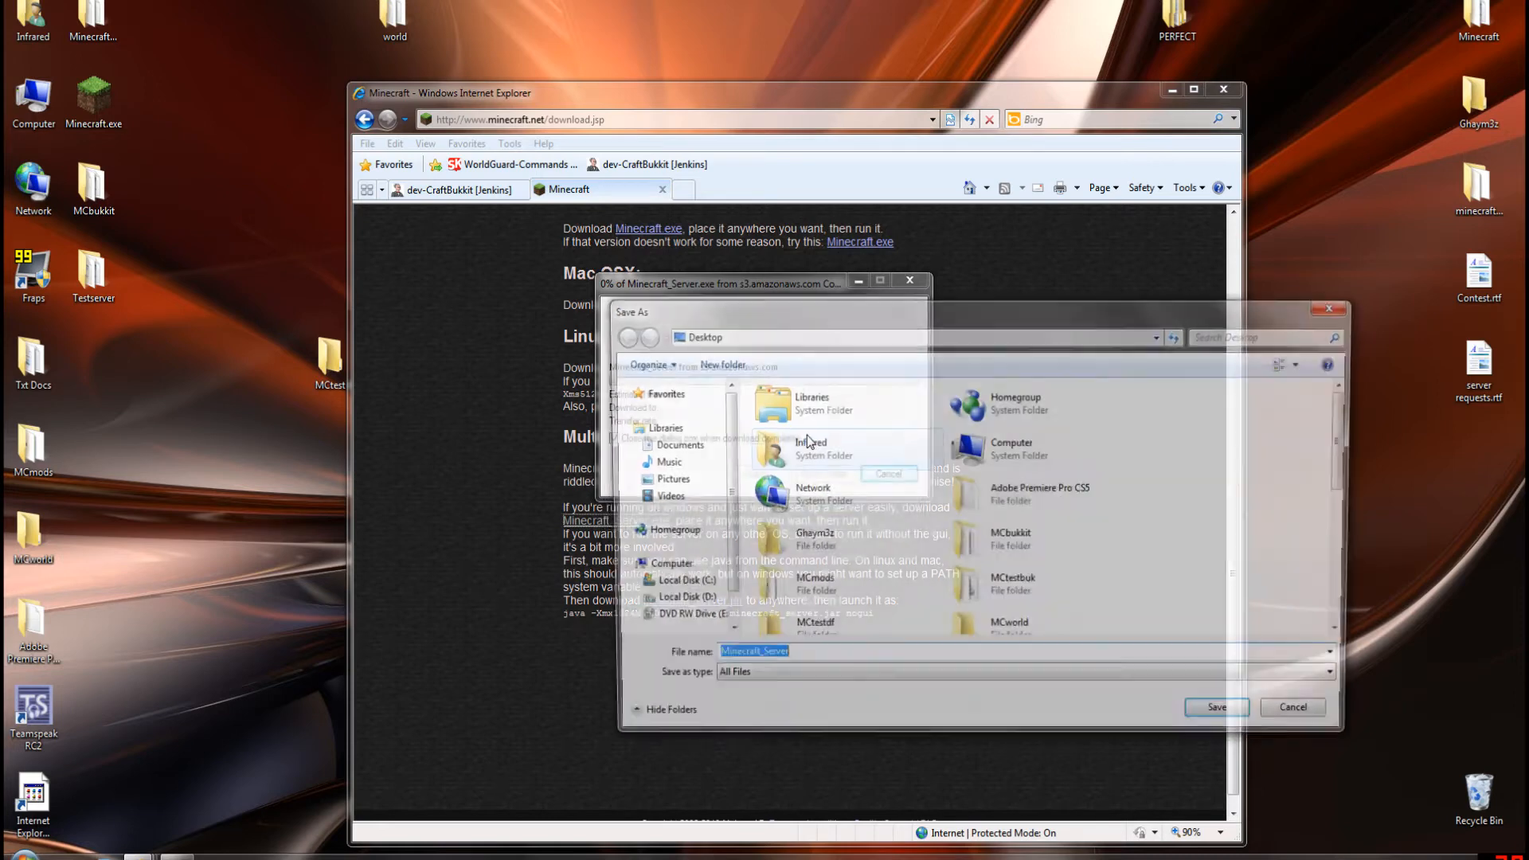
click(1215, 707)
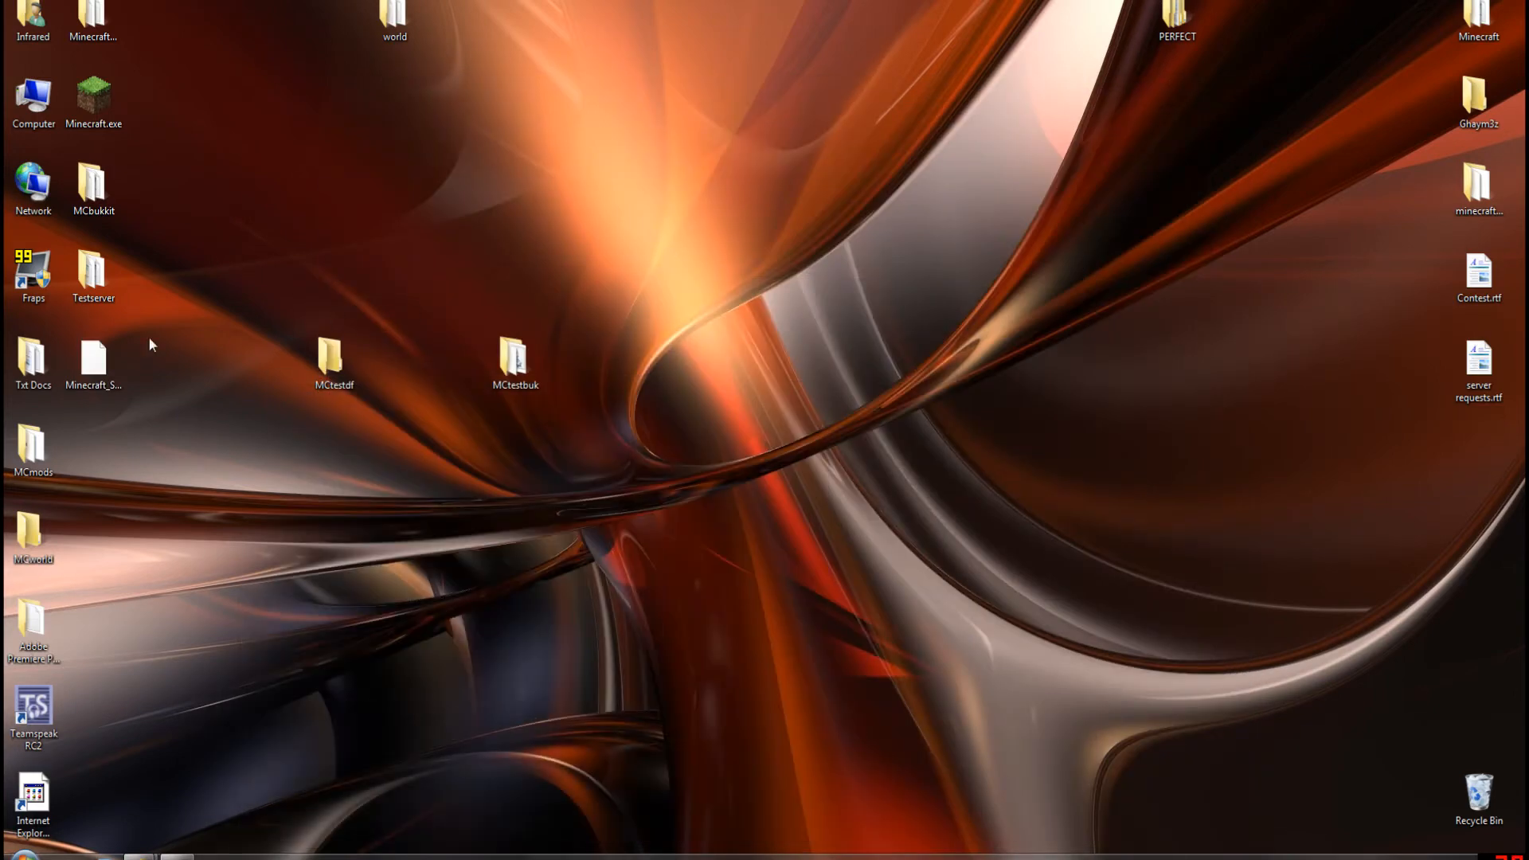
click(93, 361)
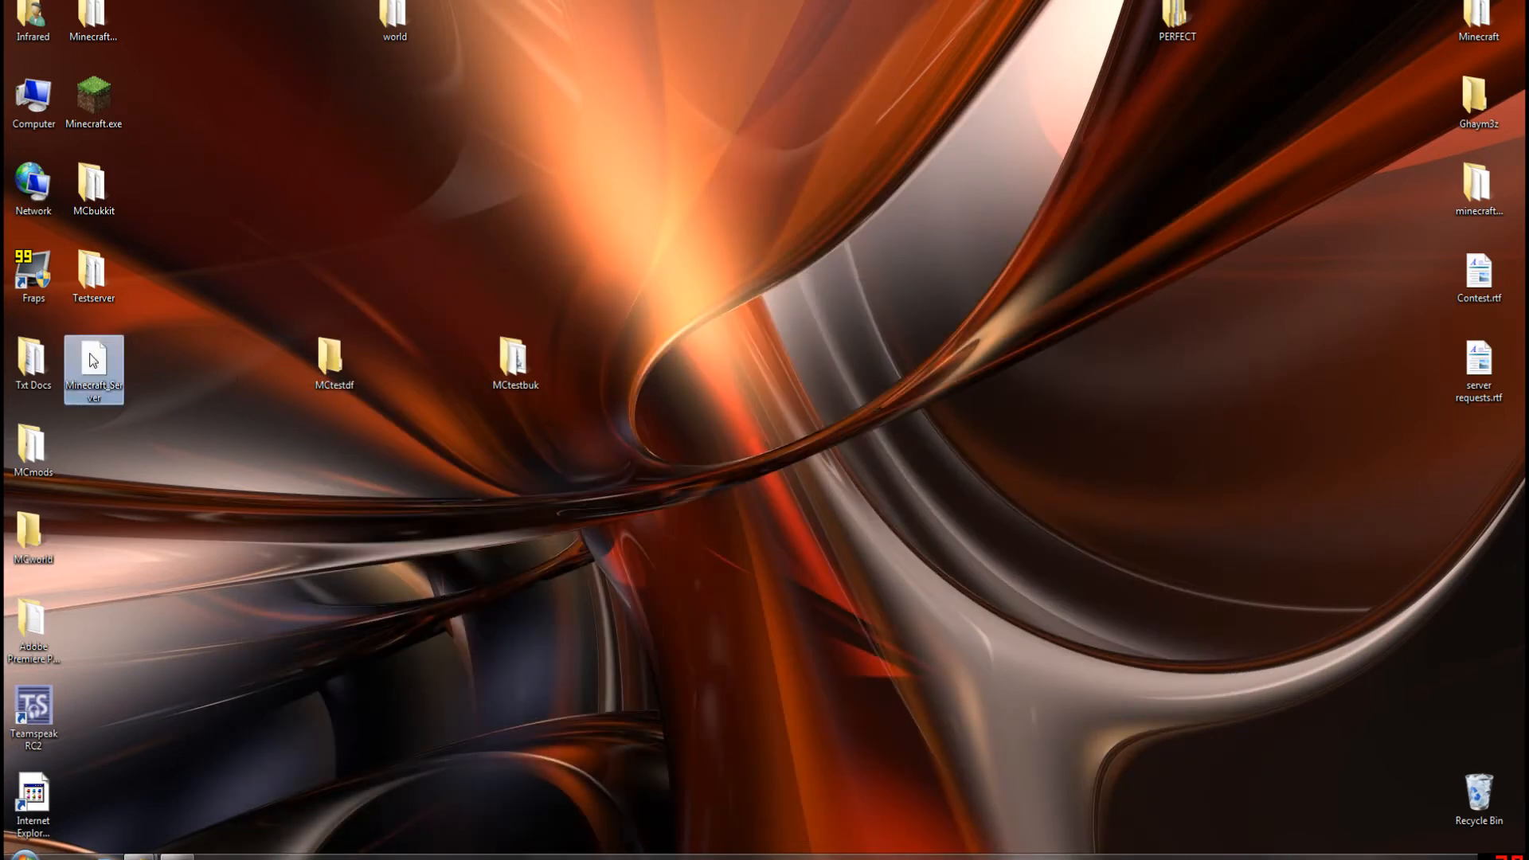
Step: Rename the downloaded file to Minecraft_Server.exe via its context menu so it shows as a program
right_click(94, 368)
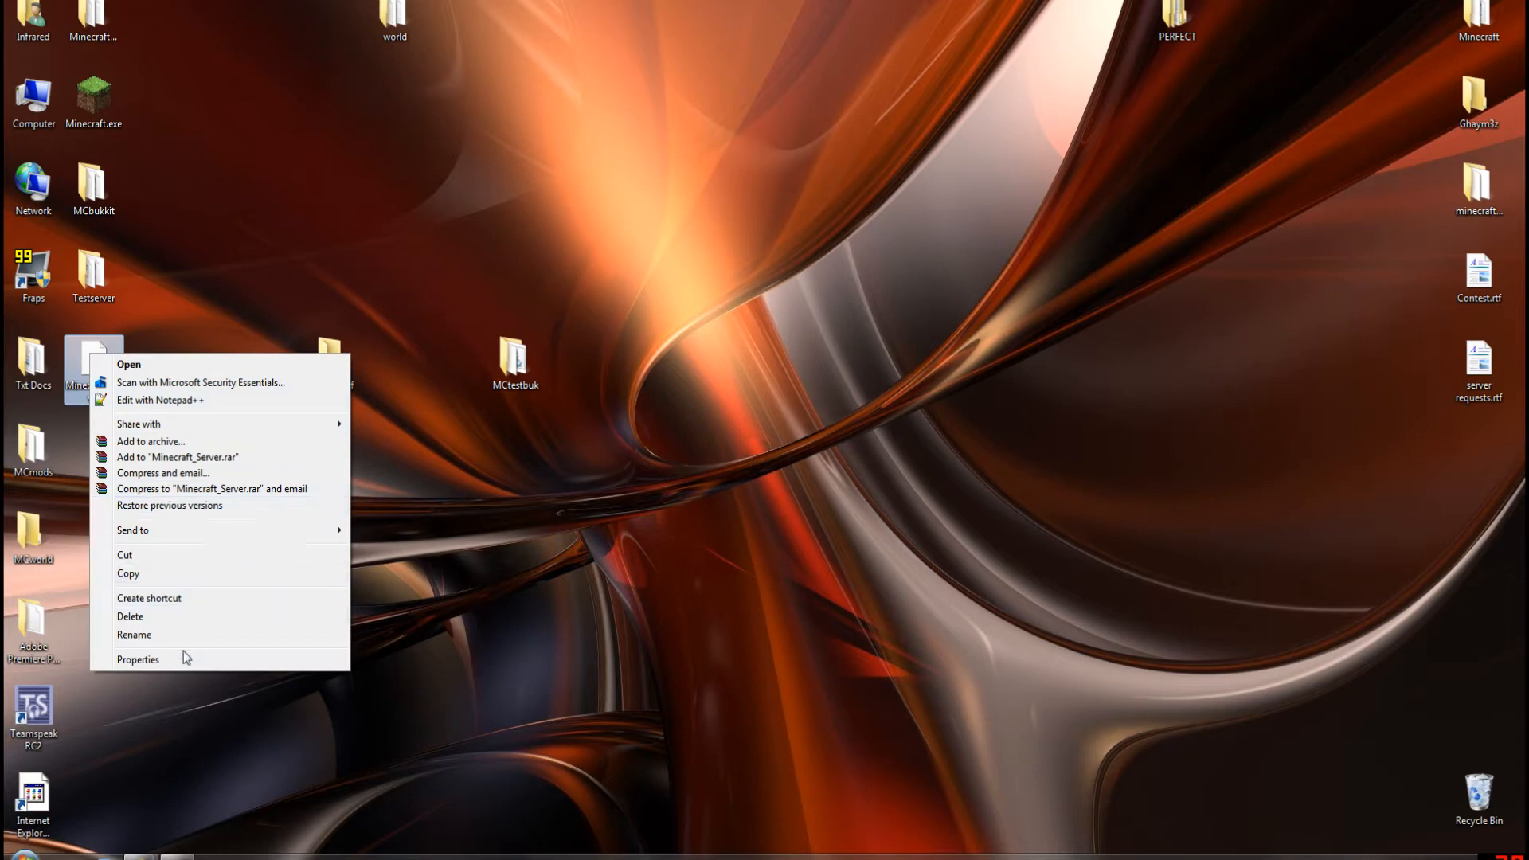
click(133, 635)
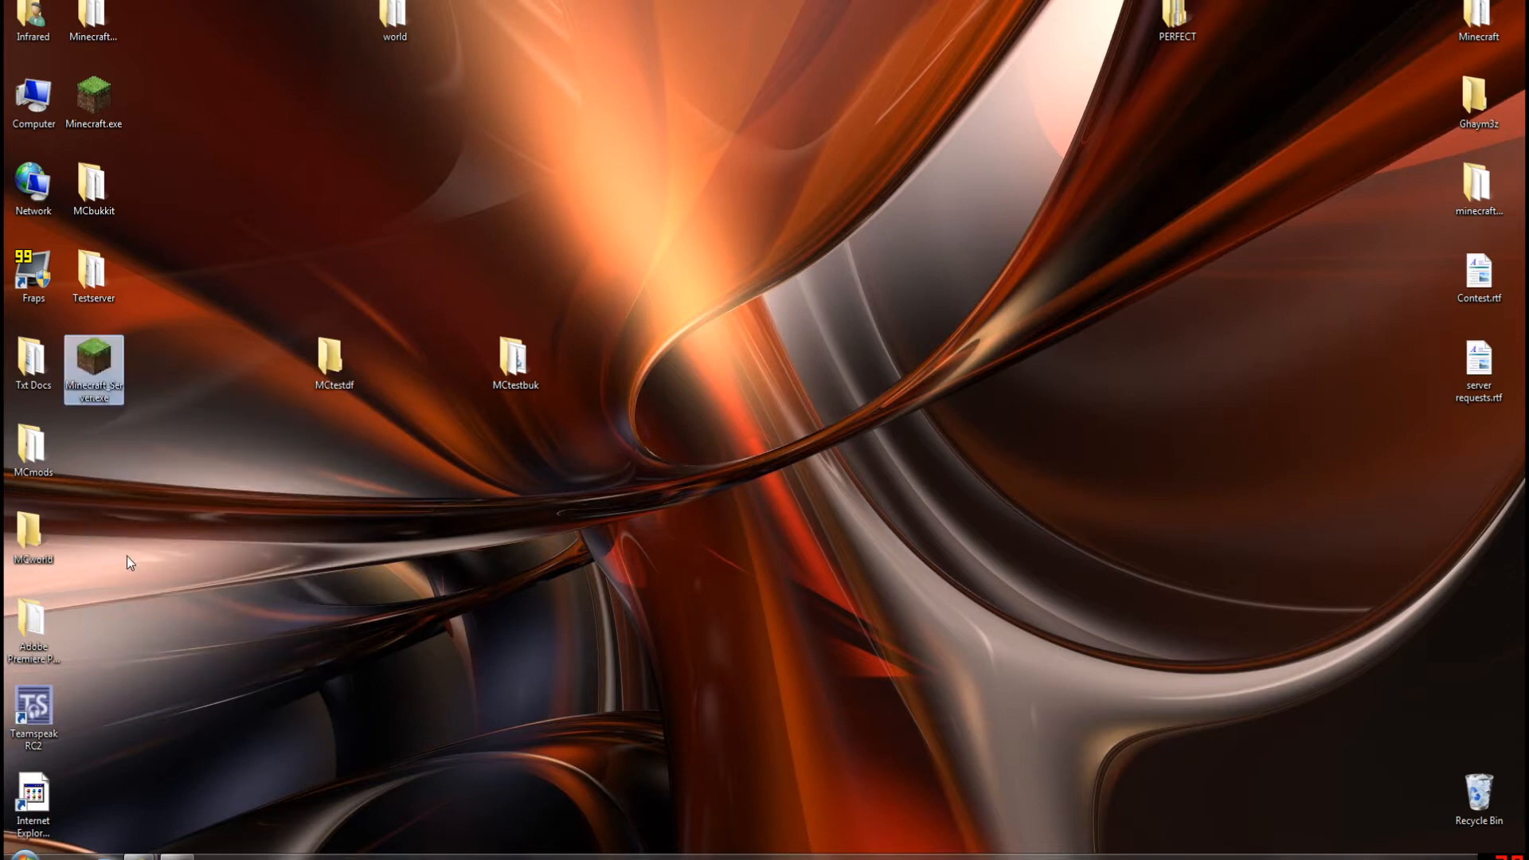
mouse_move(385, 456)
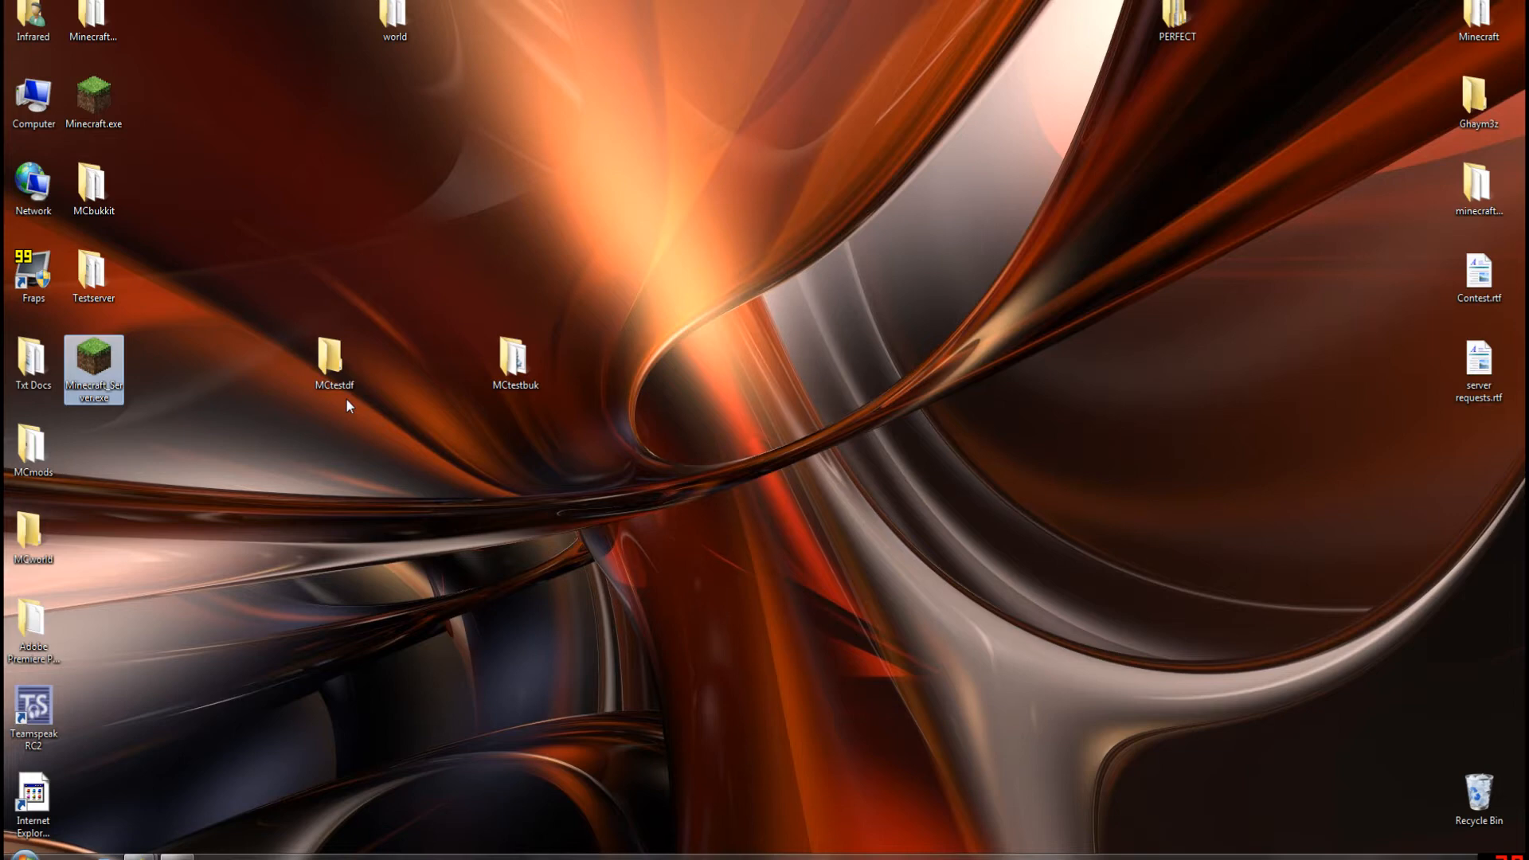
Step: Open the MCtestdf folder, stop the running server console, and select Minecraft_Server.exe
double_click(332, 367)
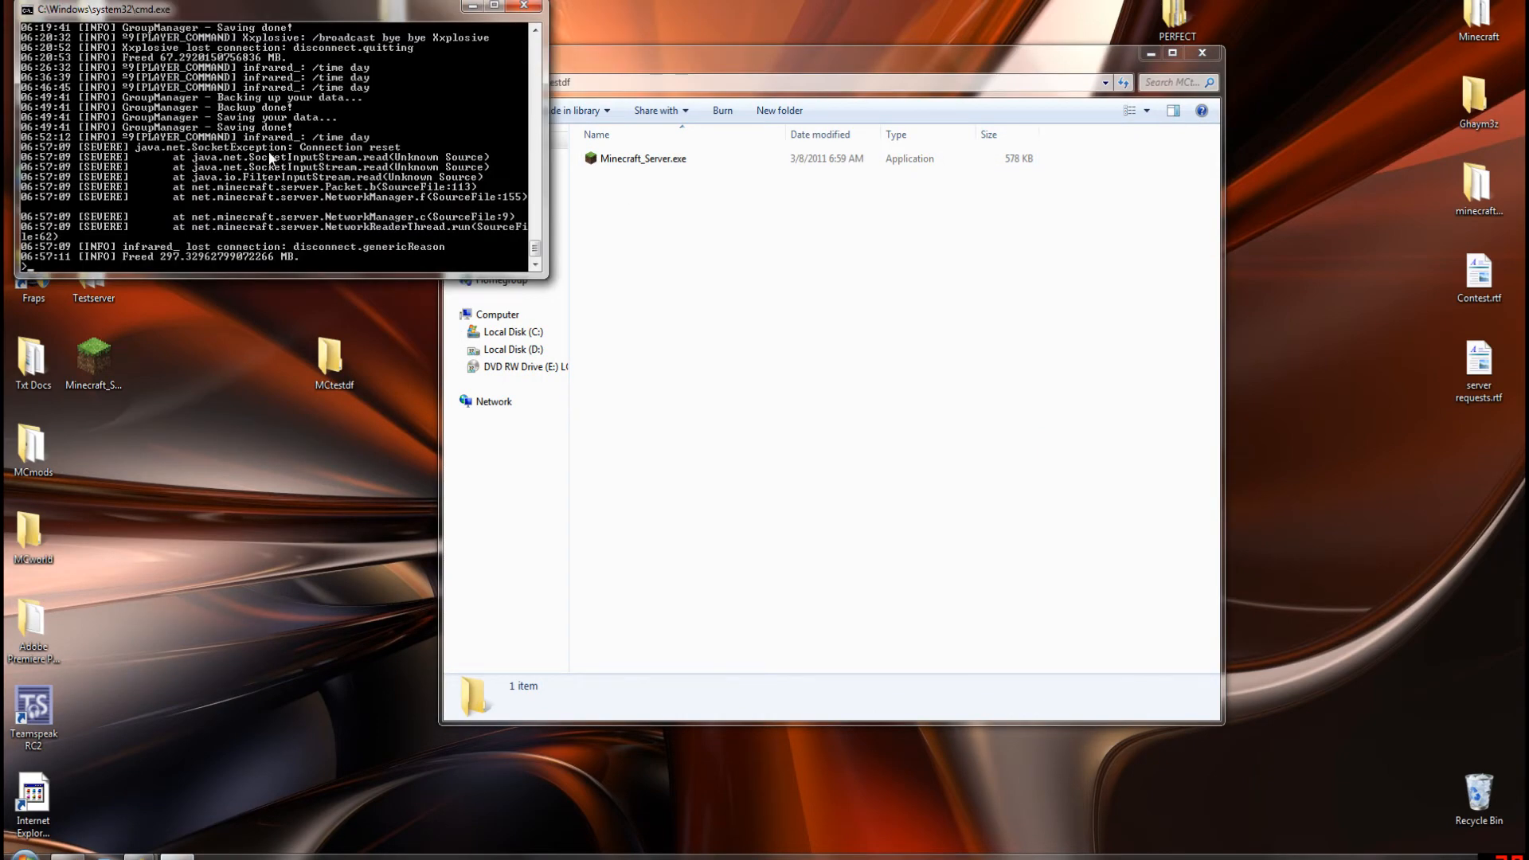
text(say sorry server going down)
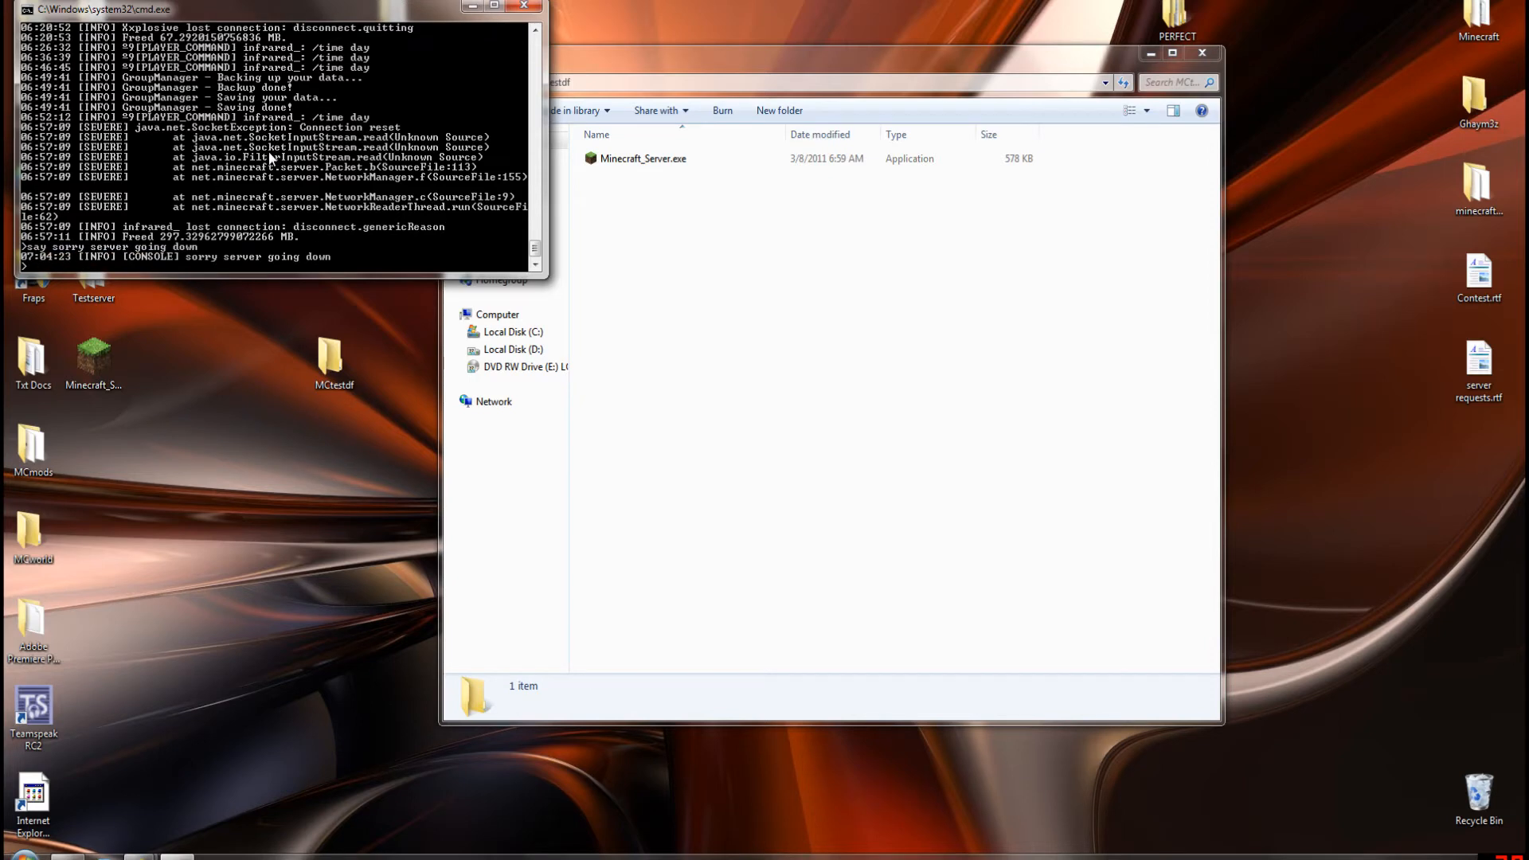
text(stop)
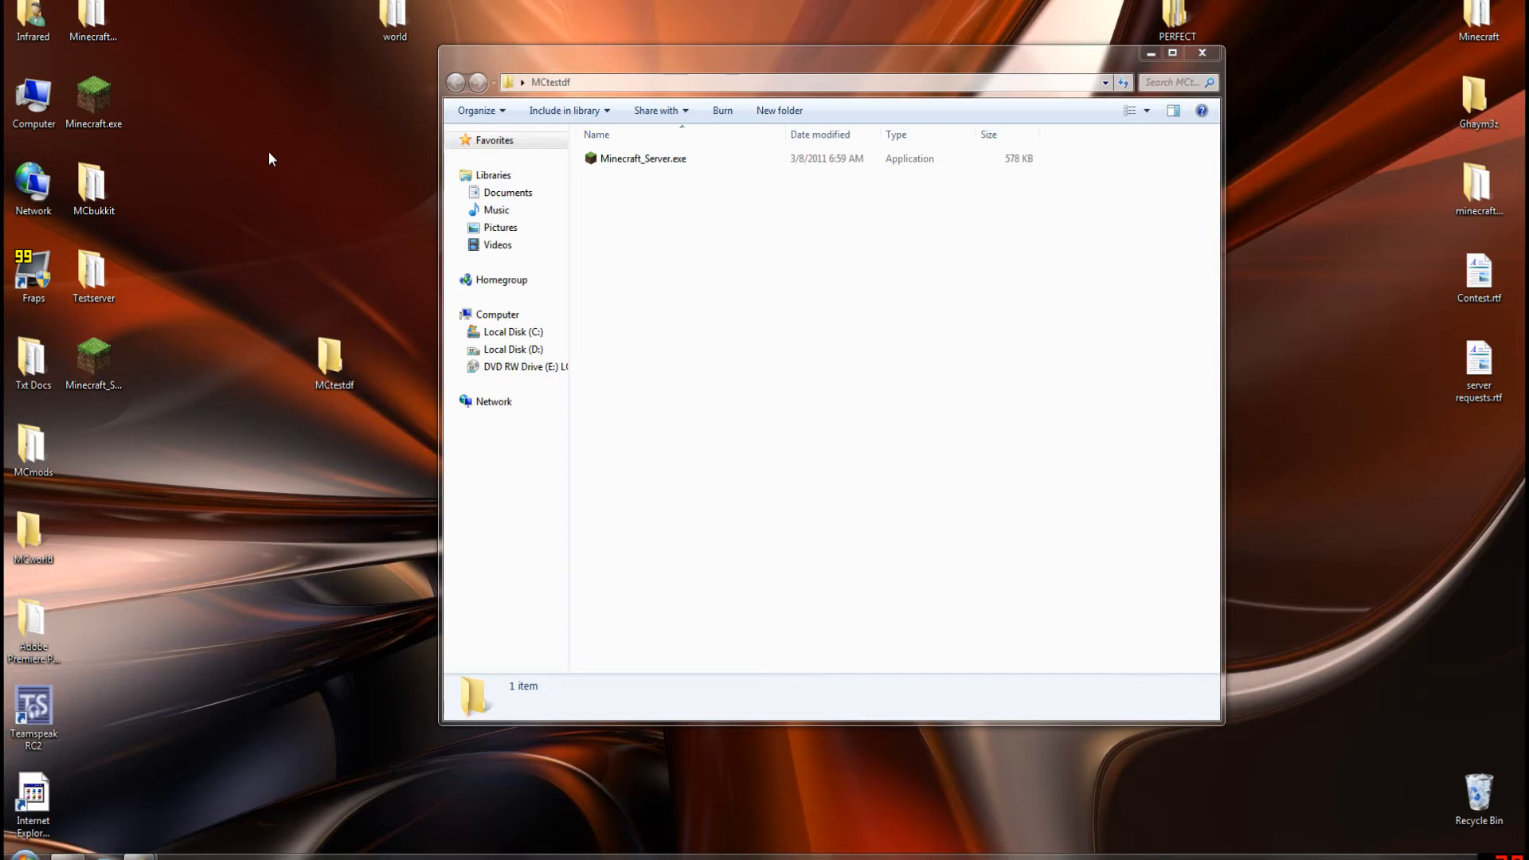
mouse_move(202, 358)
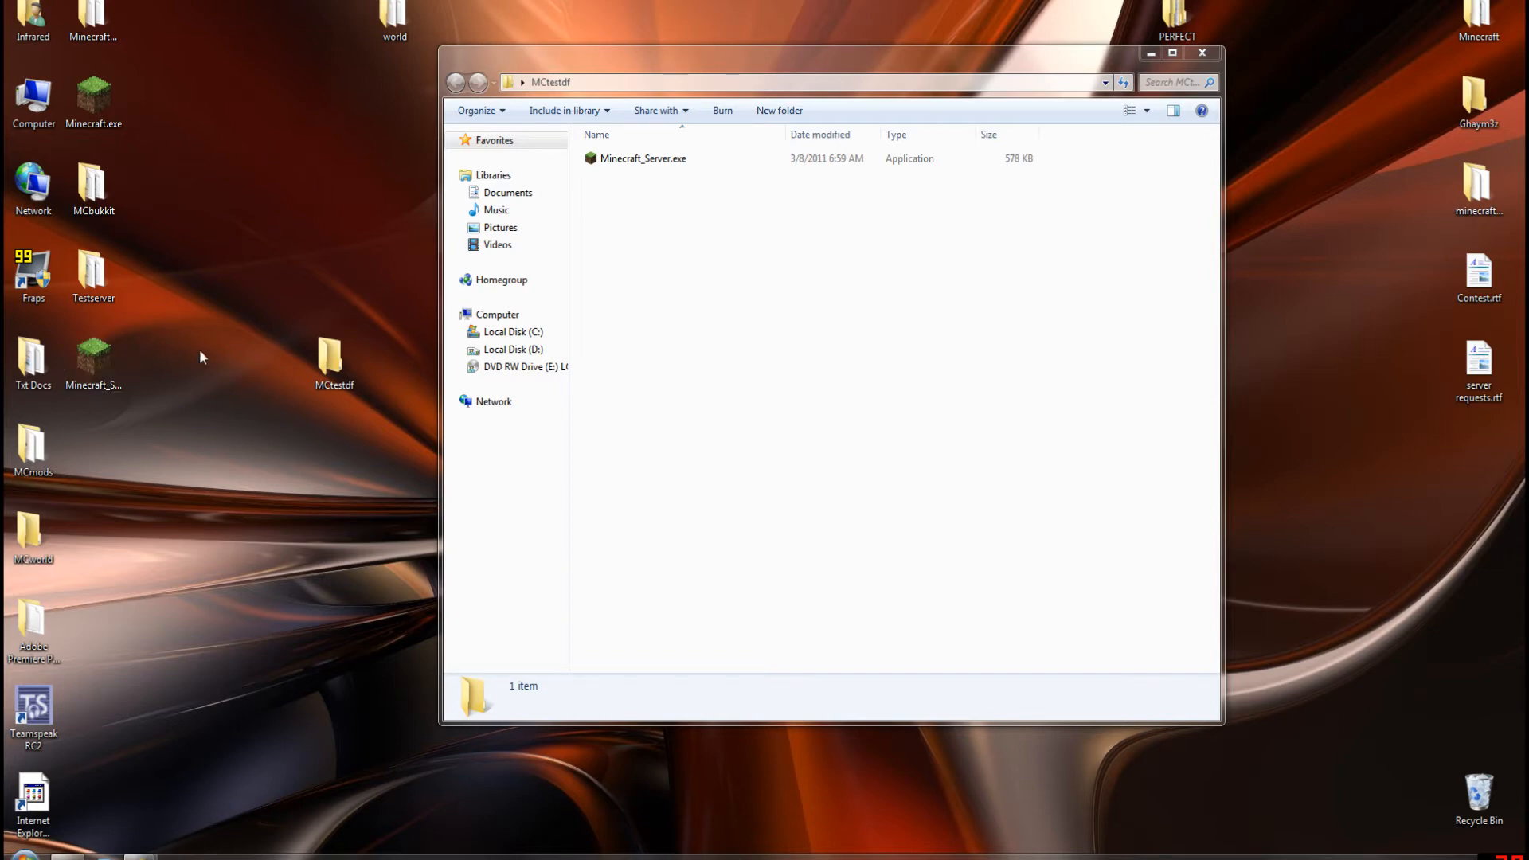
click(643, 158)
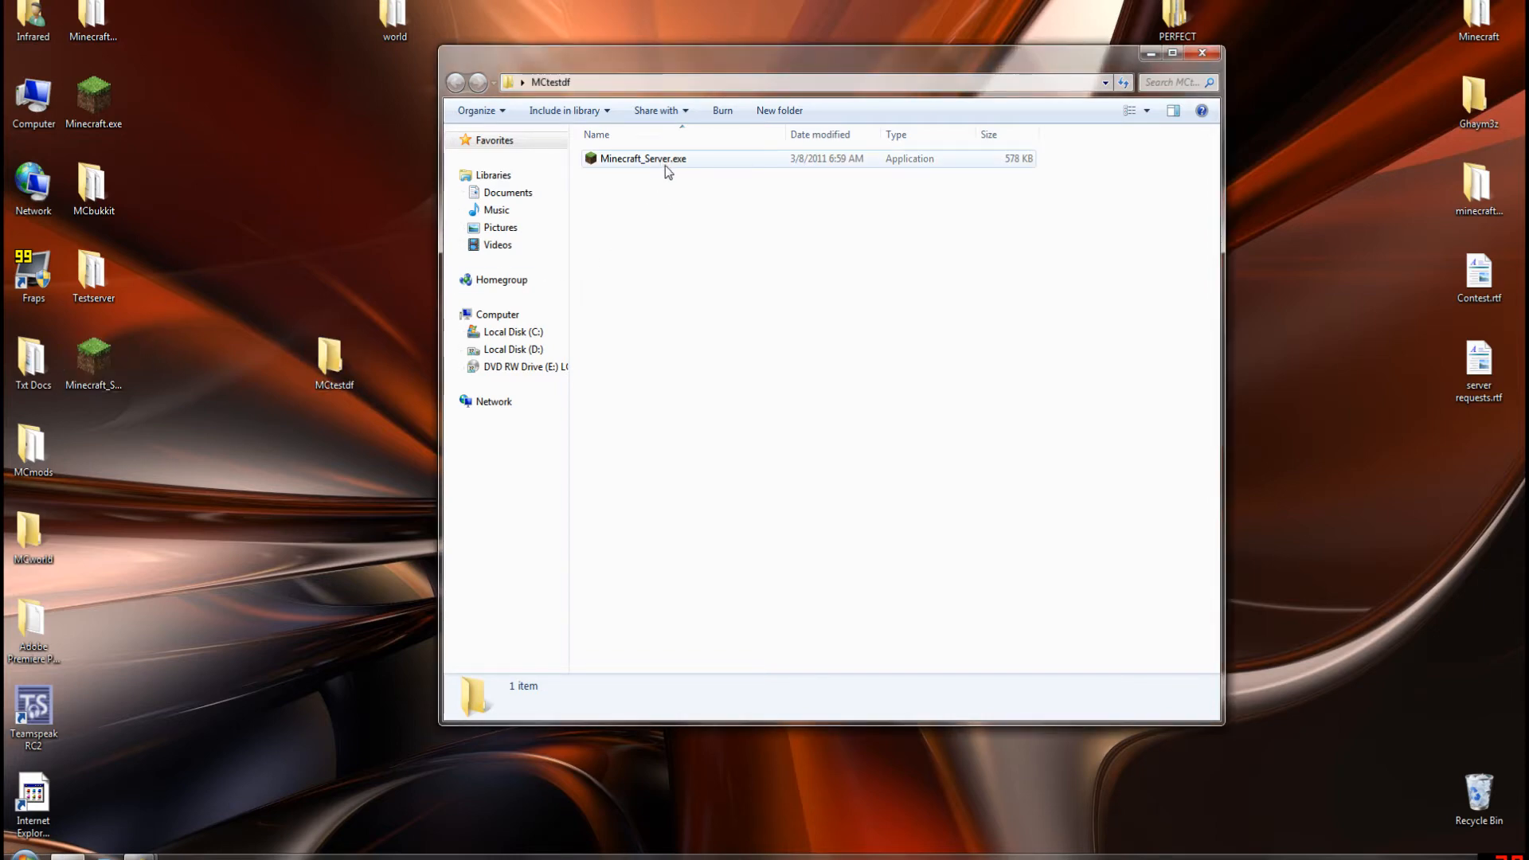
Step: Launch Minecraft_Server.exe, confirming the security warning and allowing it through the firewall
double_click(641, 158)
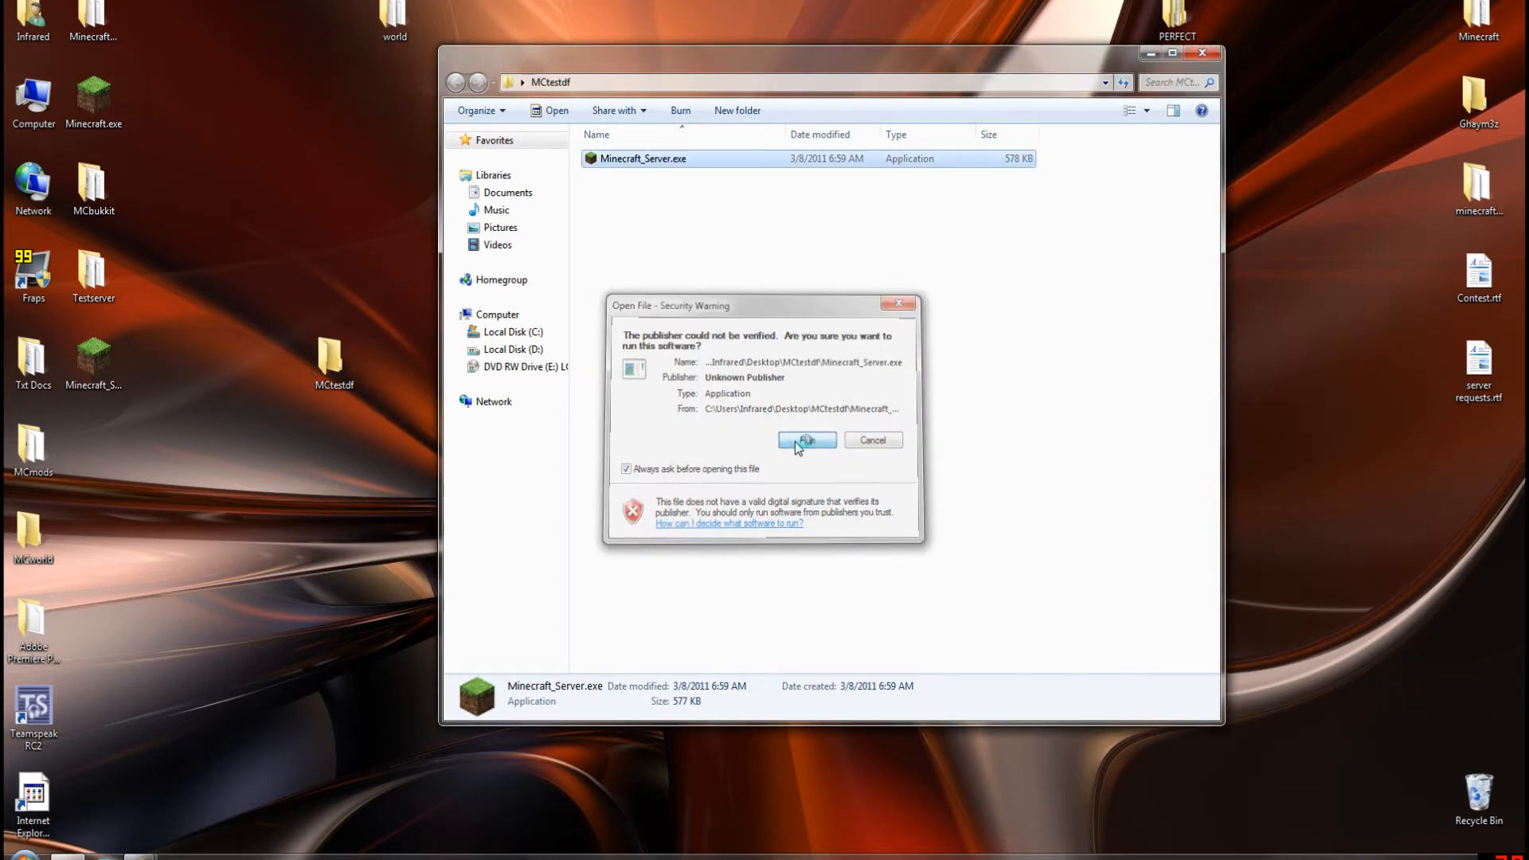
click(805, 439)
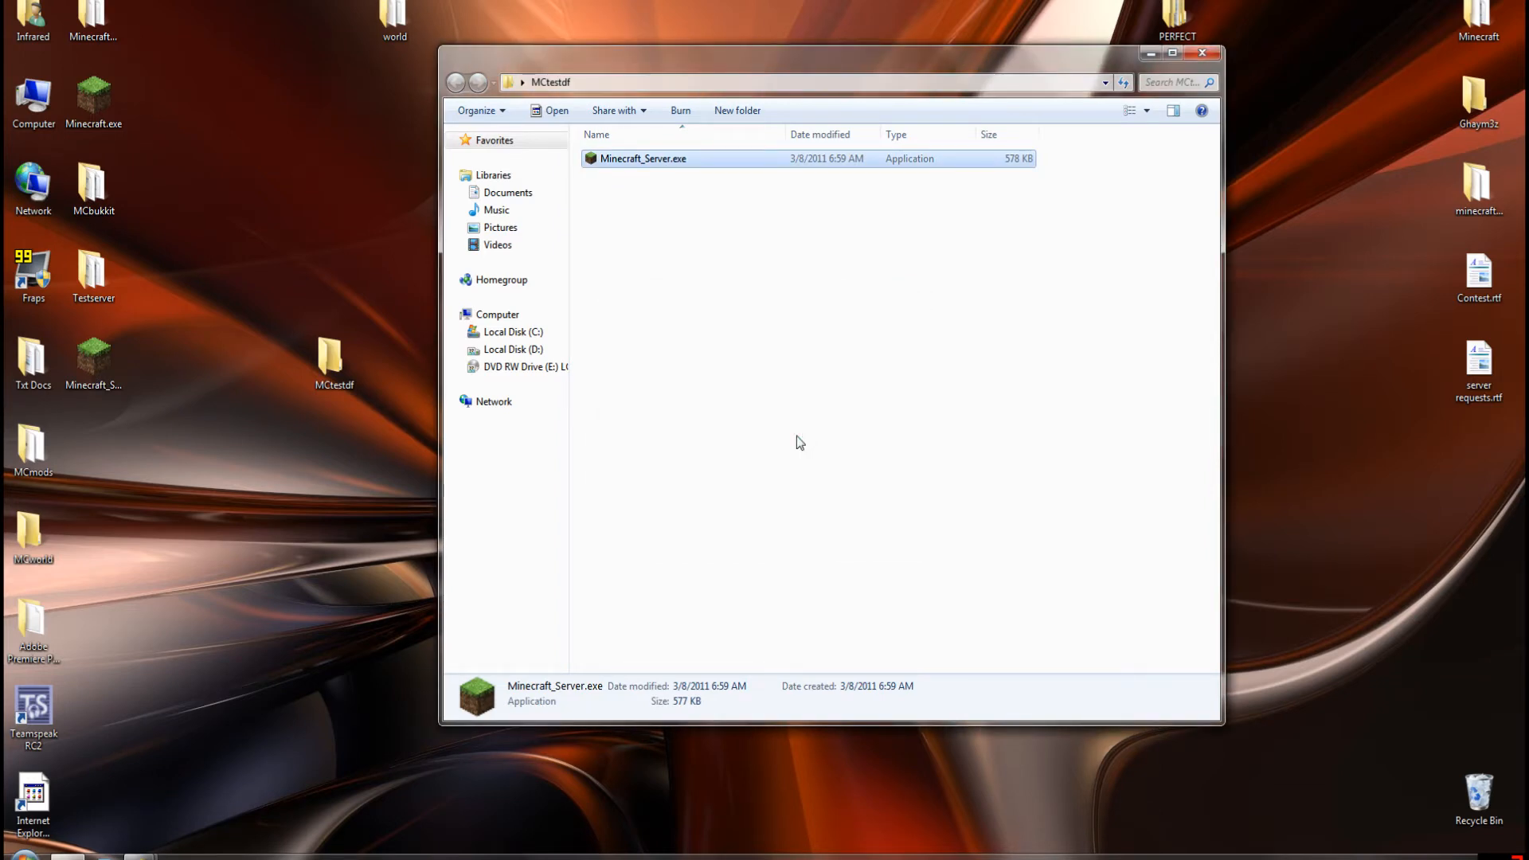
double_click(644, 157)
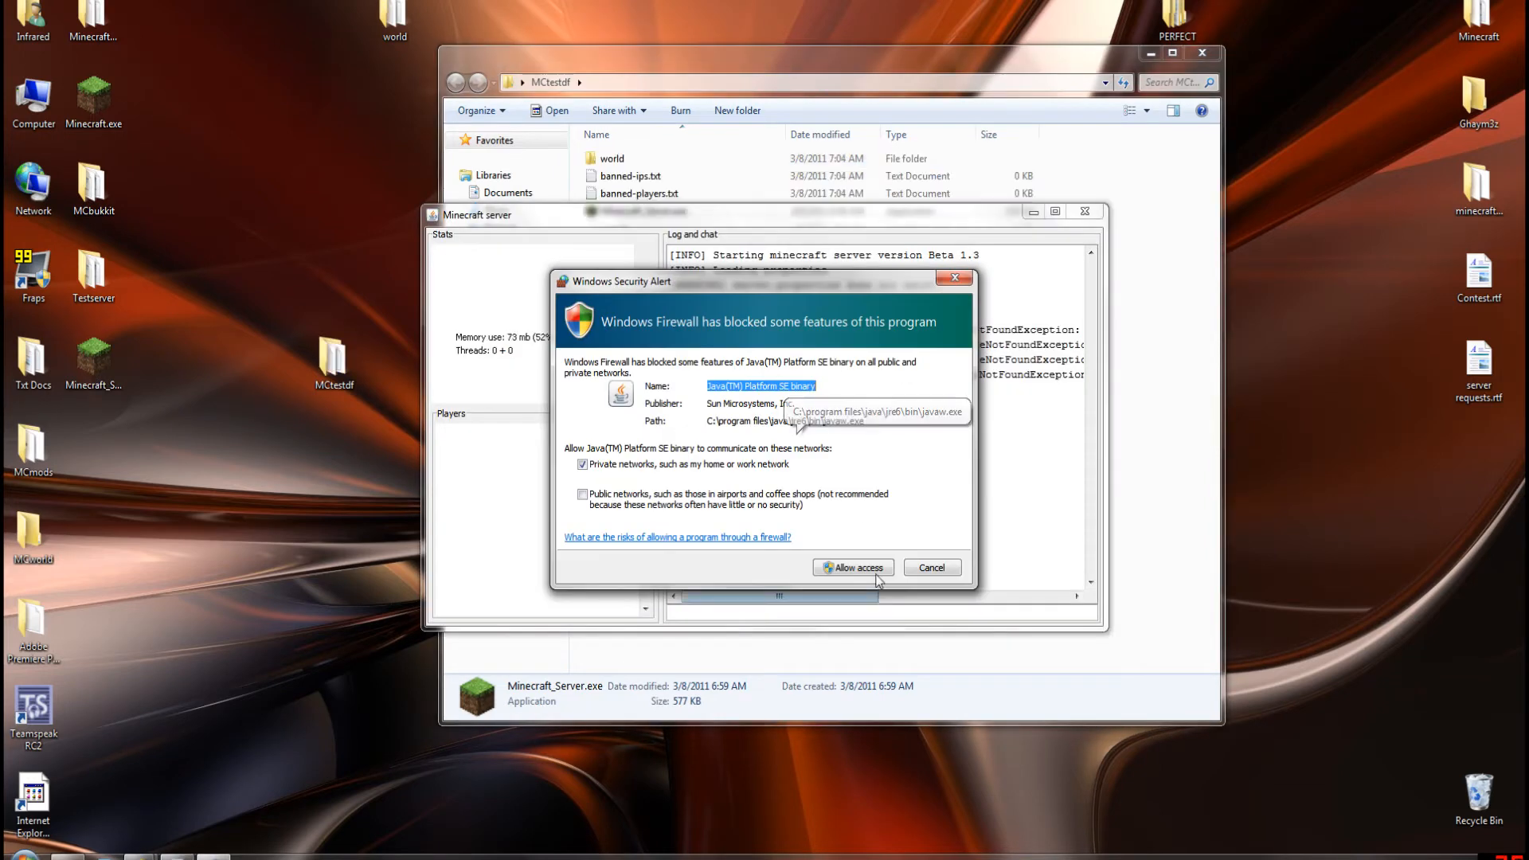
click(852, 567)
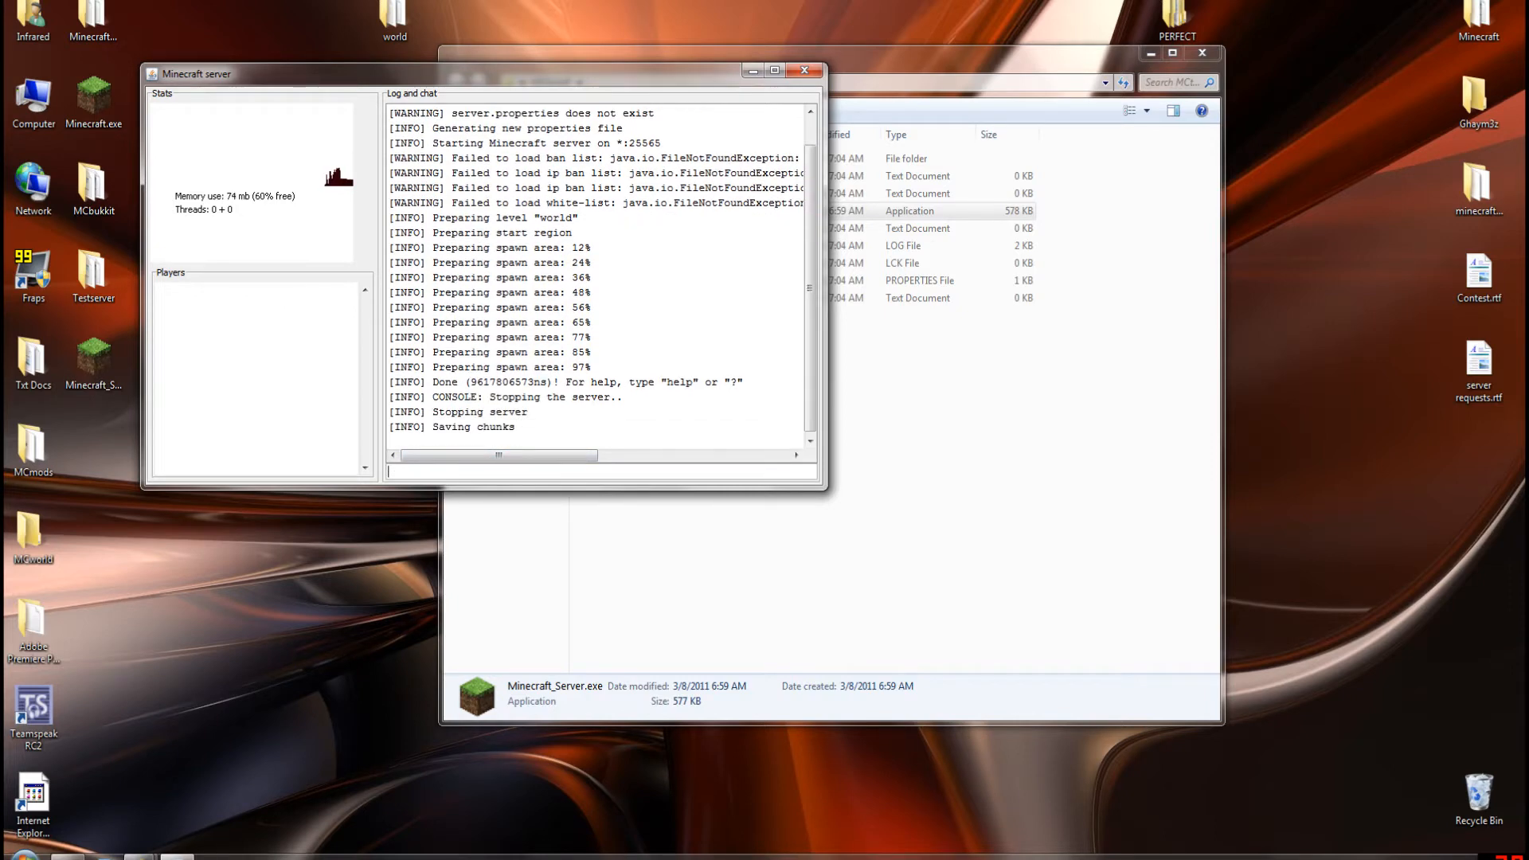
Step: Close the server window and inspect the generated world folder and banned-ips.txt in MCtestdf
click(802, 70)
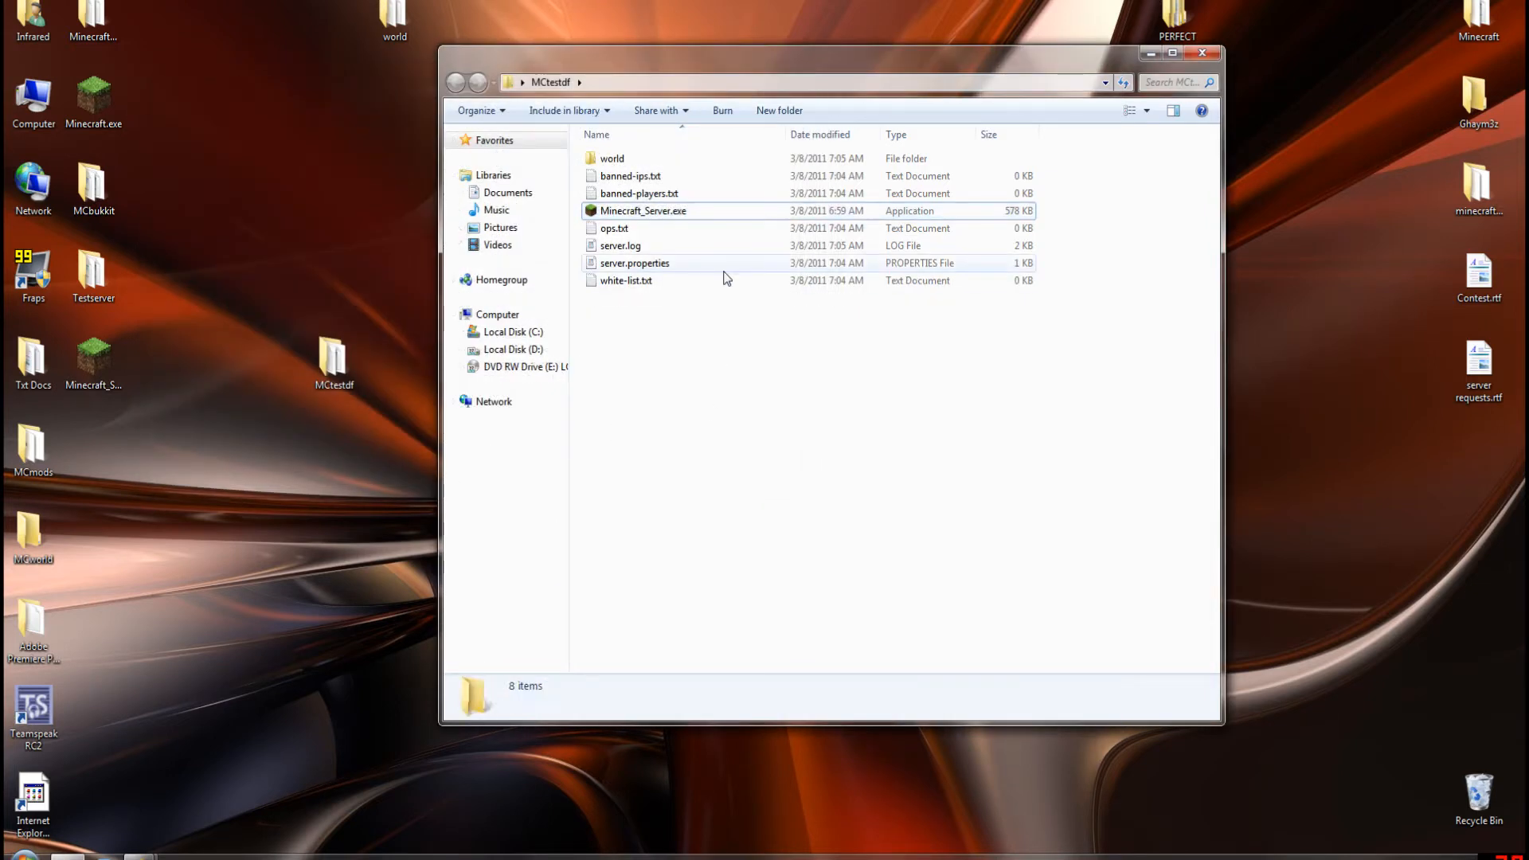
click(643, 210)
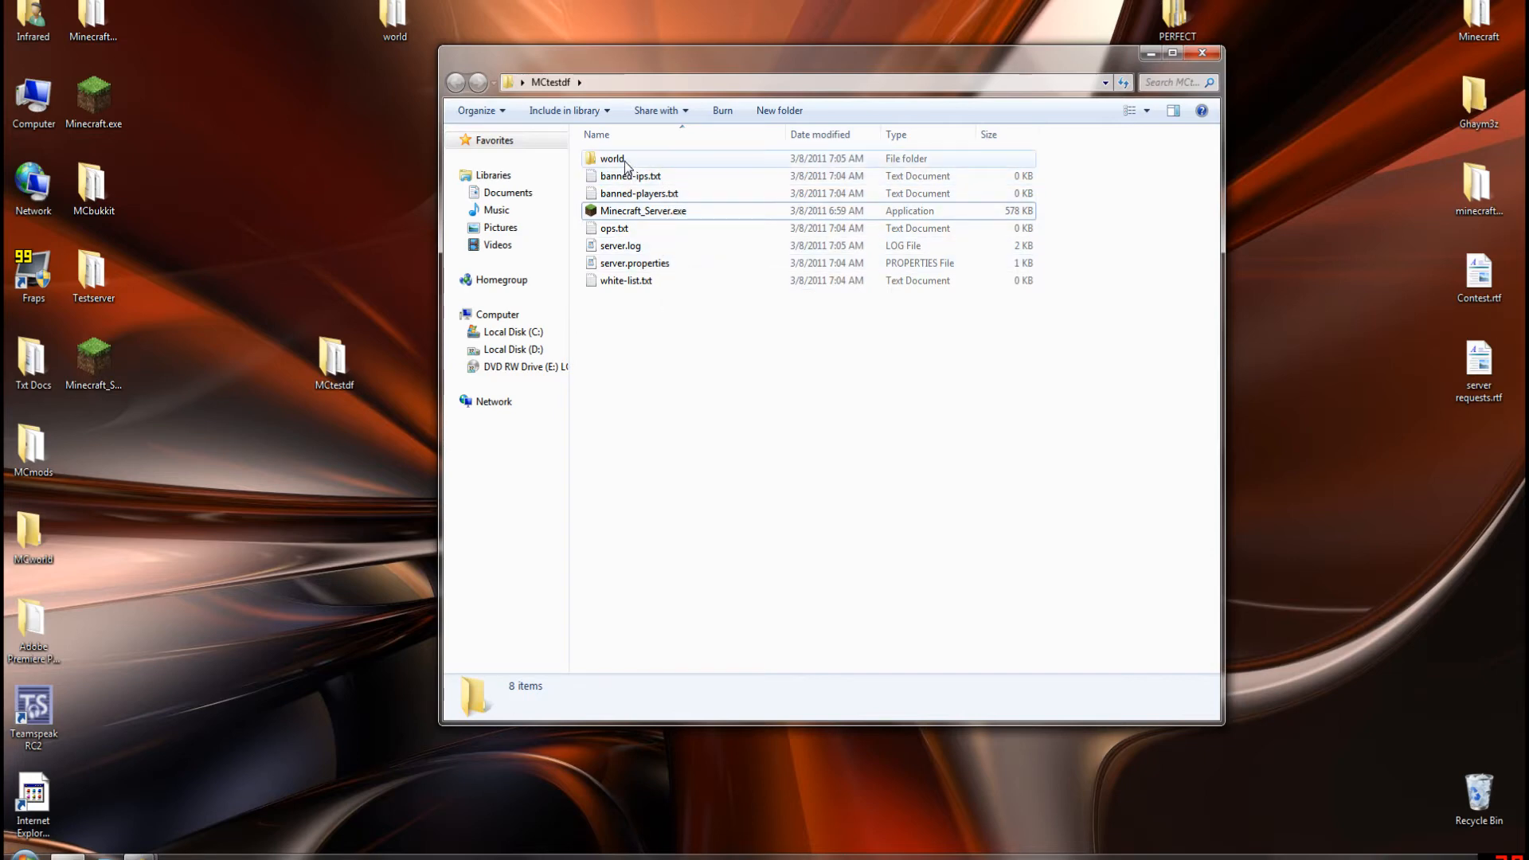
click(612, 157)
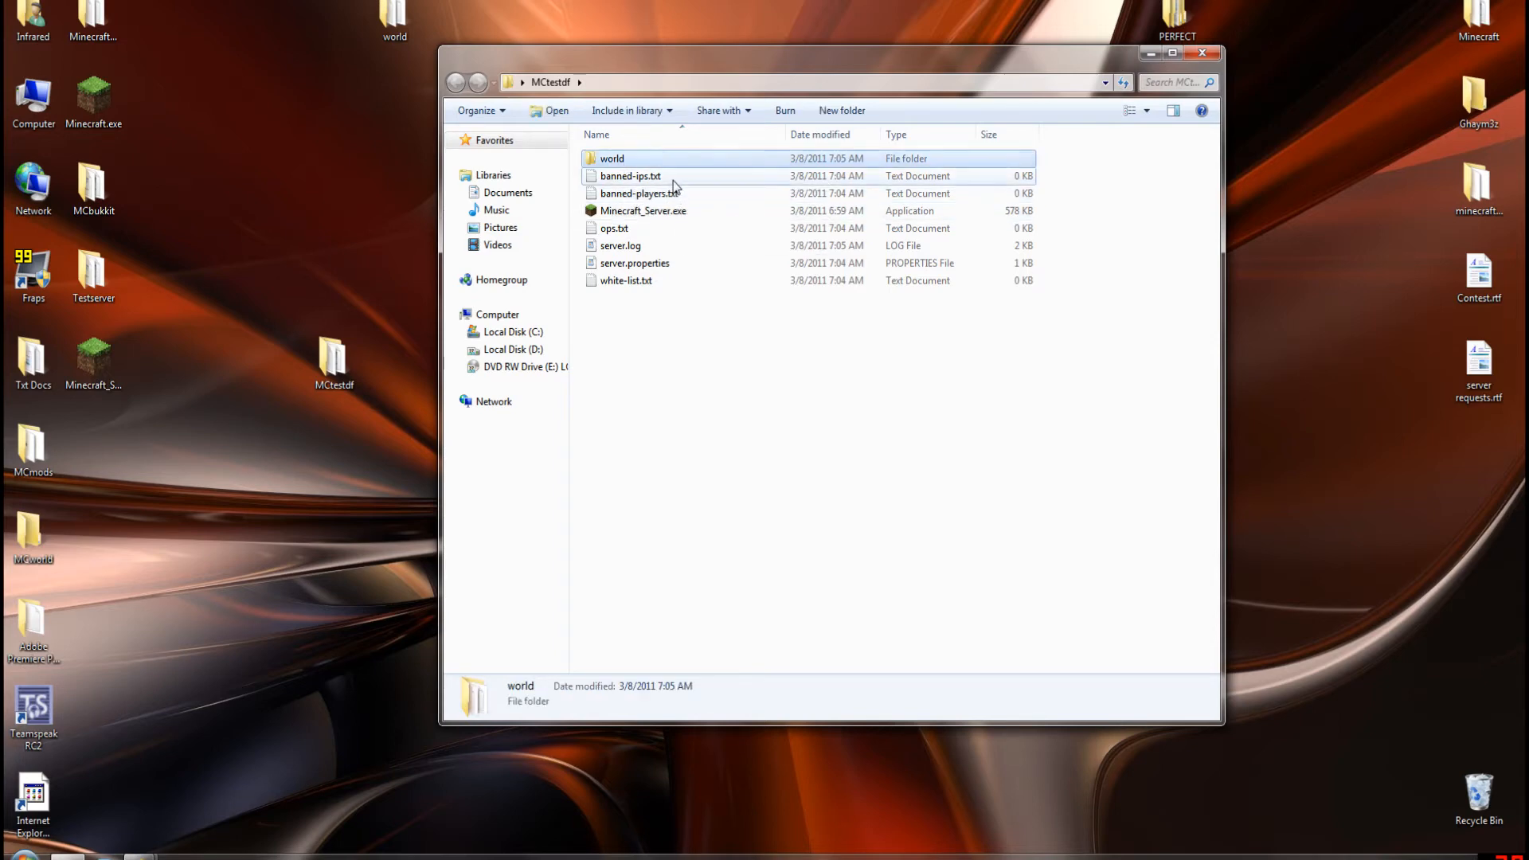
click(630, 175)
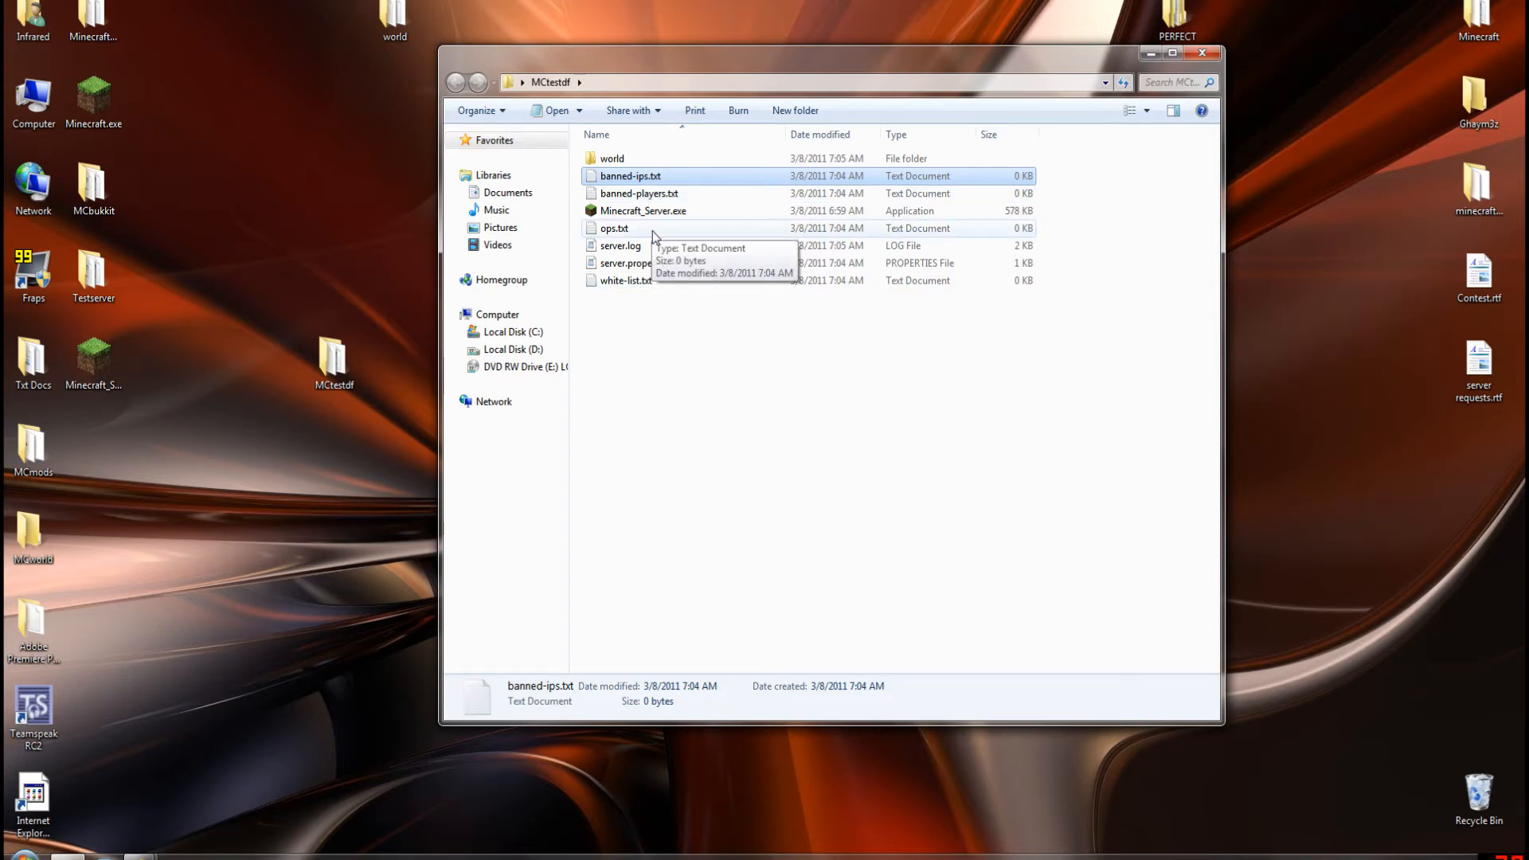
mouse_move(661, 290)
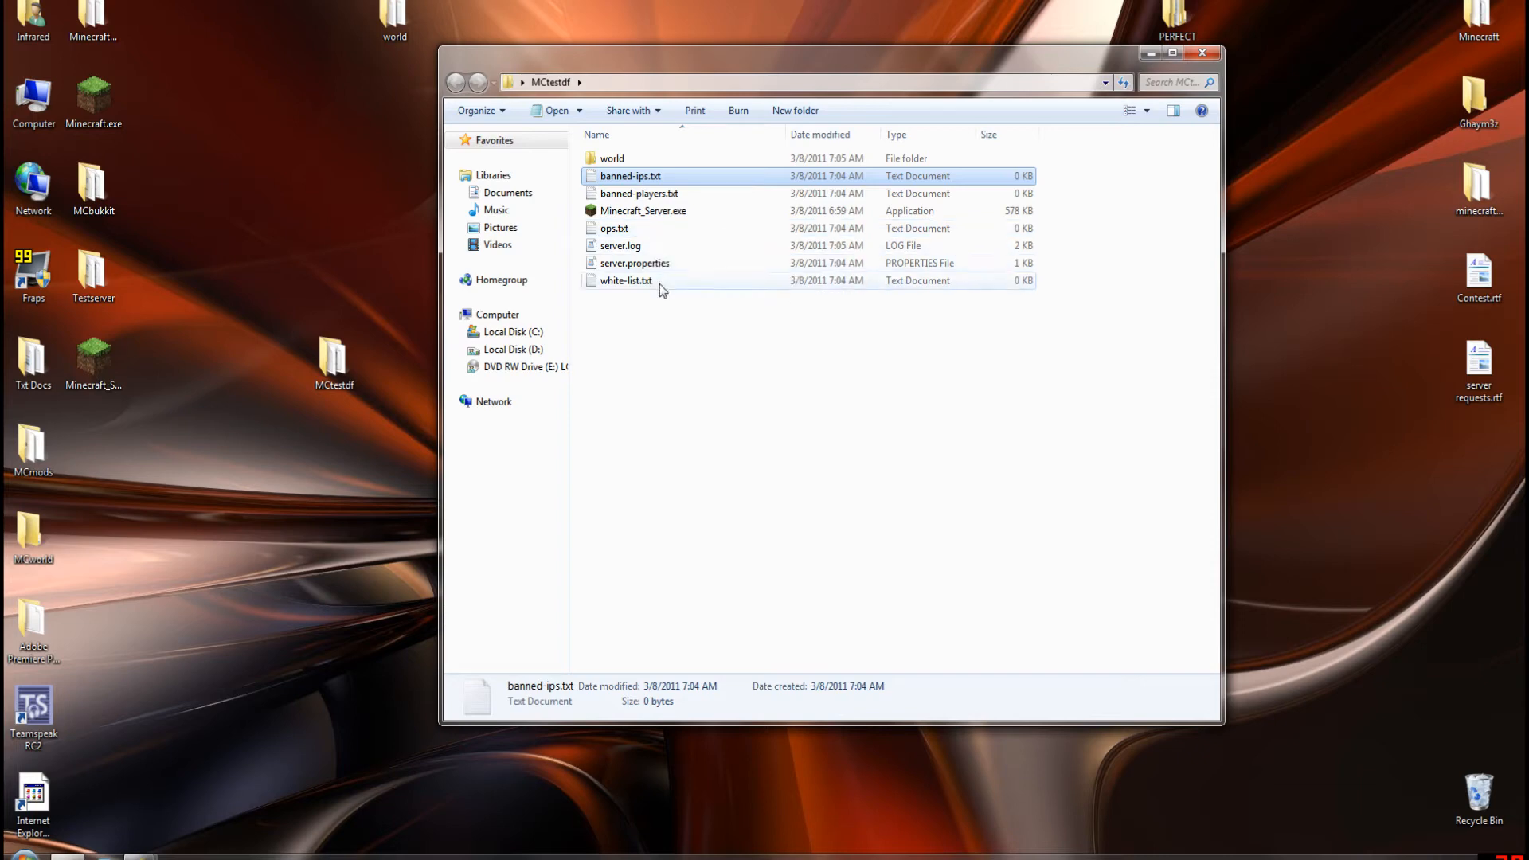
mouse_move(624, 280)
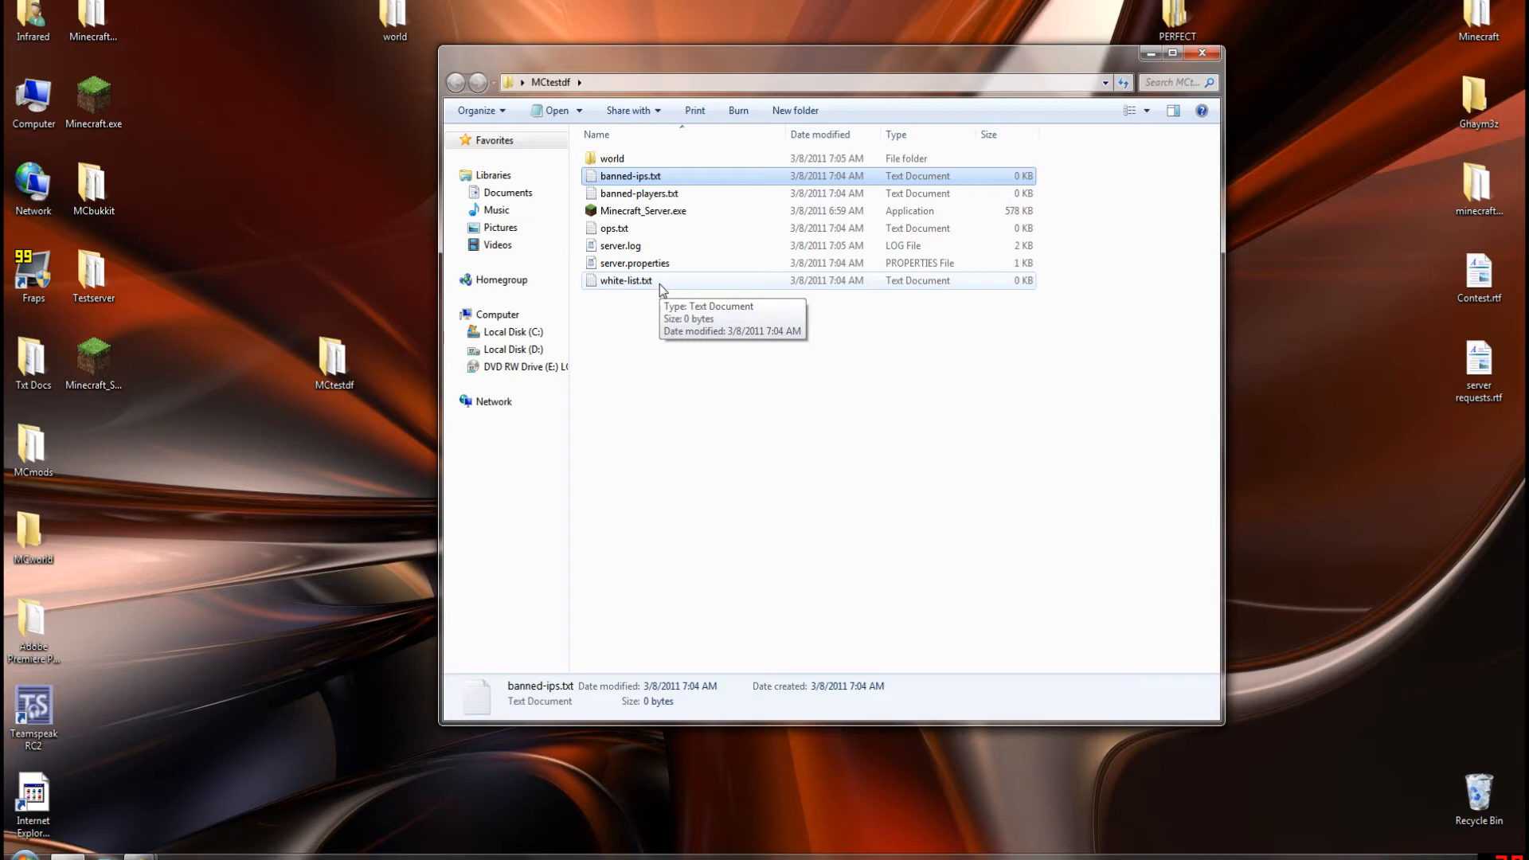
mouse_move(683, 268)
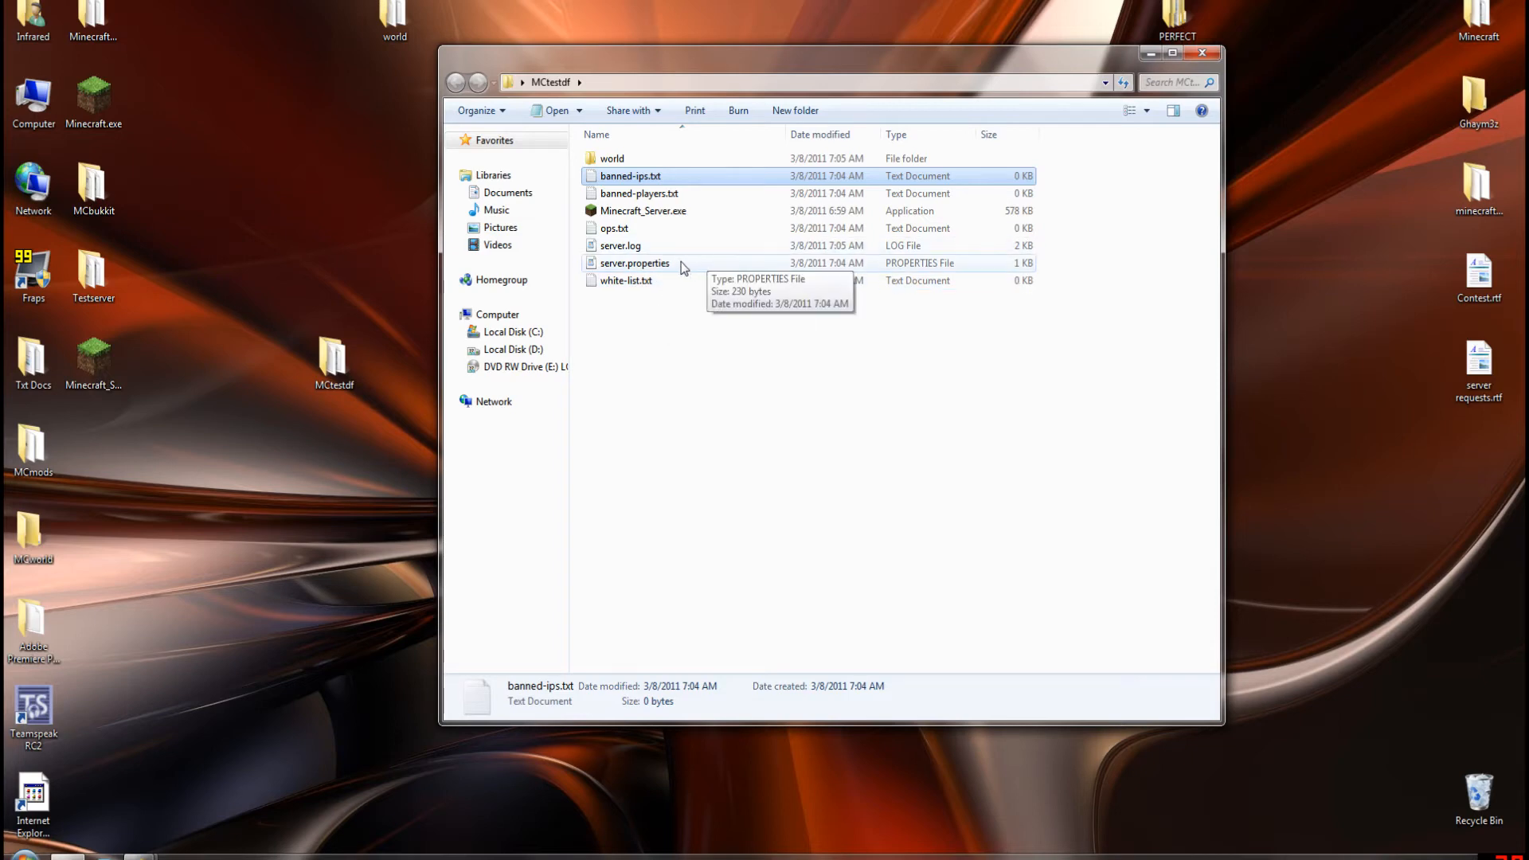
Step: Open server.properties in WordPad and reposition its window
double_click(634, 263)
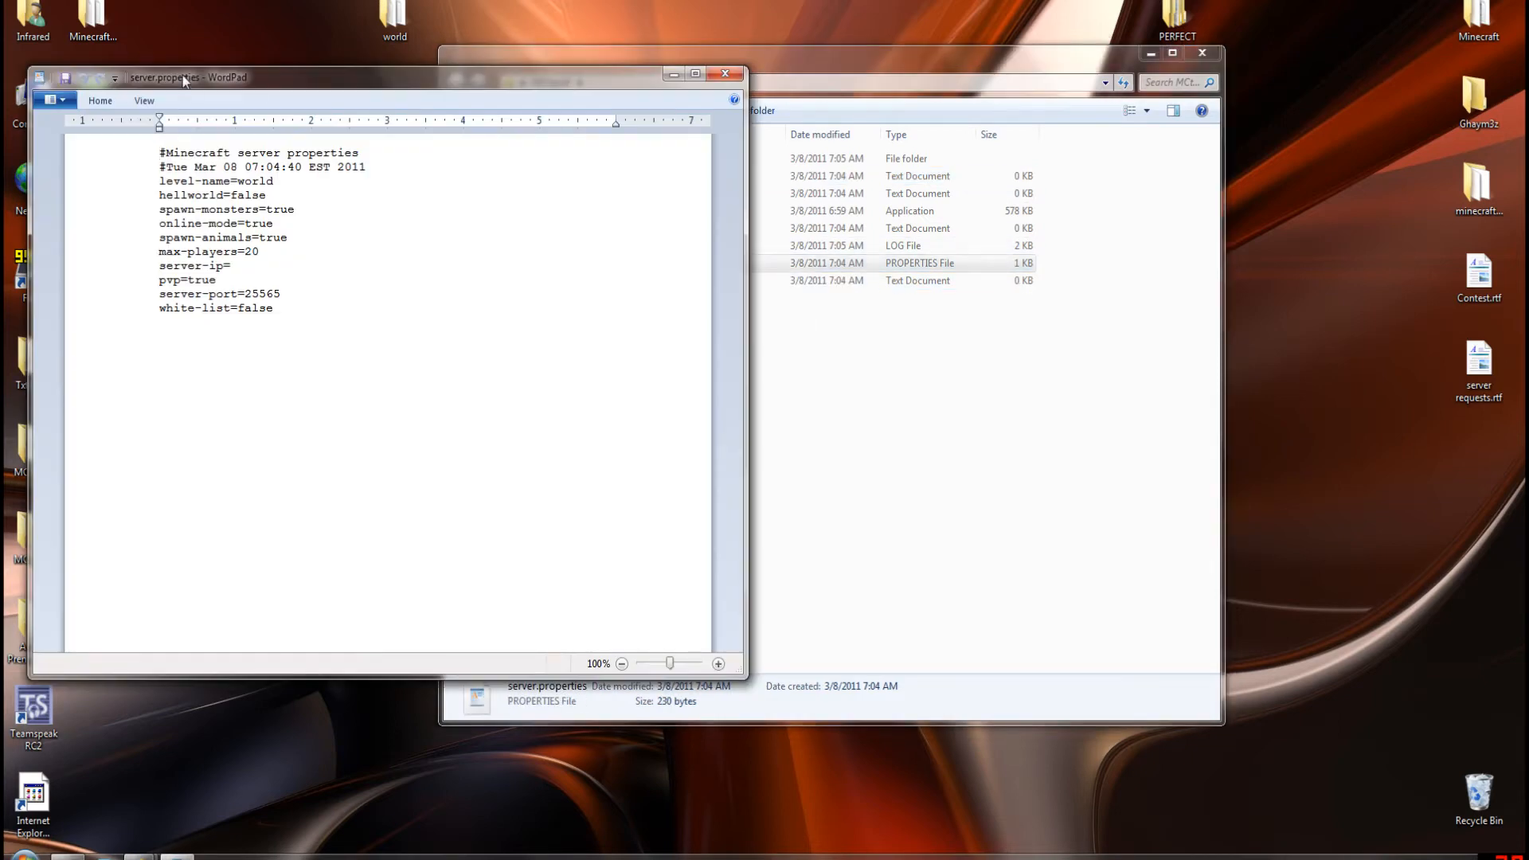
drag(188, 77, 509, 68)
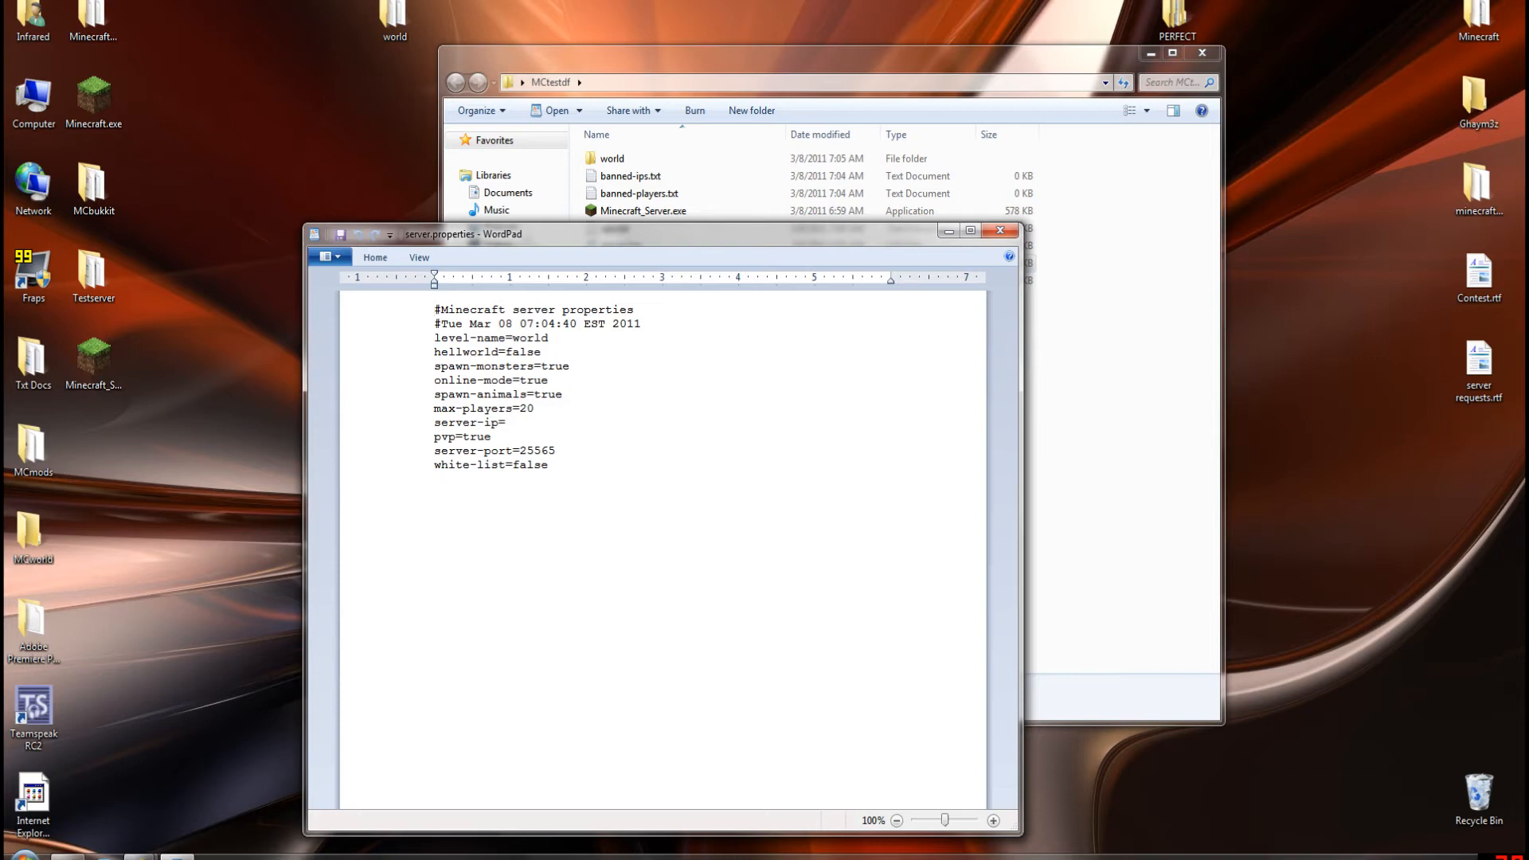
click(433, 309)
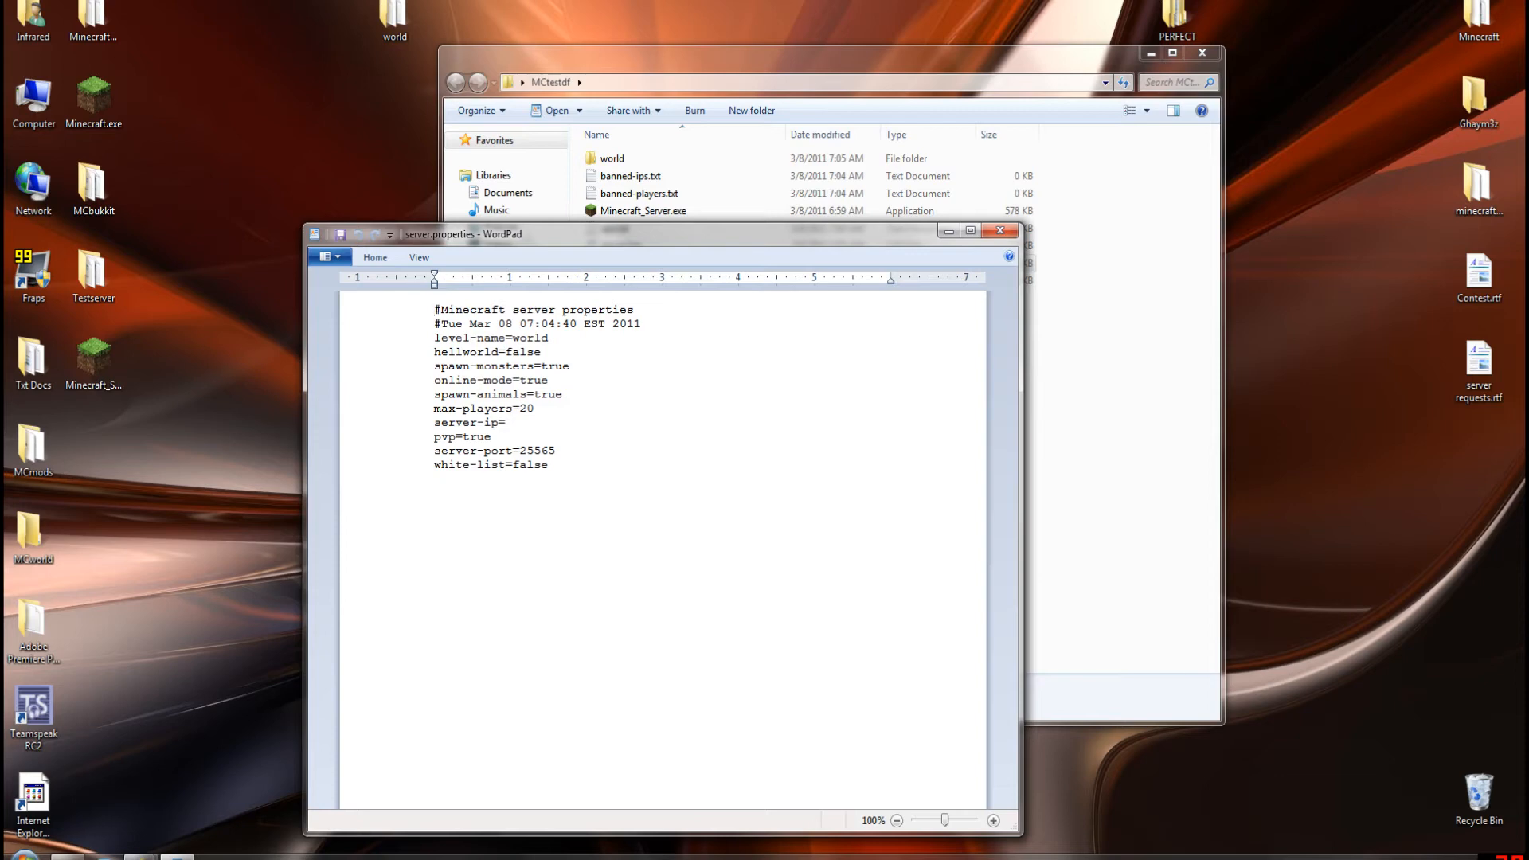
click(433, 308)
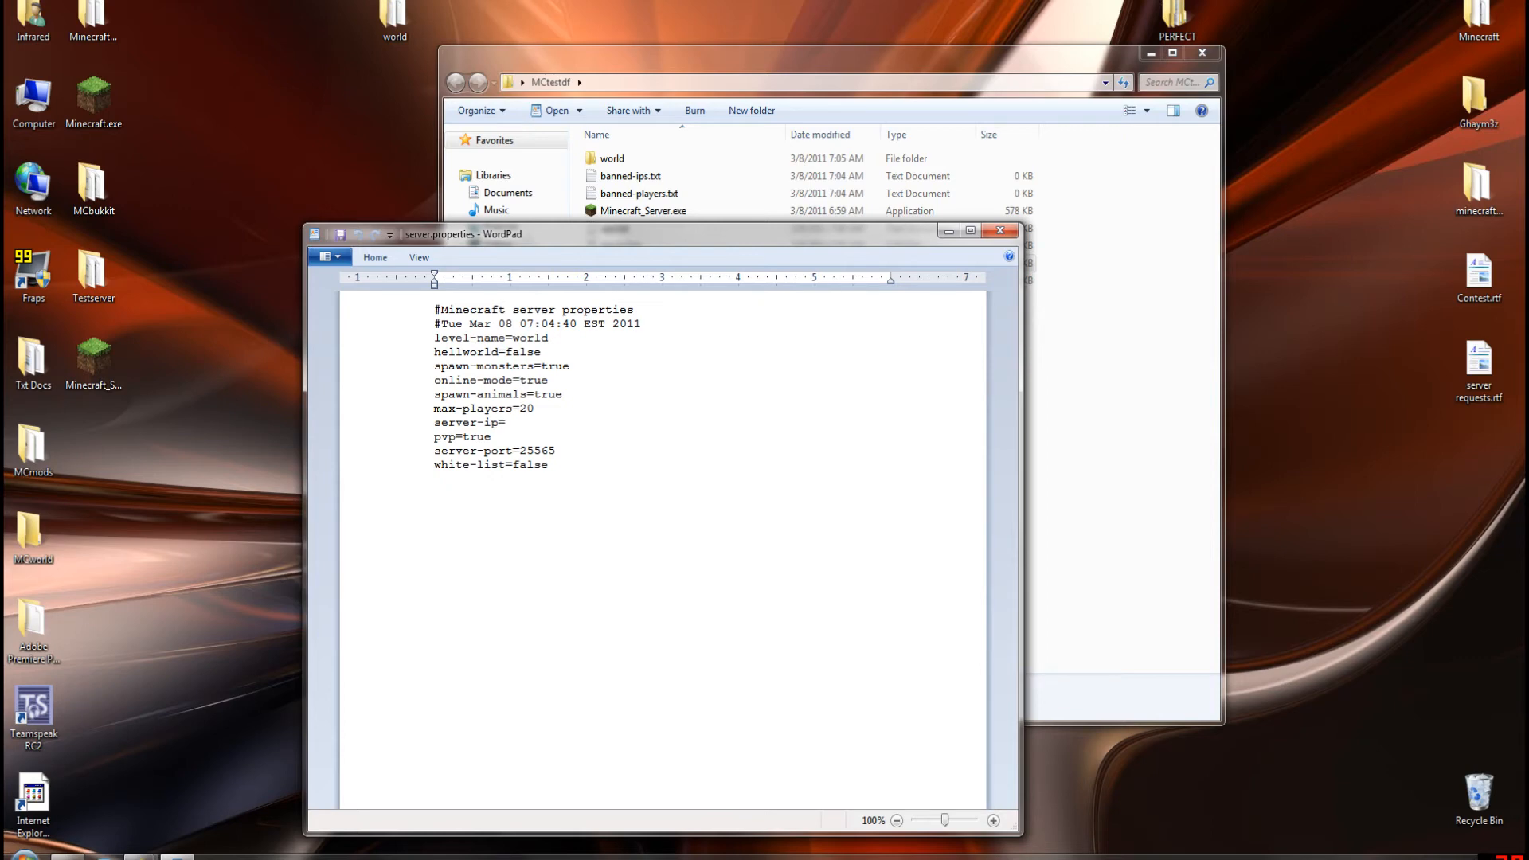
click(549, 379)
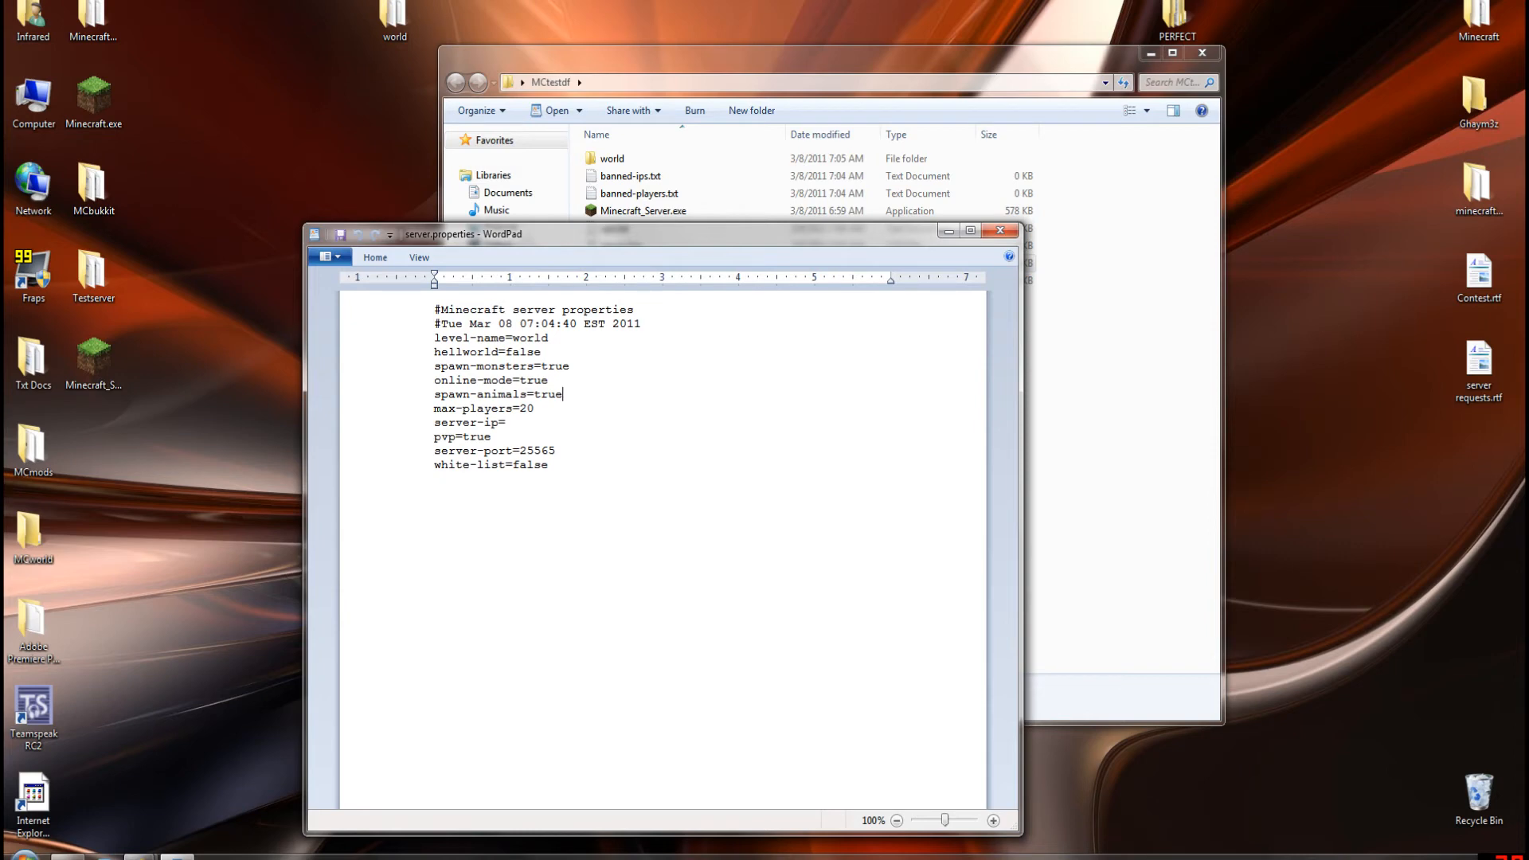
click(548, 380)
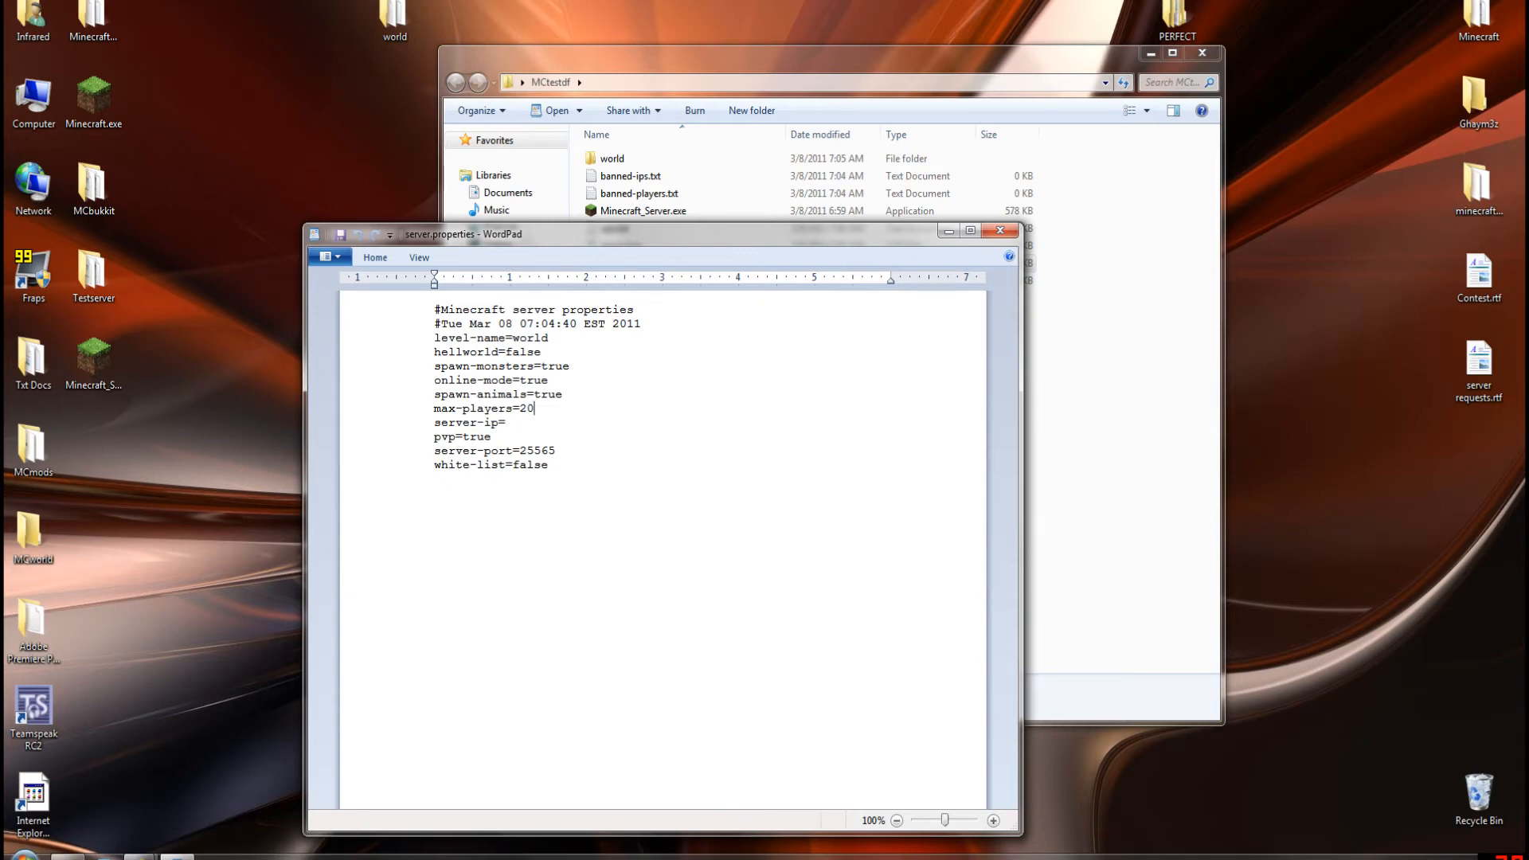
click(562, 393)
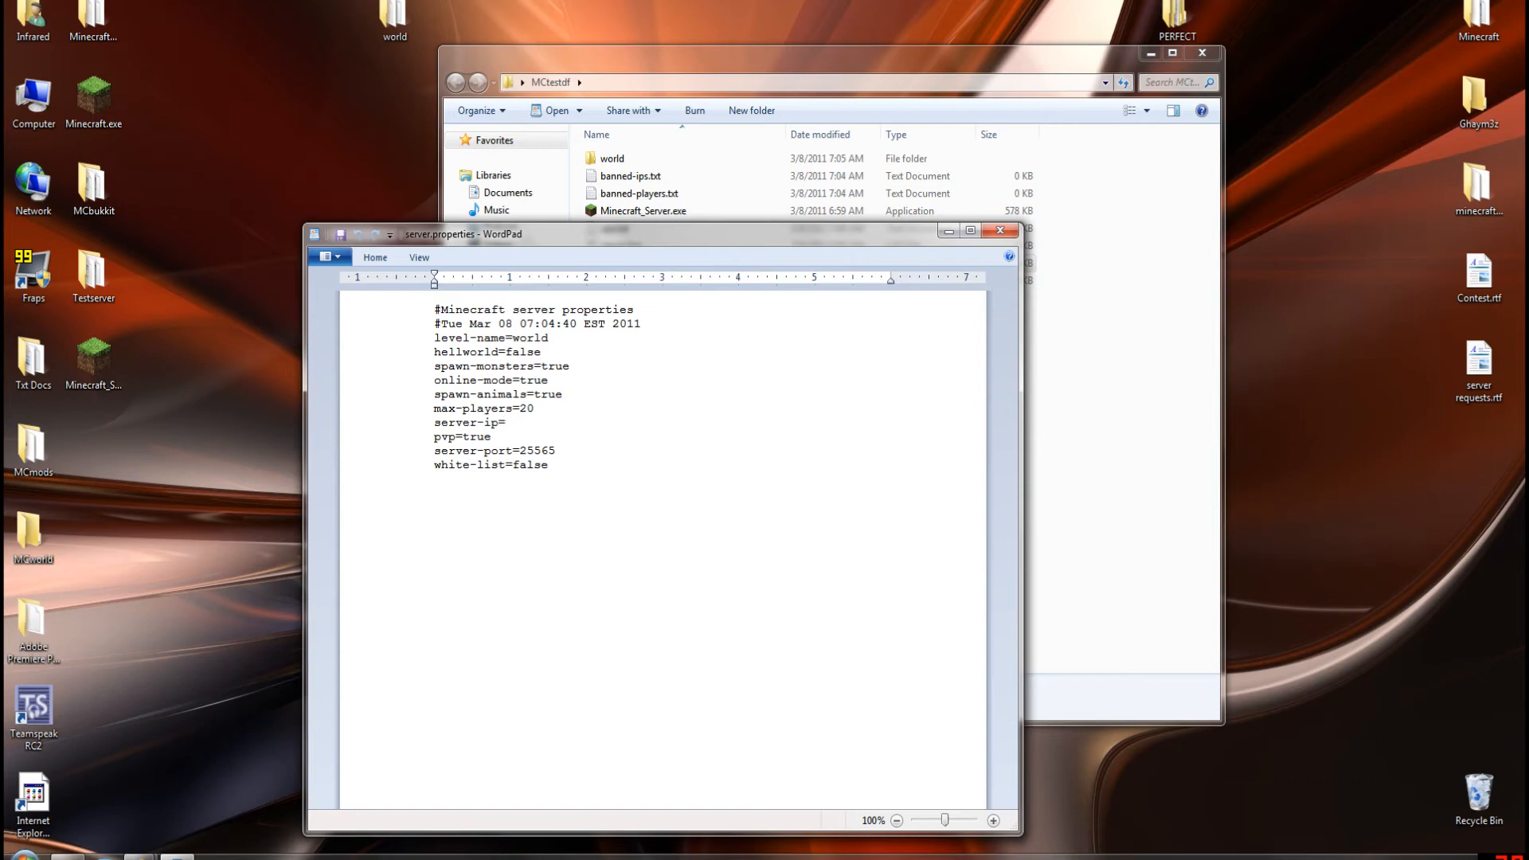
Step: Edit the white-list line in server.properties and close WordPad to get the save prompt
click(506, 422)
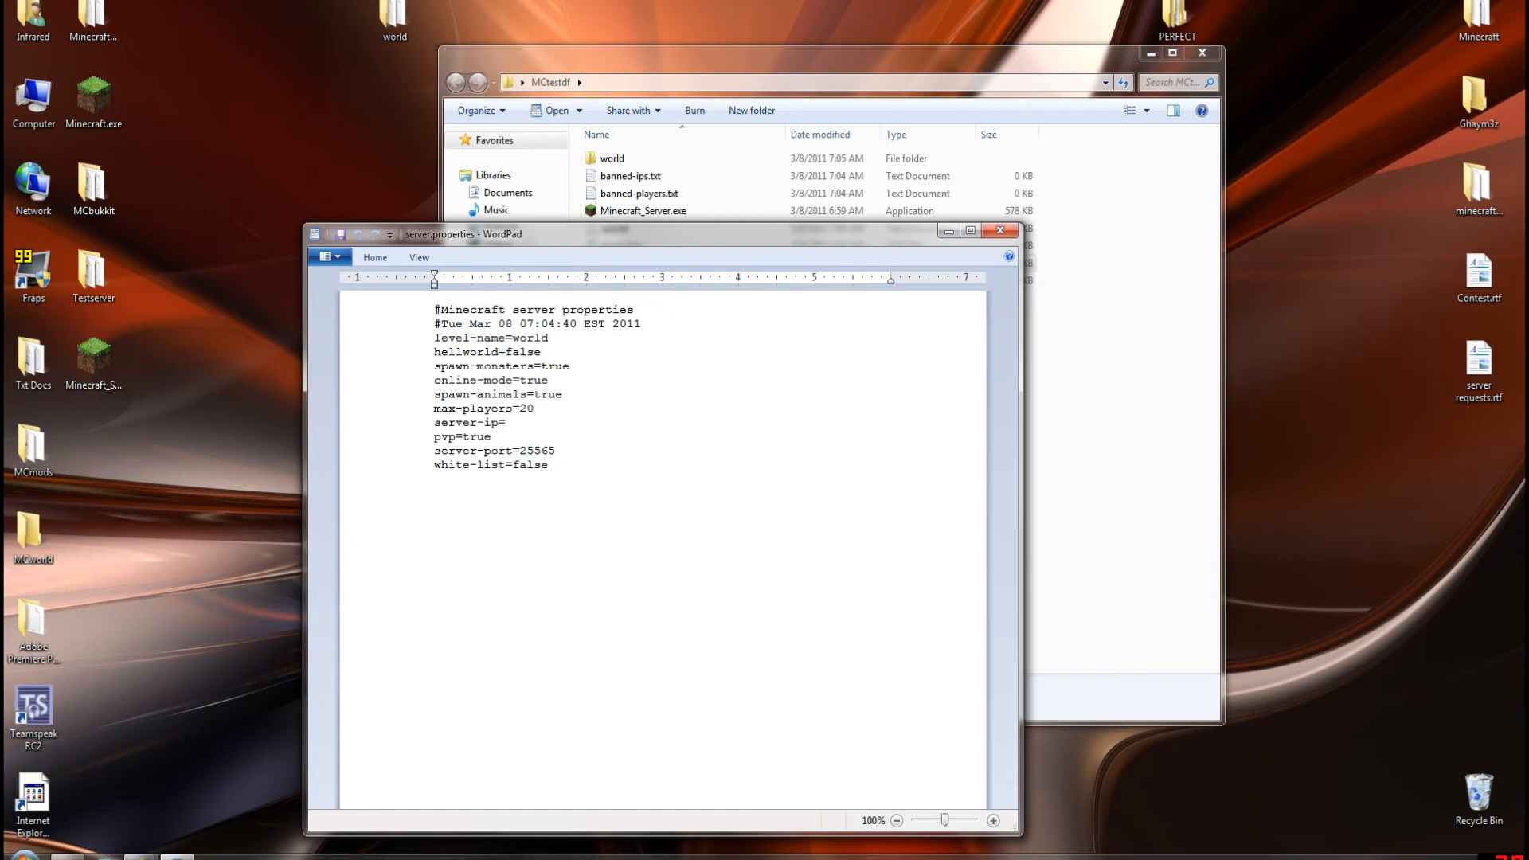
key(BackSpace)
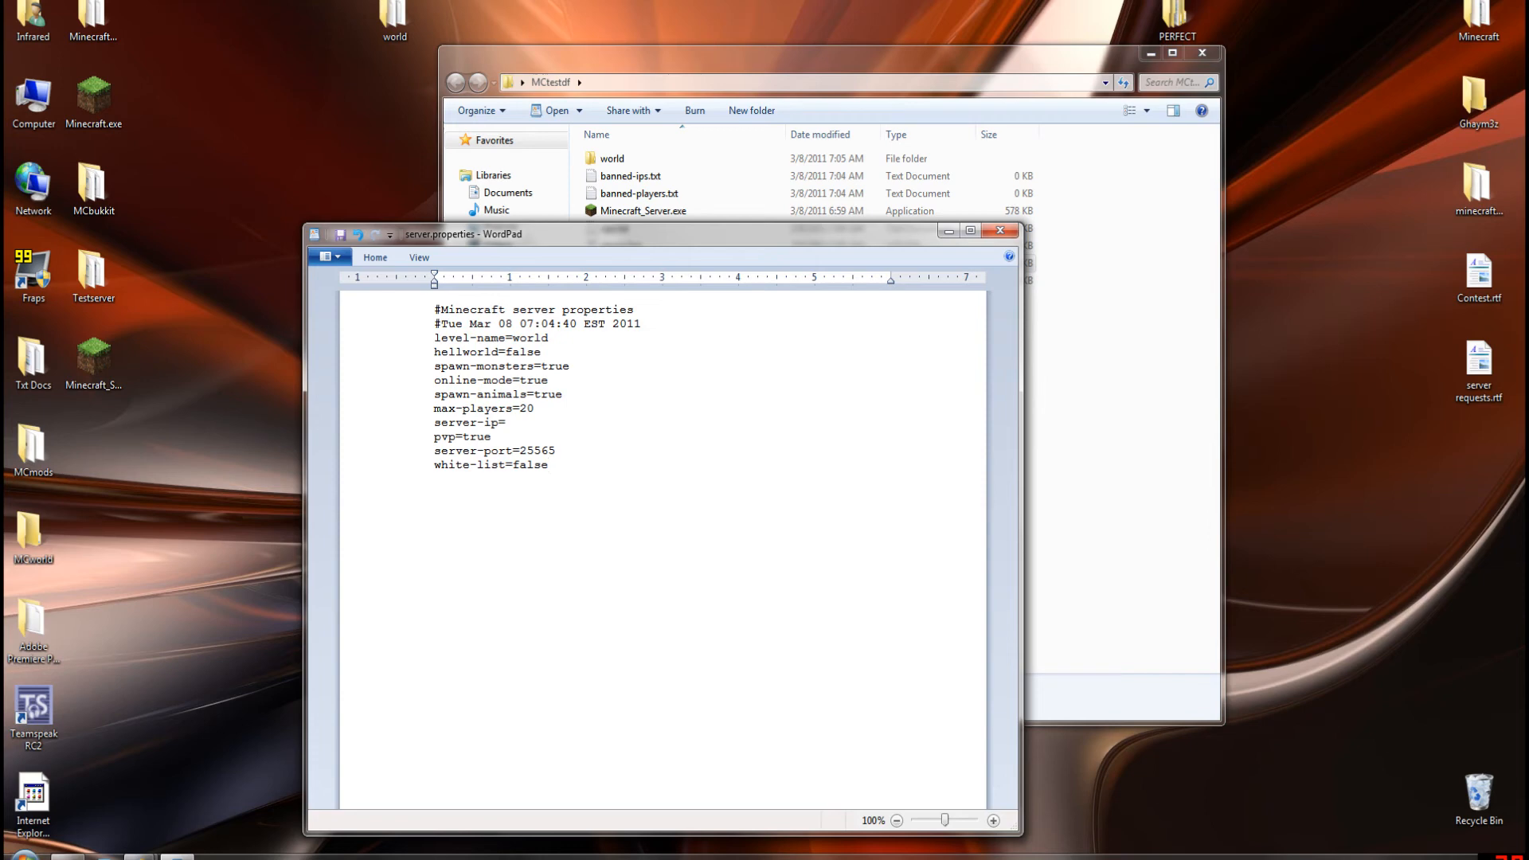
click(549, 465)
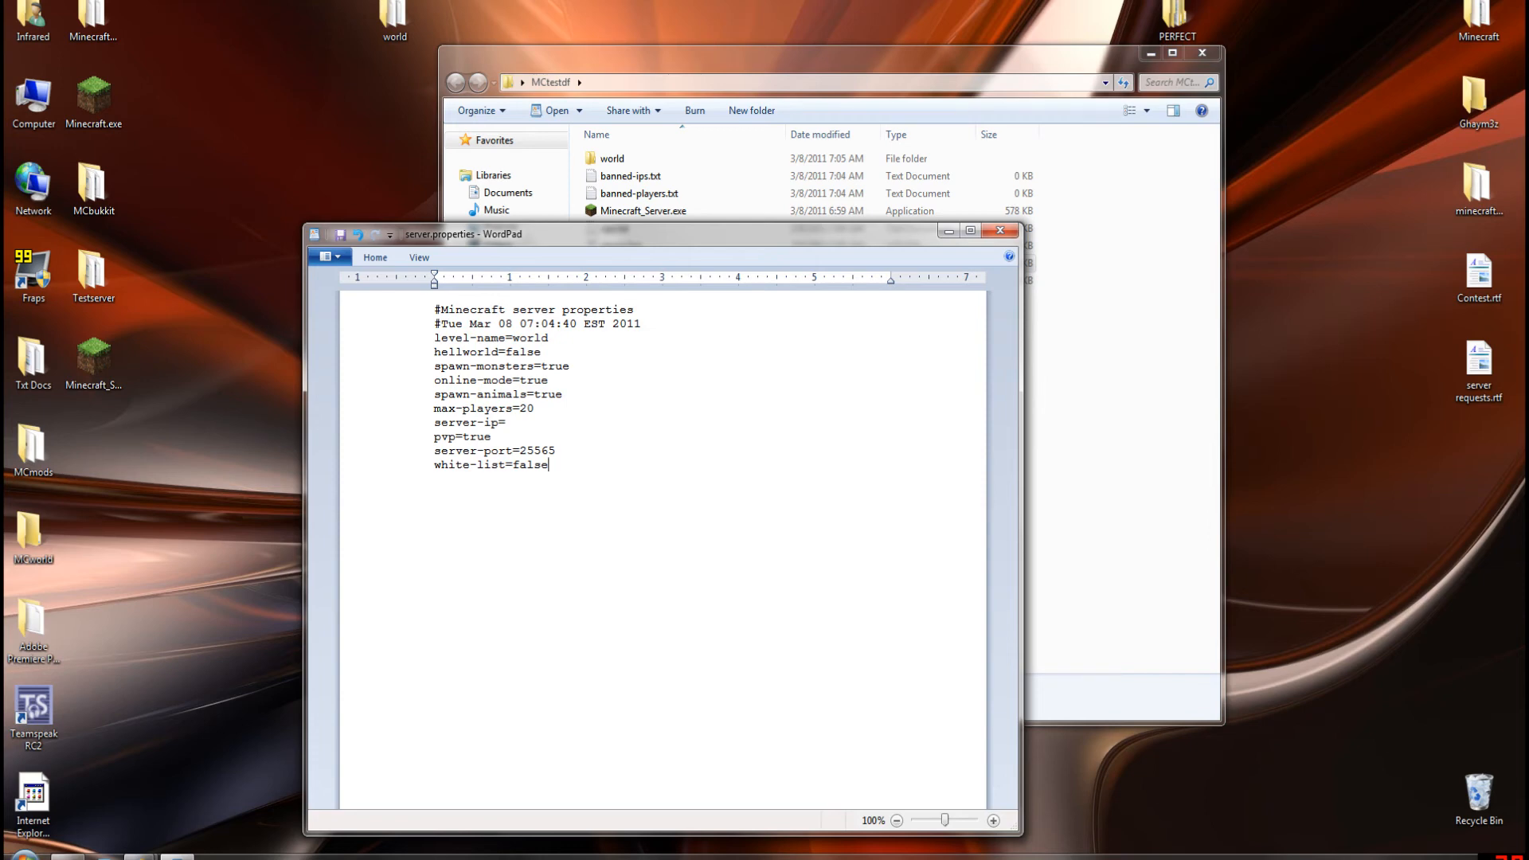
click(998, 229)
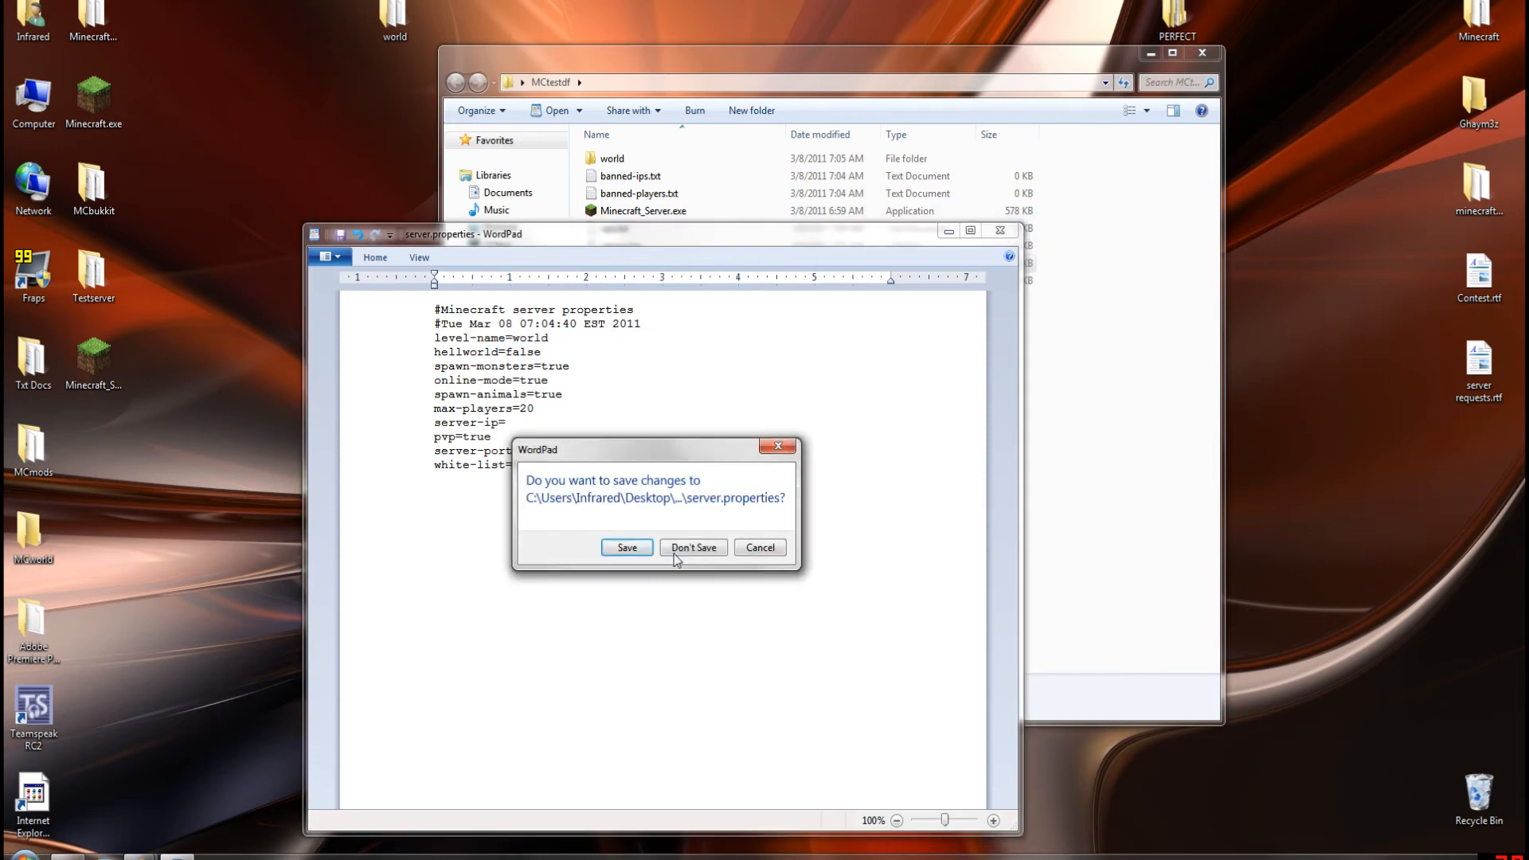
Step: Discard the server.properties changes and open white-list.txt in Notepad
click(692, 546)
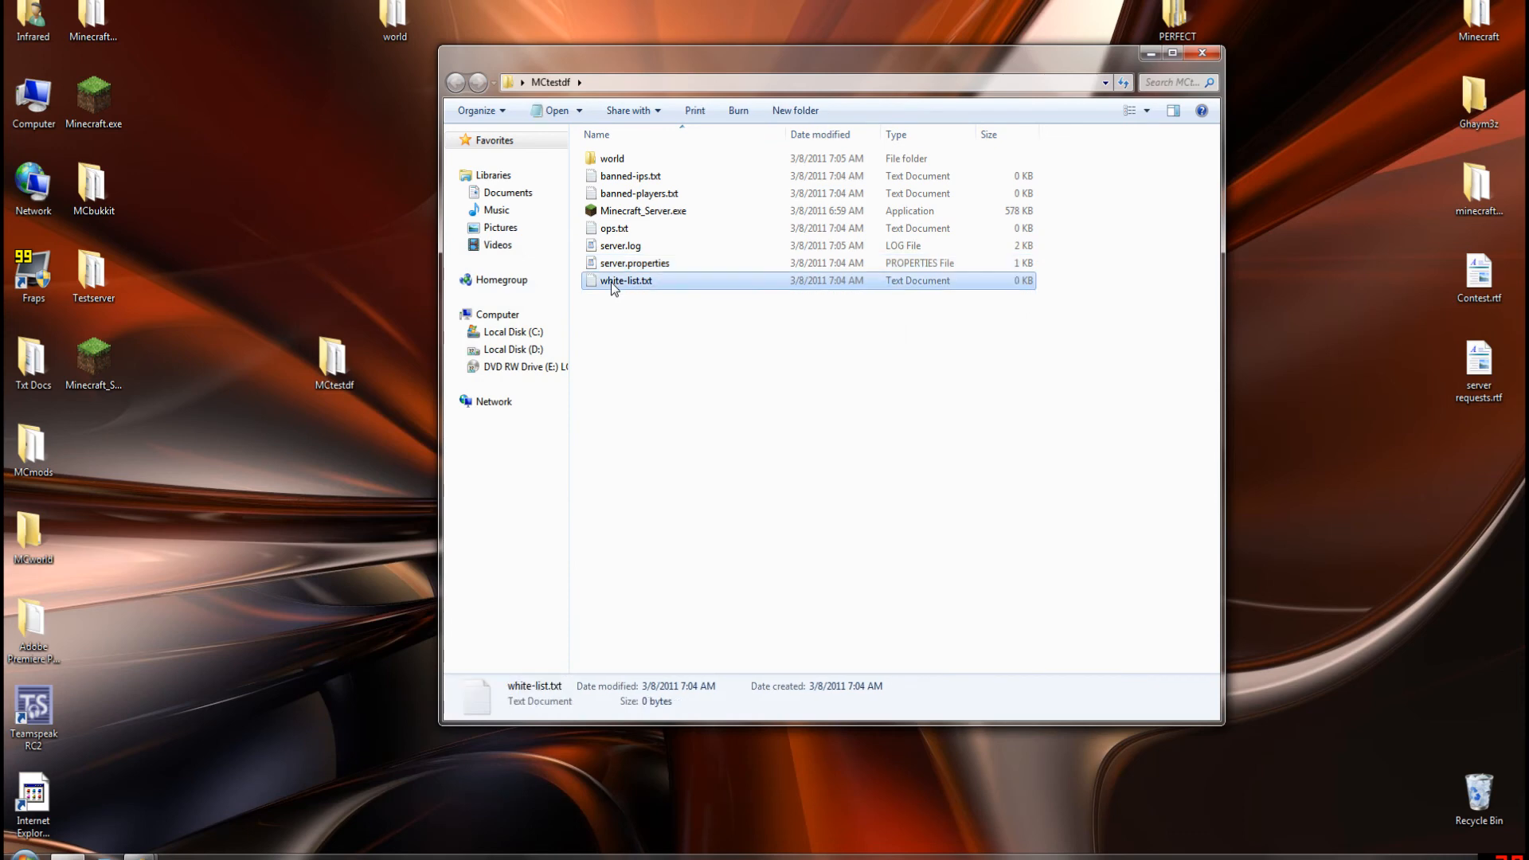
mouse_move(640, 301)
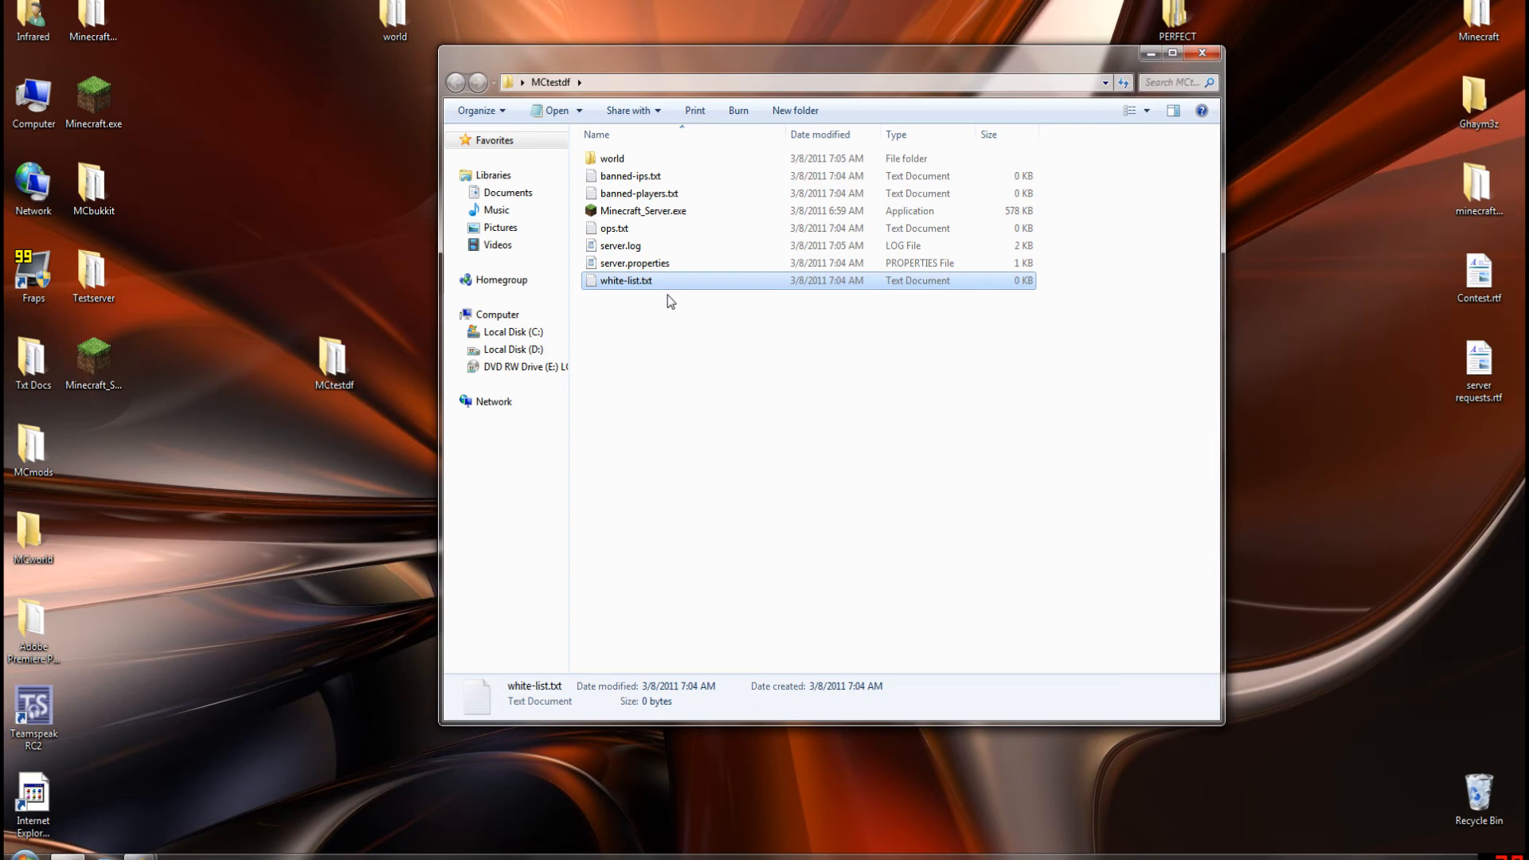
double_click(624, 280)
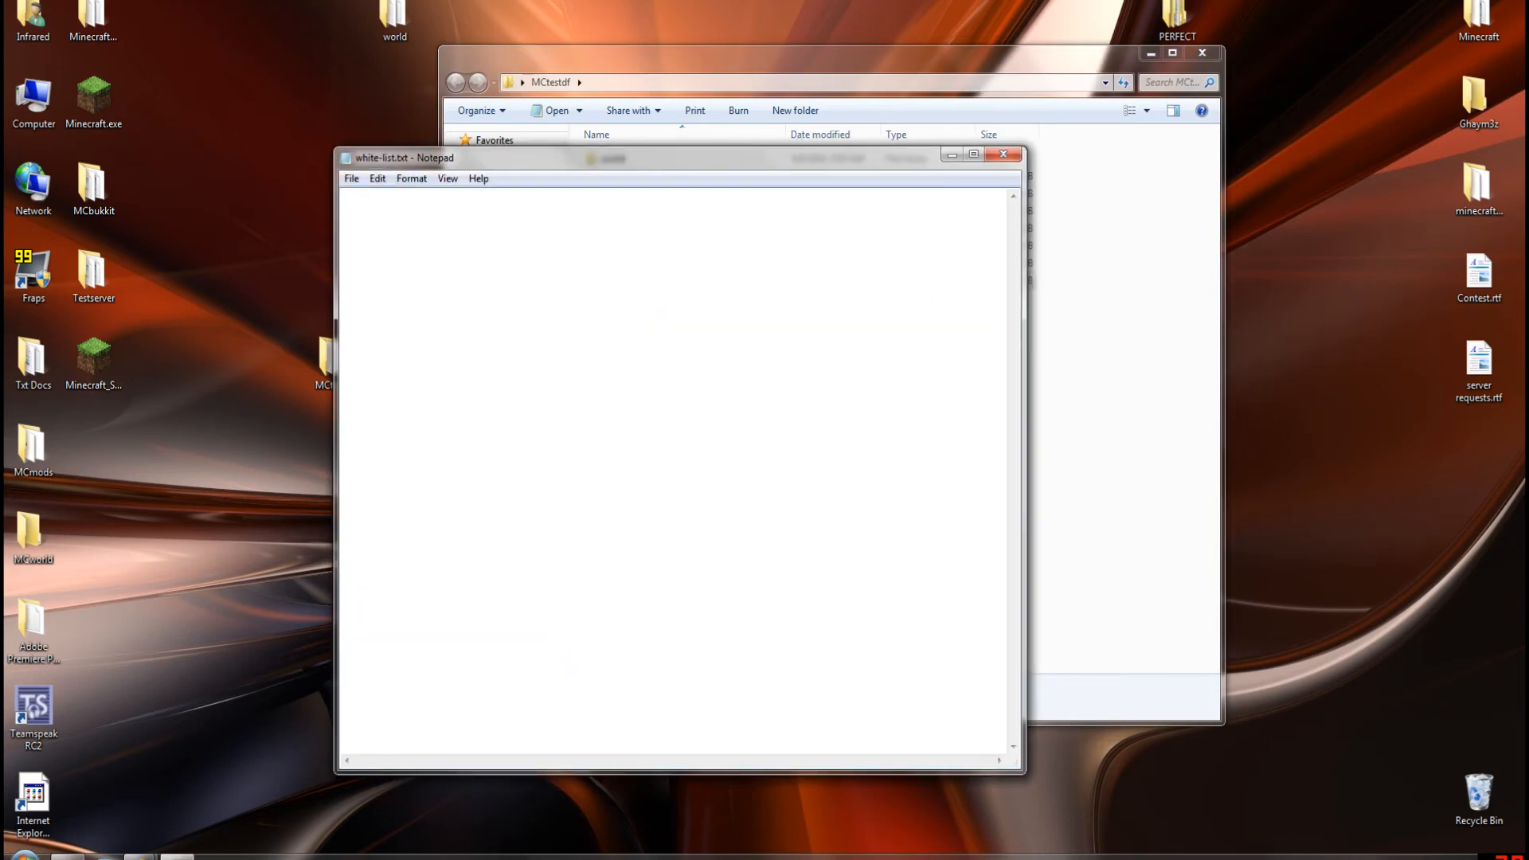
Step: Enter the player names 'infrared_' and 'stephen_' on separate lines in white-list.txt
text(infrared_)
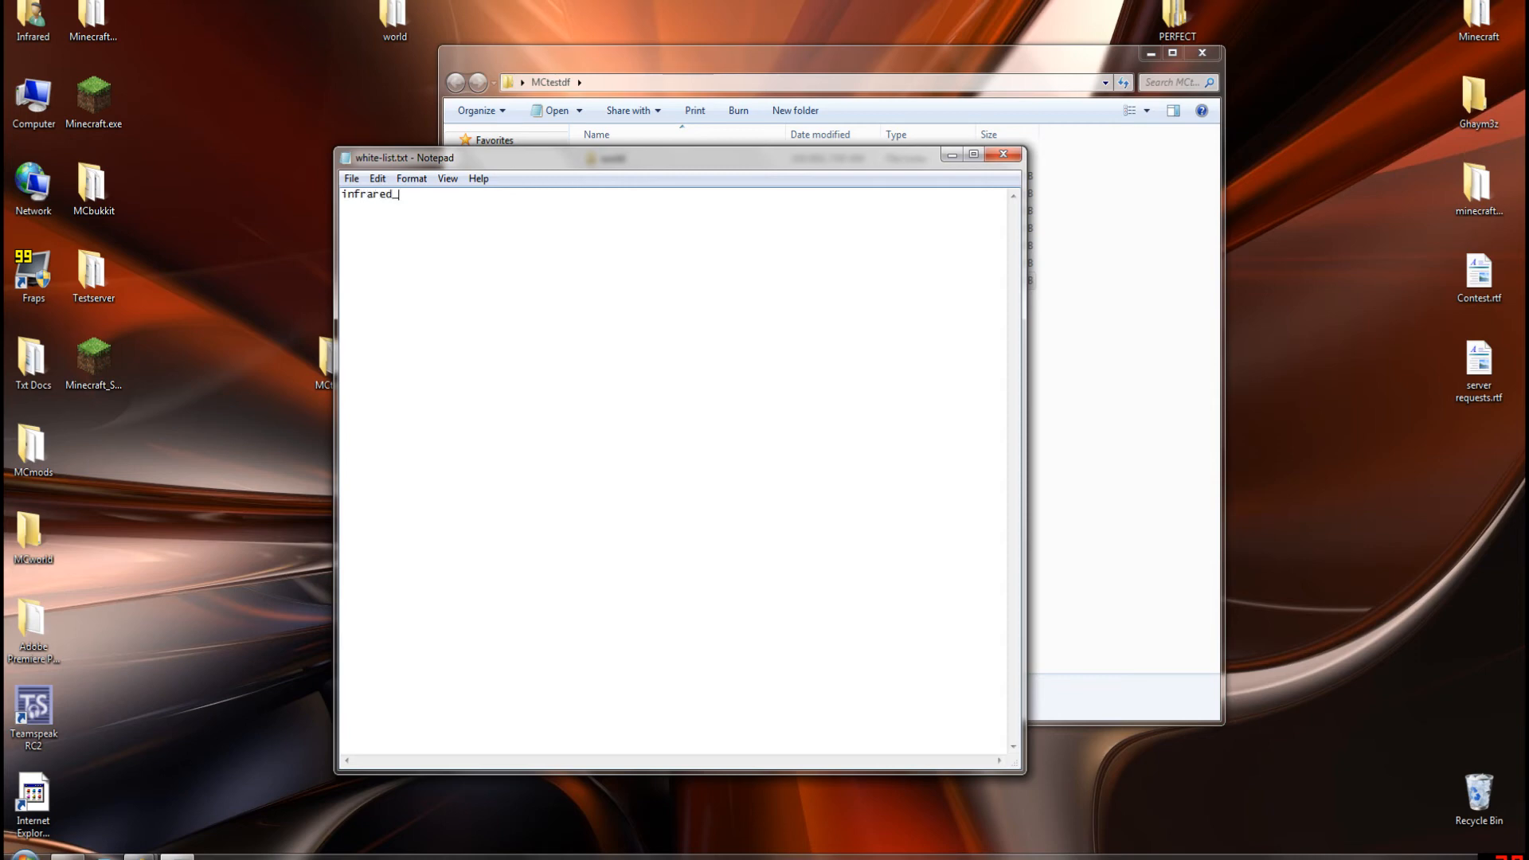
key(enter)
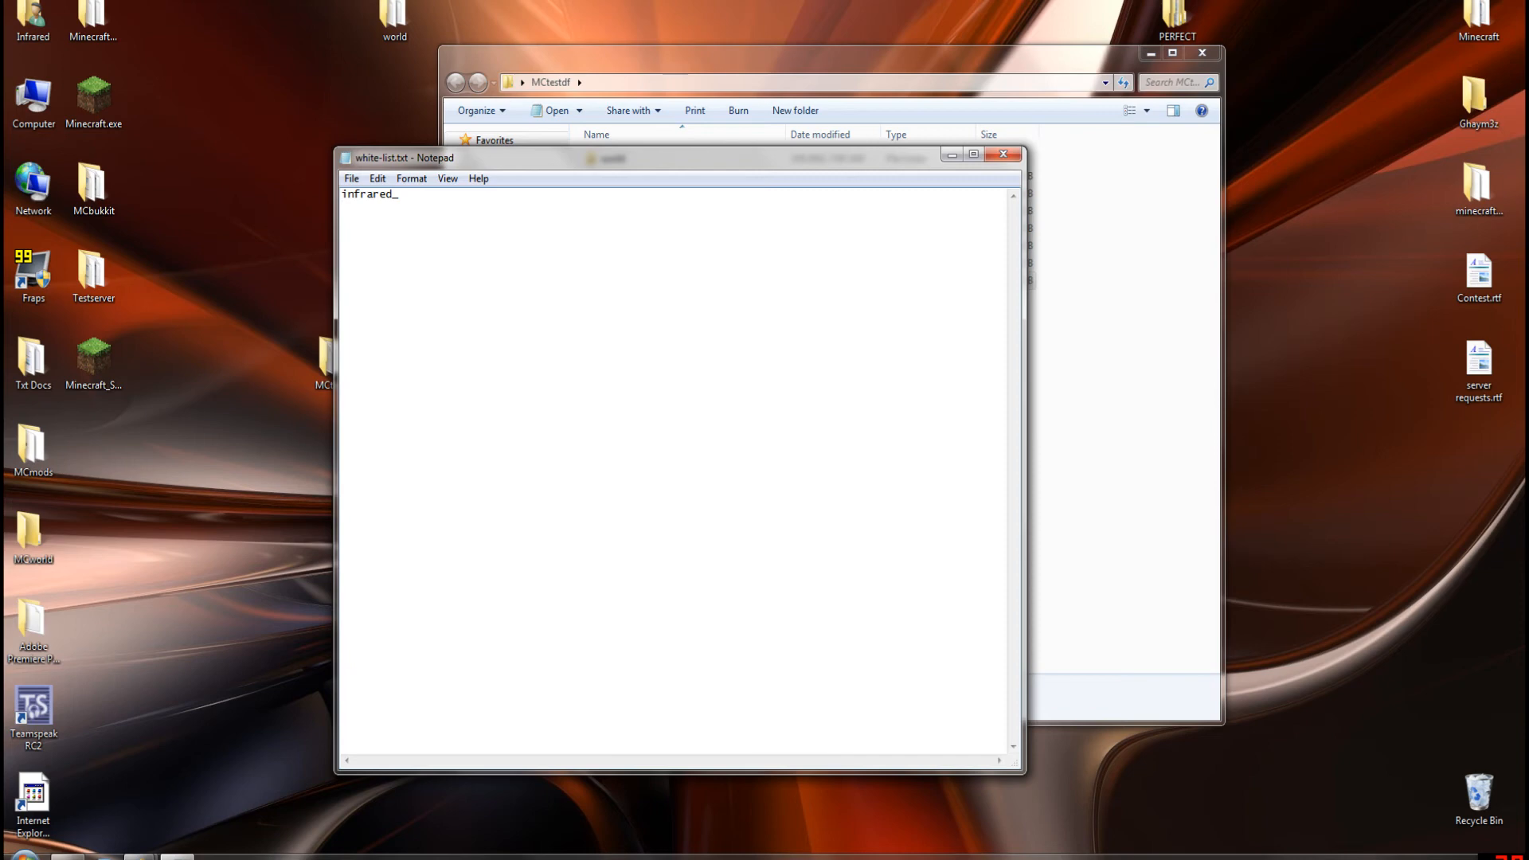
text(stephen_)
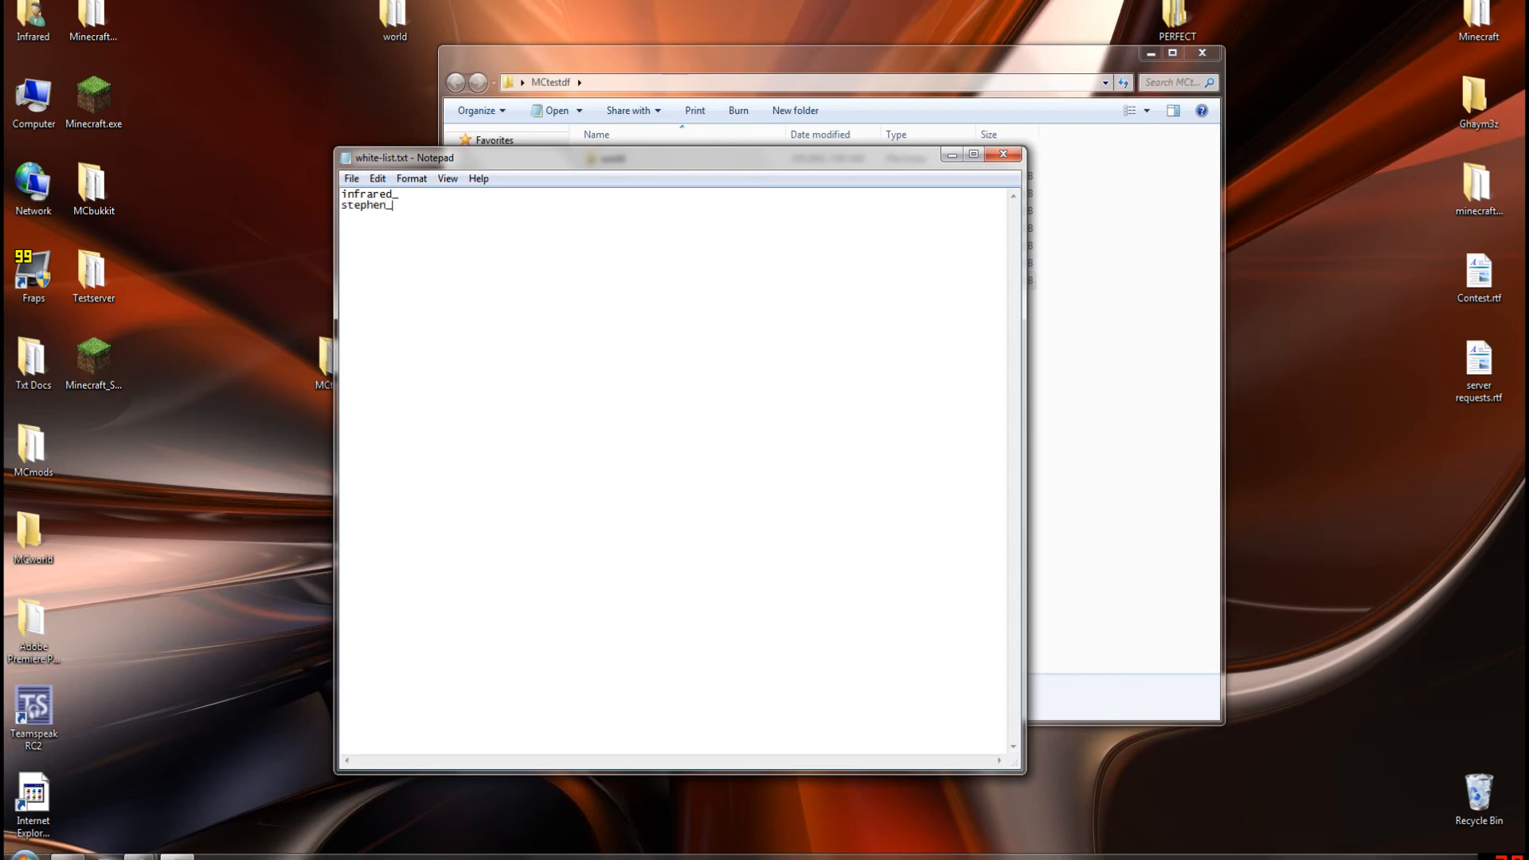
text(j)
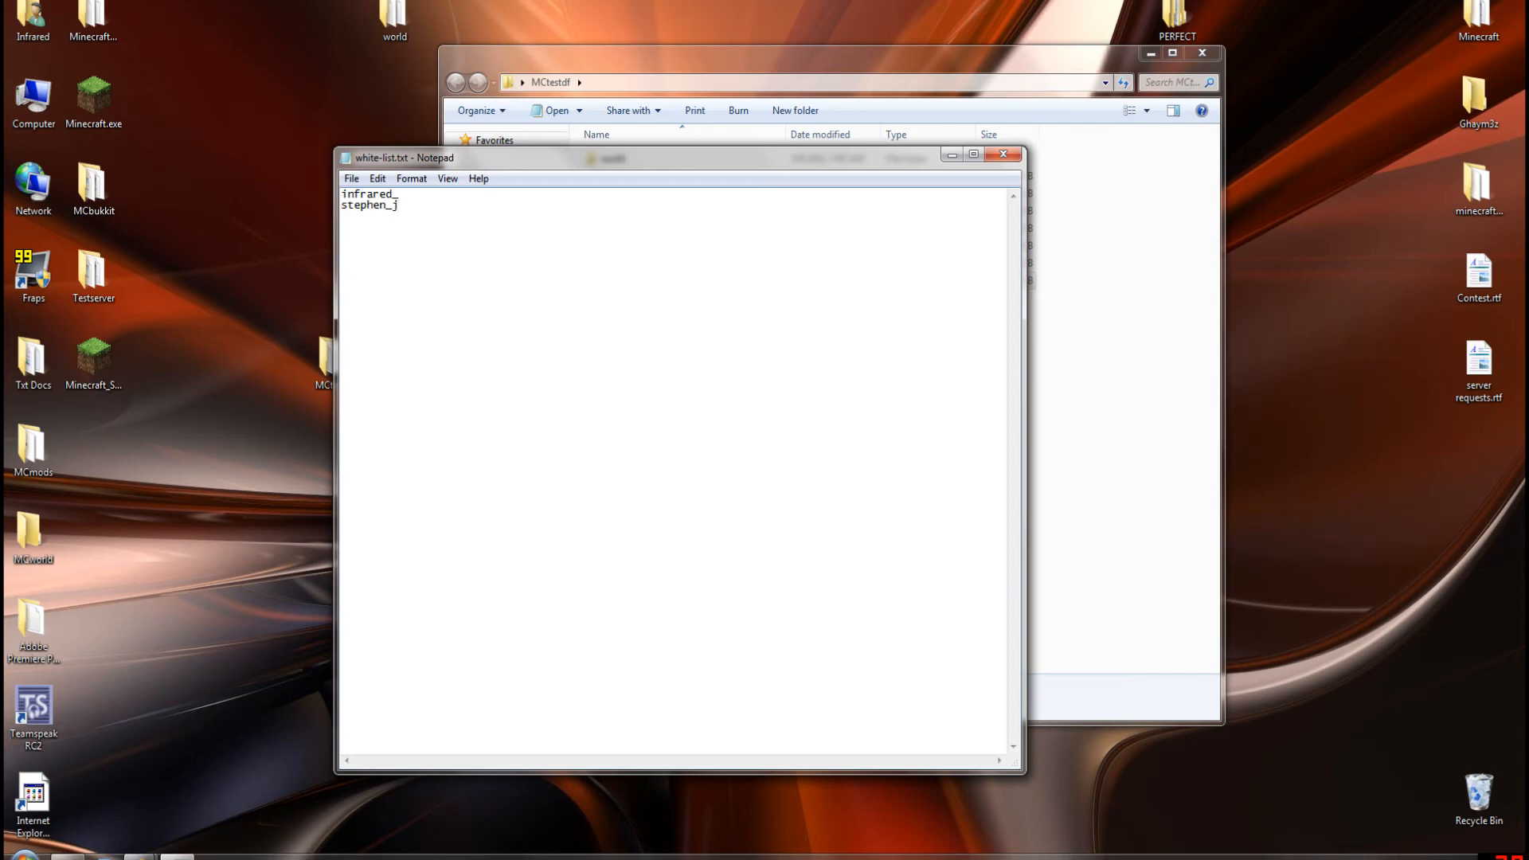
text(st)
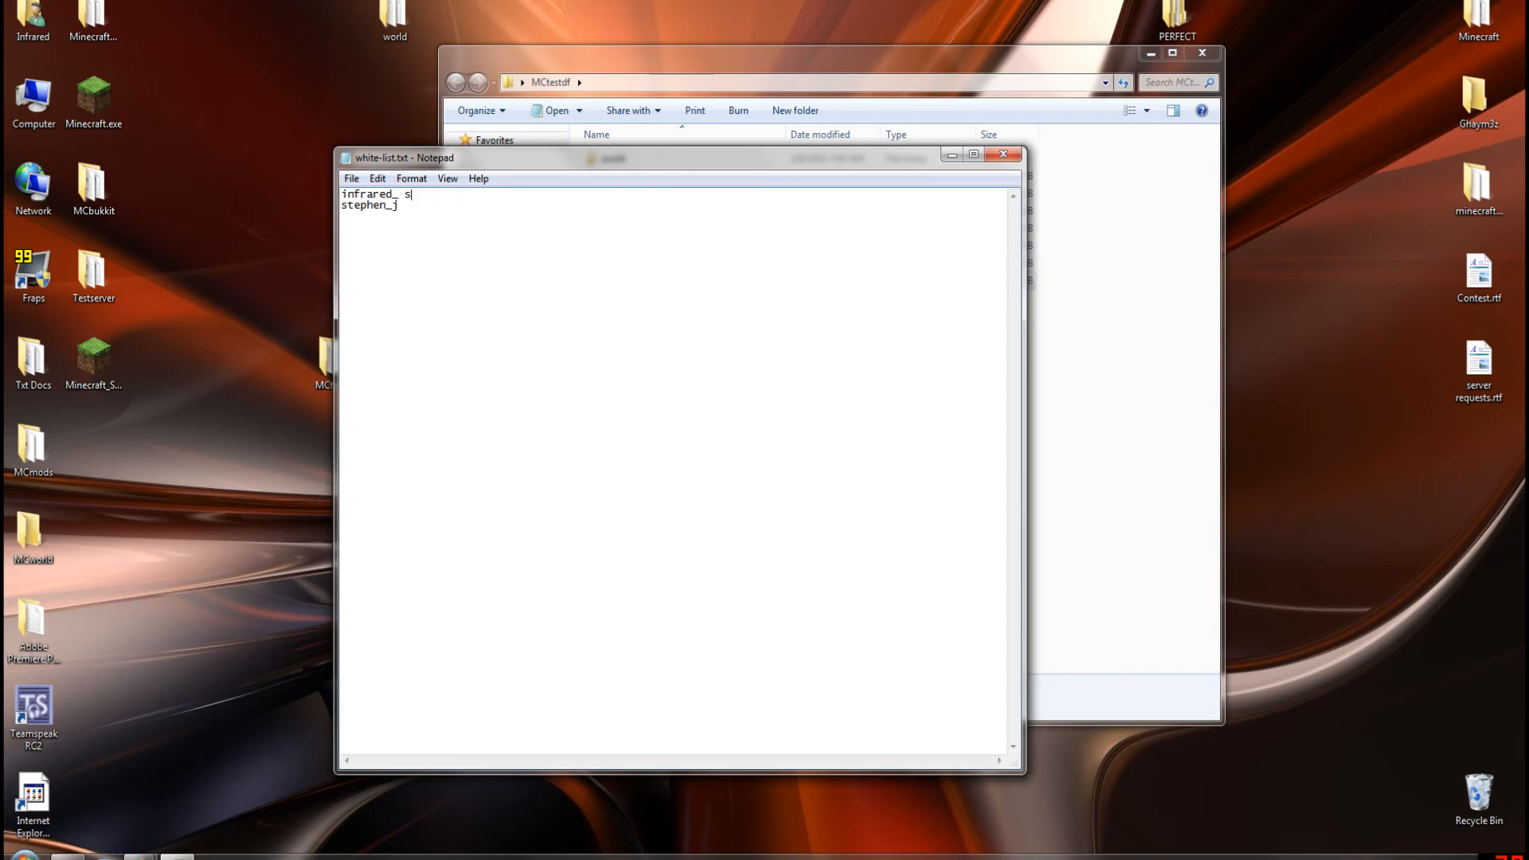
key(Backspace)
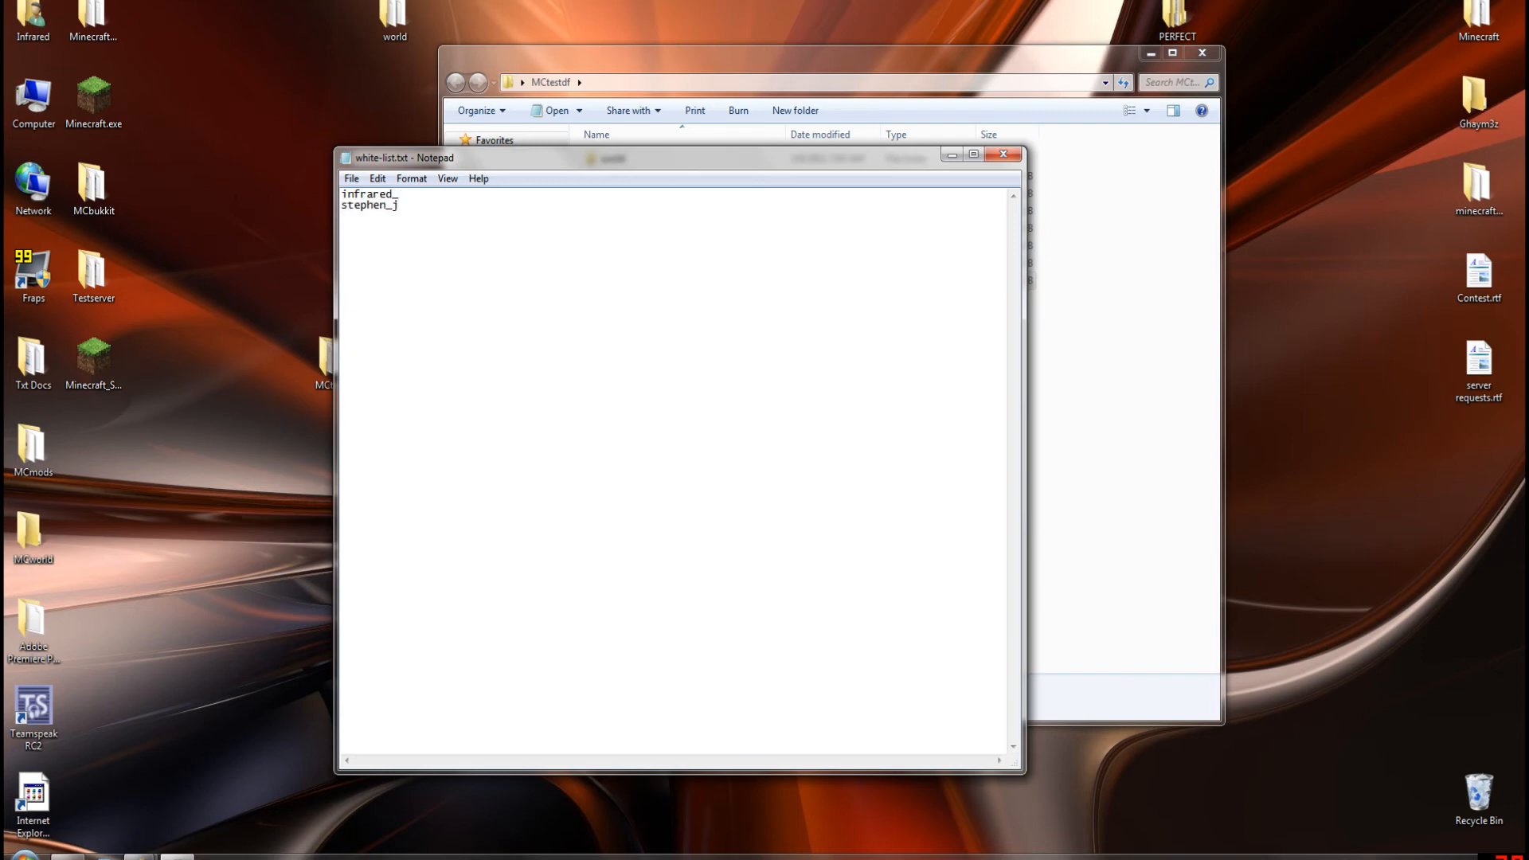
Step: Close white-list.txt without saving the changes
click(1002, 155)
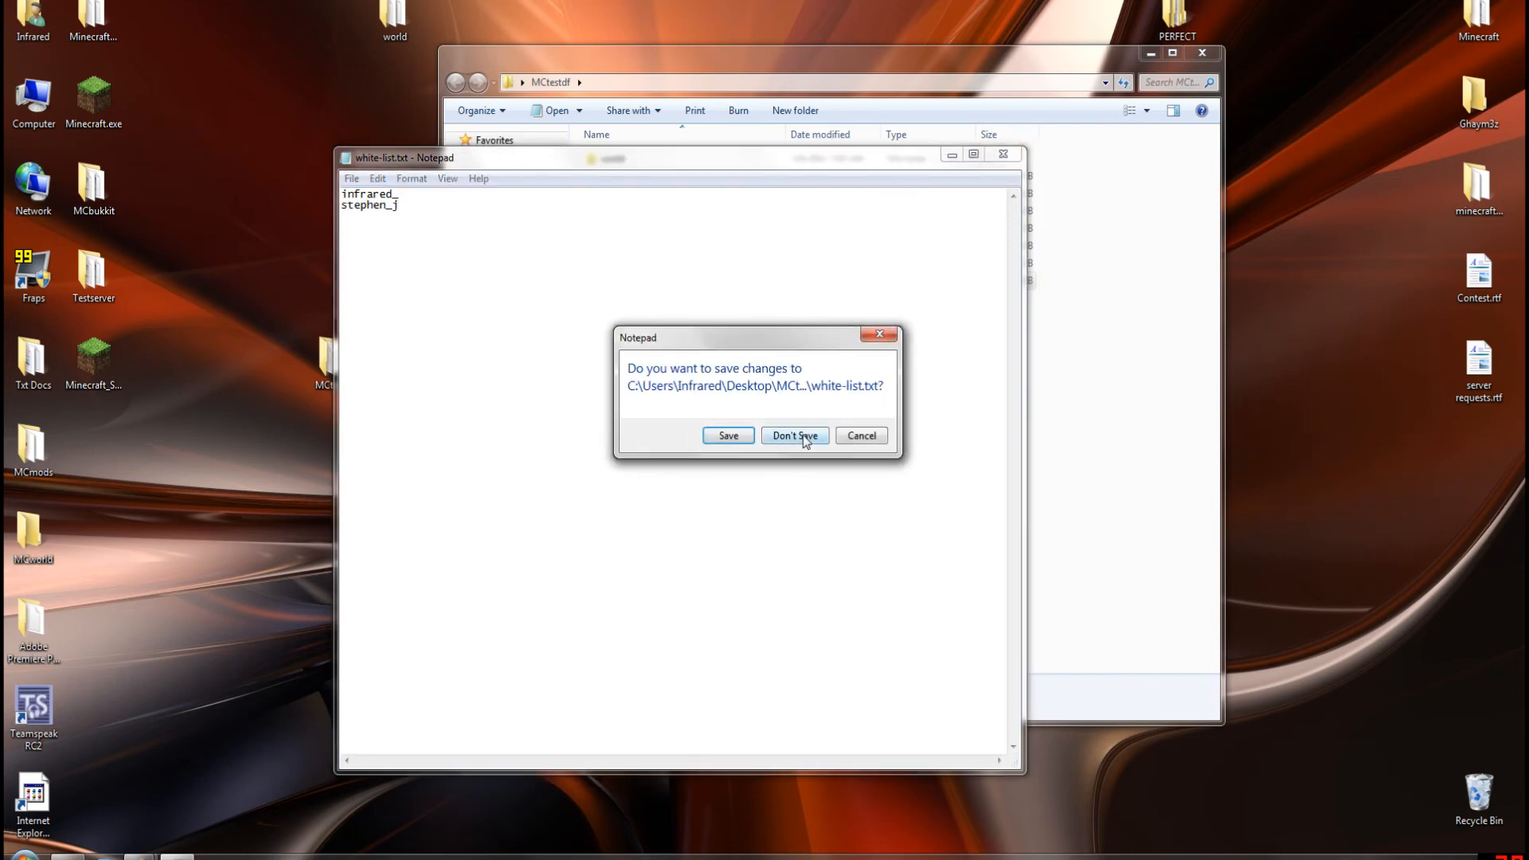
click(793, 437)
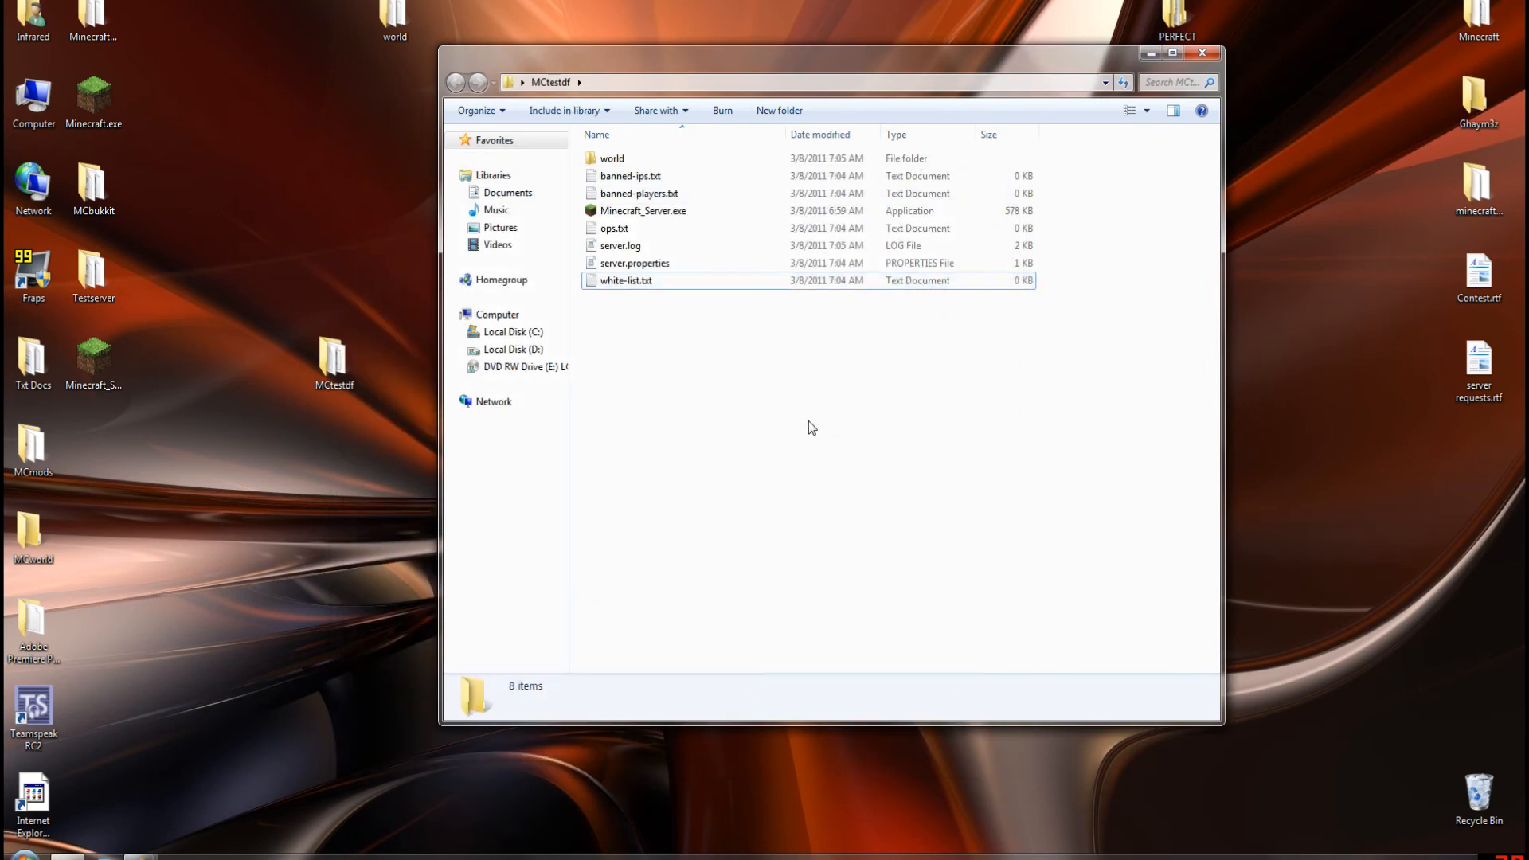
Step: Reopen server.properties in WordPad, then close it saving the changes
click(634, 263)
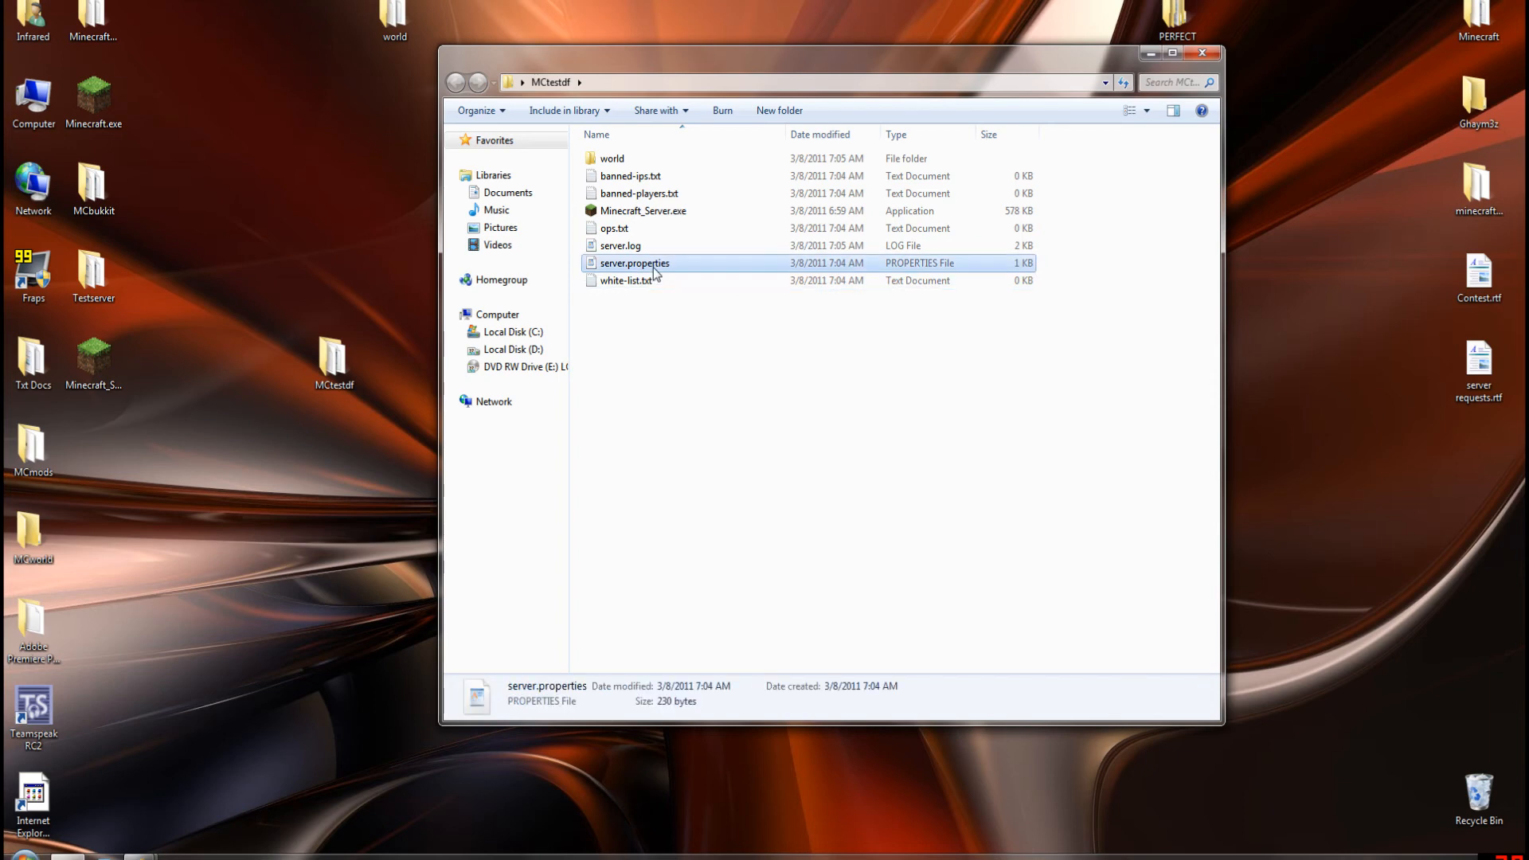
double_click(634, 263)
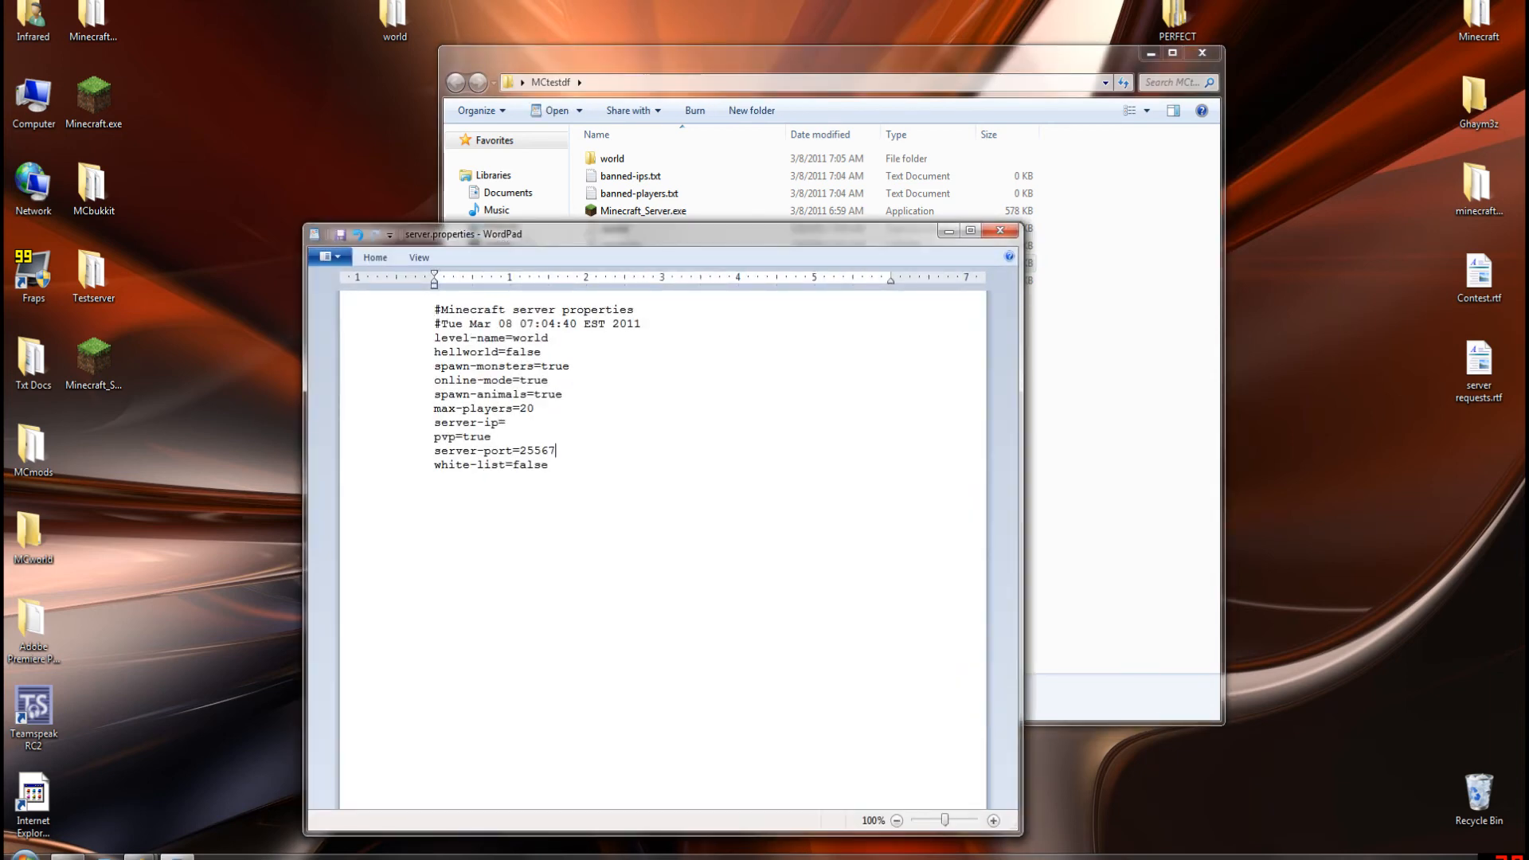
click(994, 233)
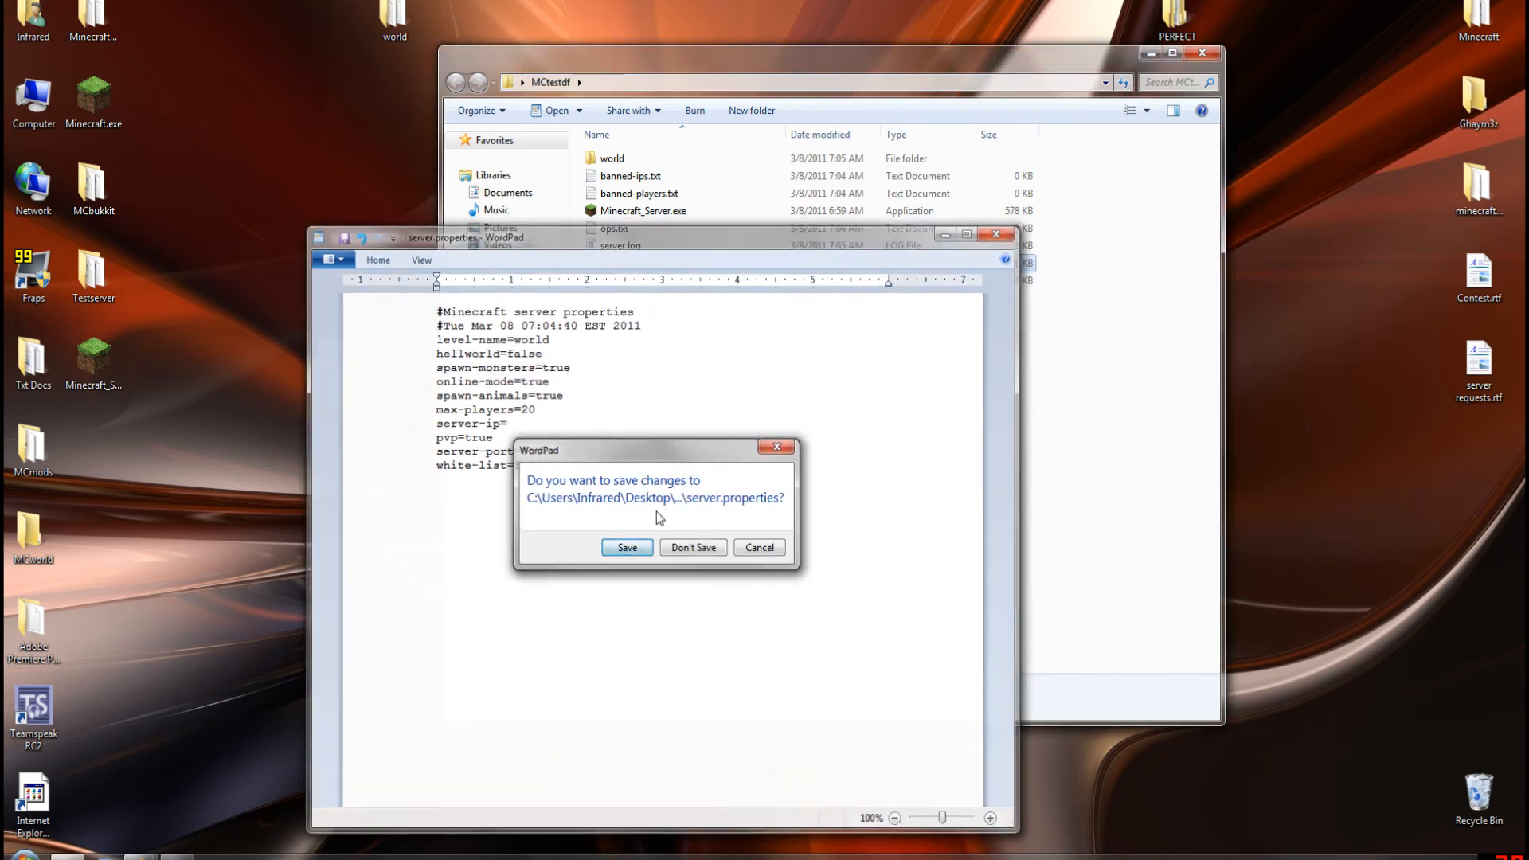
click(628, 546)
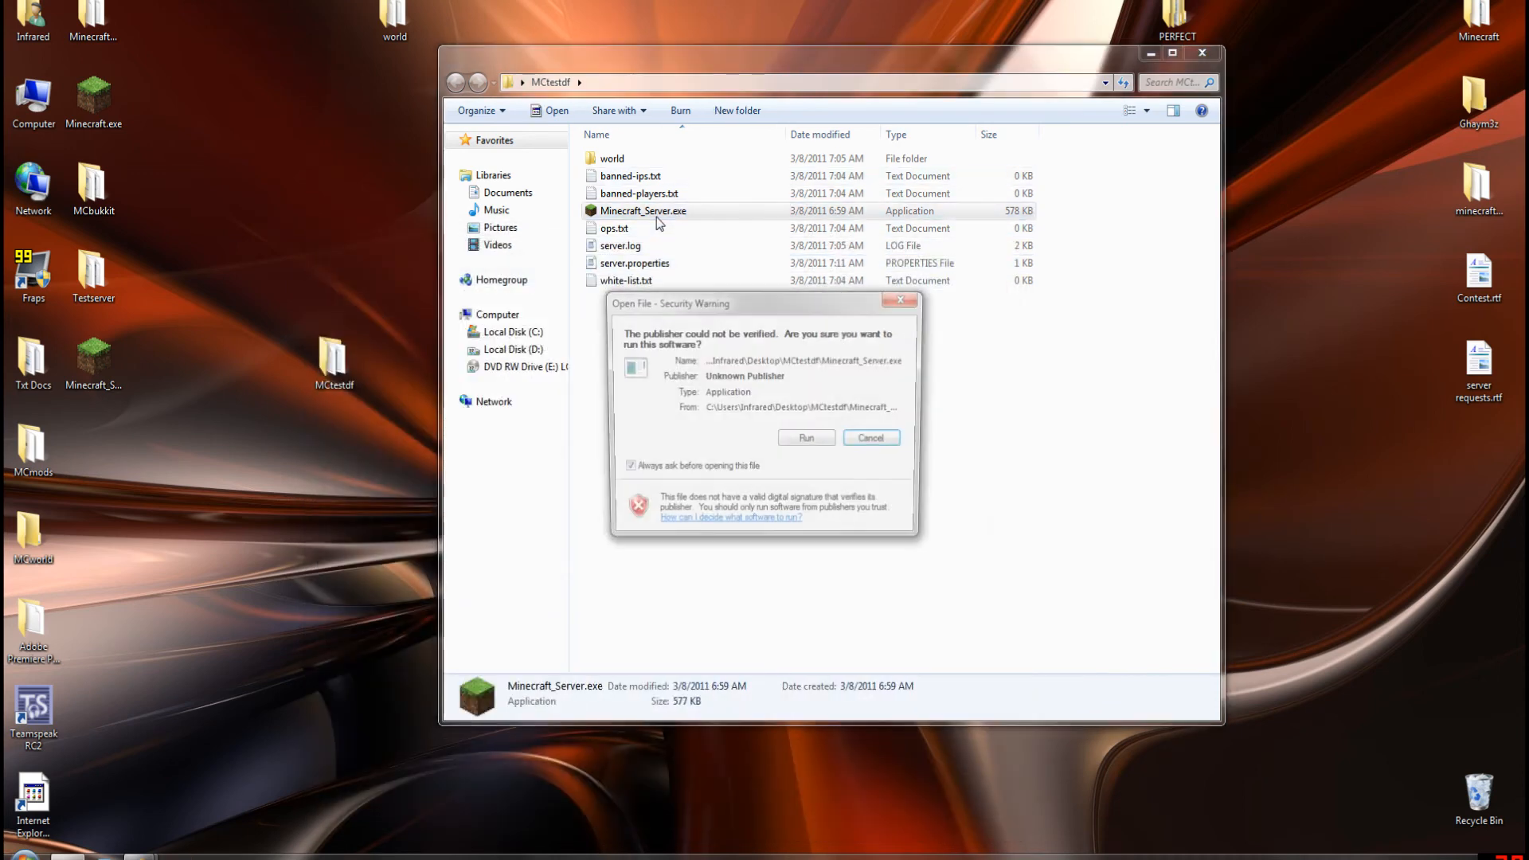
Step: Allow the server to run via the security warning and launch the Minecraft client from the desktop
click(805, 437)
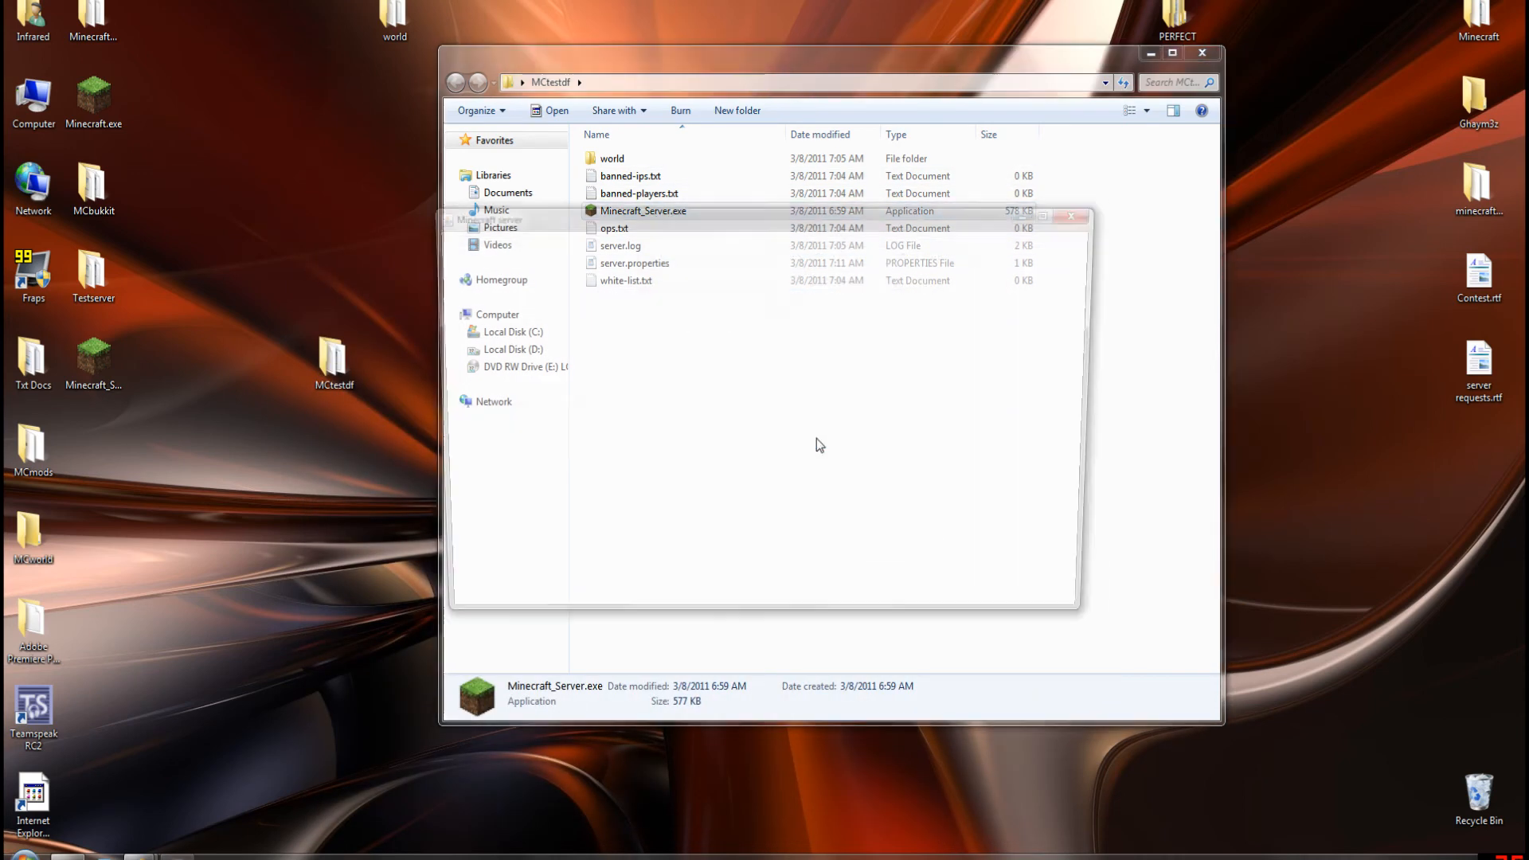
double_click(643, 210)
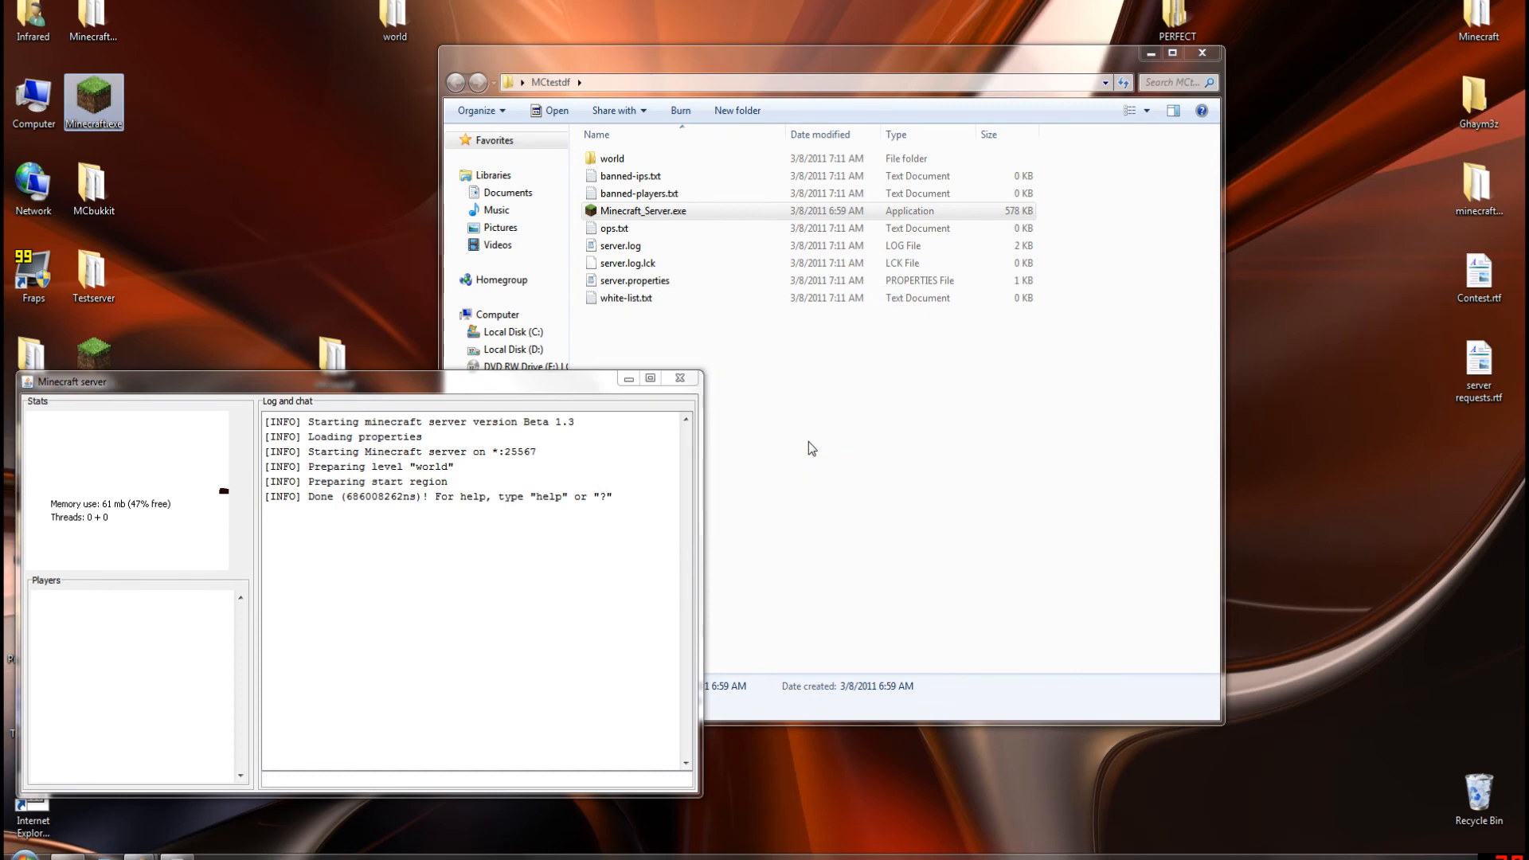
double_click(93, 94)
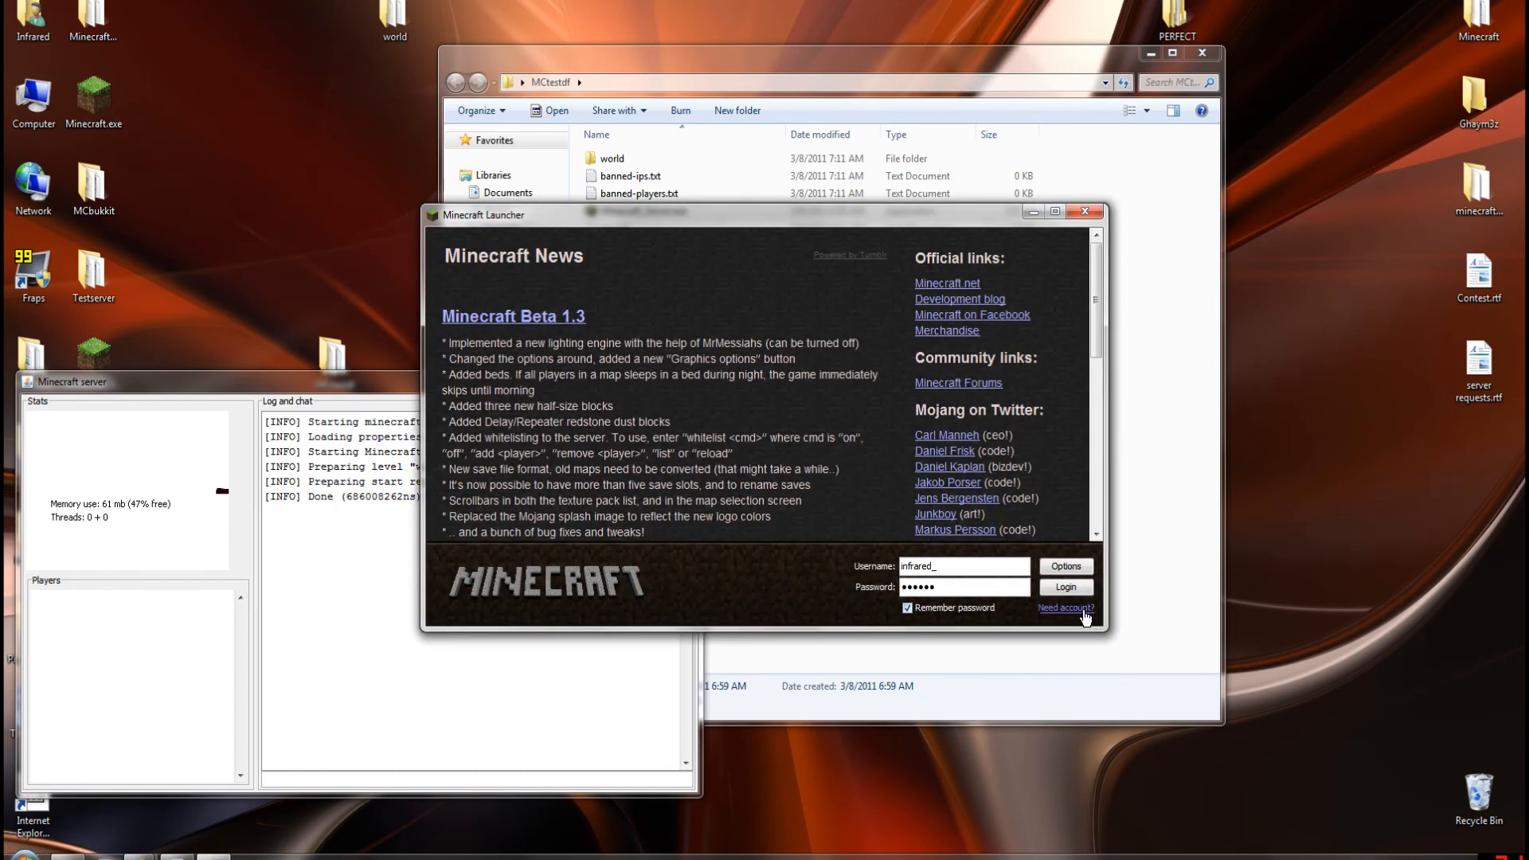
Step: Log in, go to Multiplayer and connect to the local server at localhost:25567
click(1065, 586)
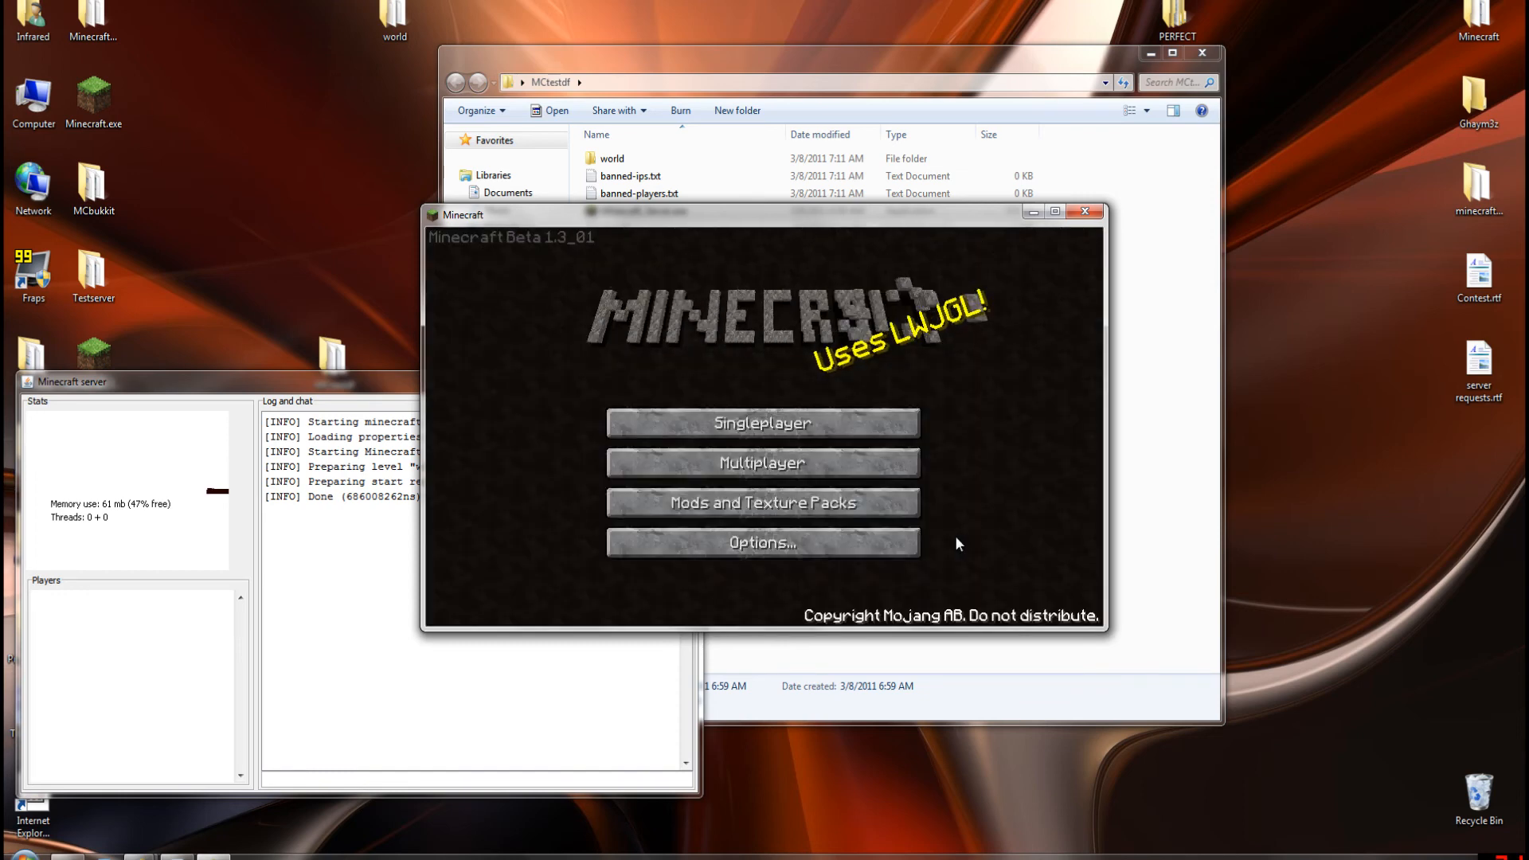
click(761, 462)
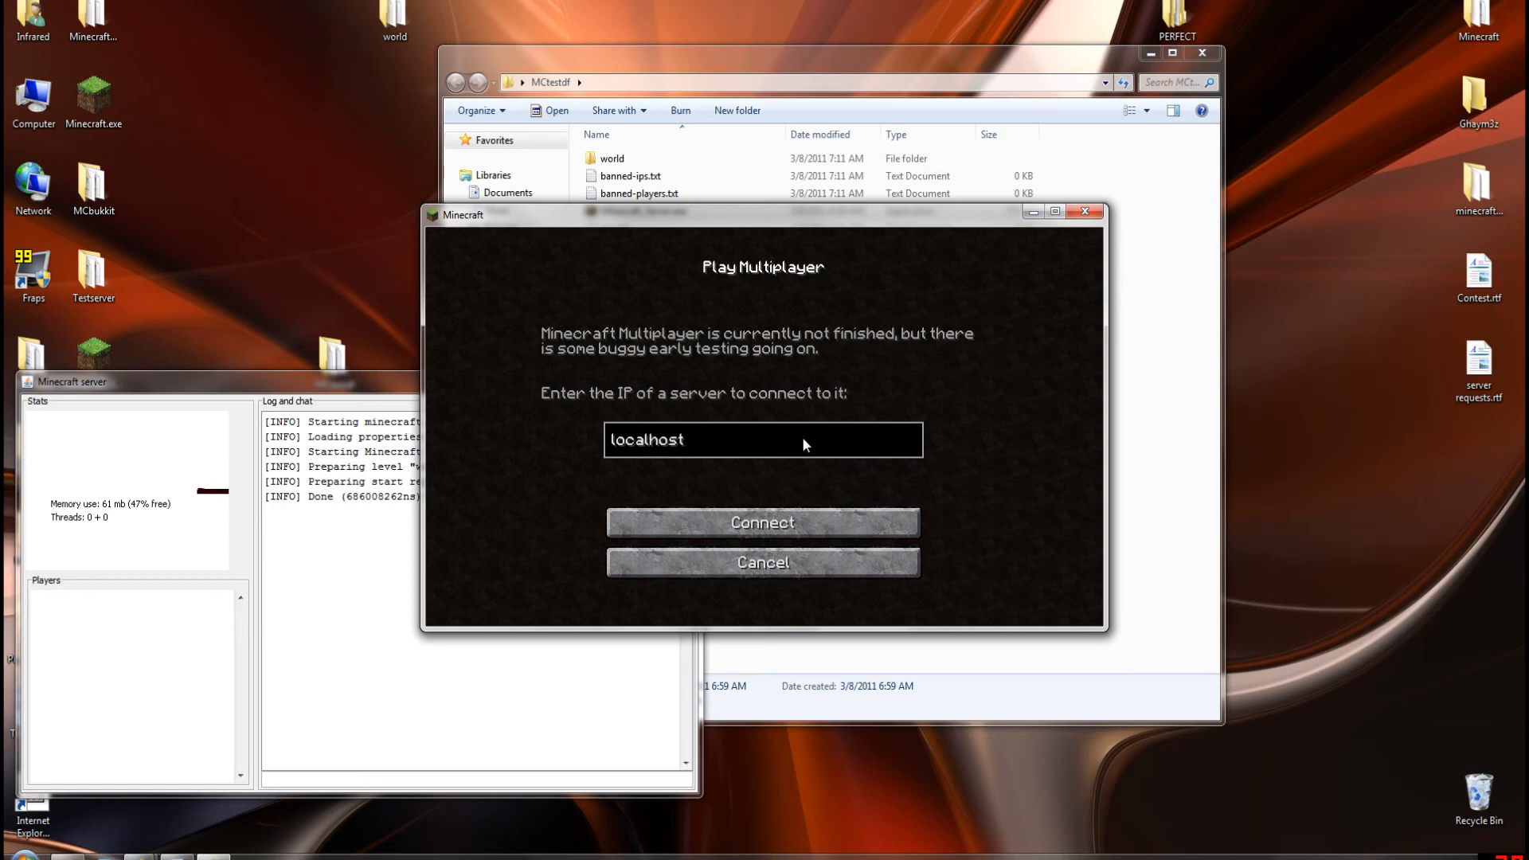
text(:)
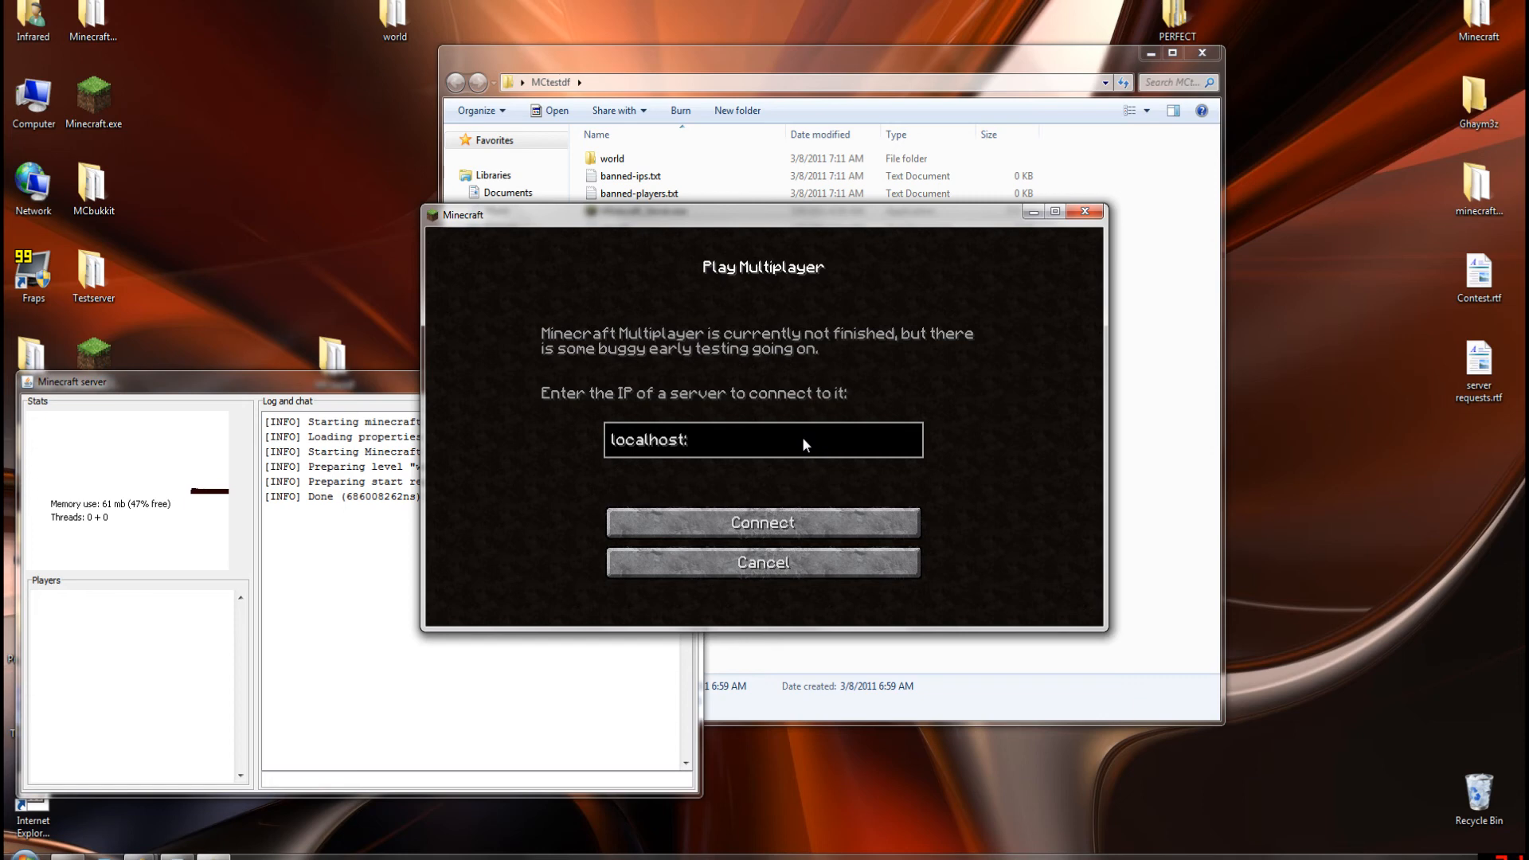
text(25567)
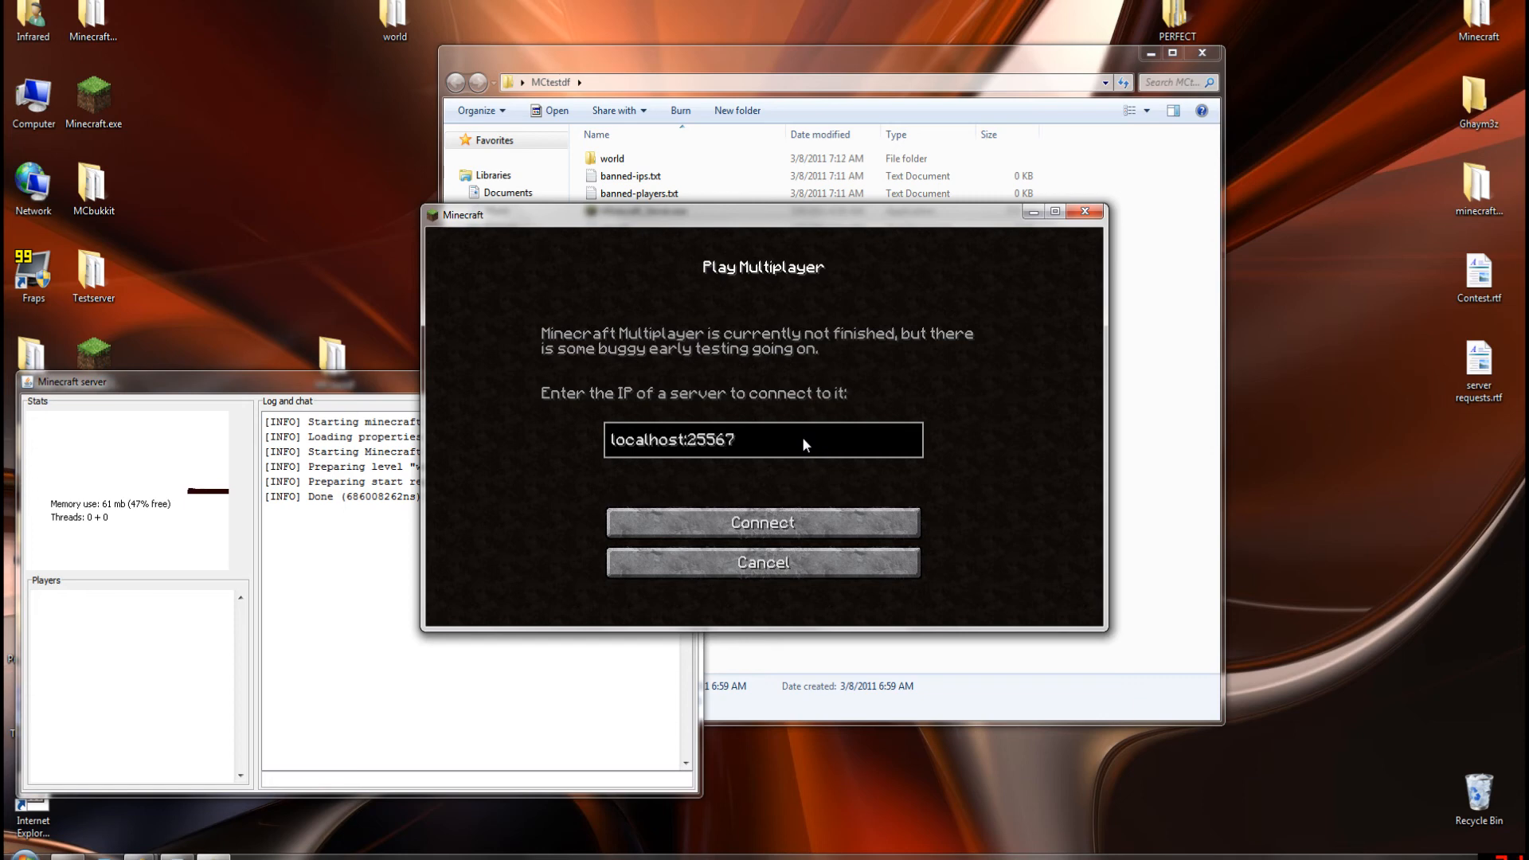
click(762, 439)
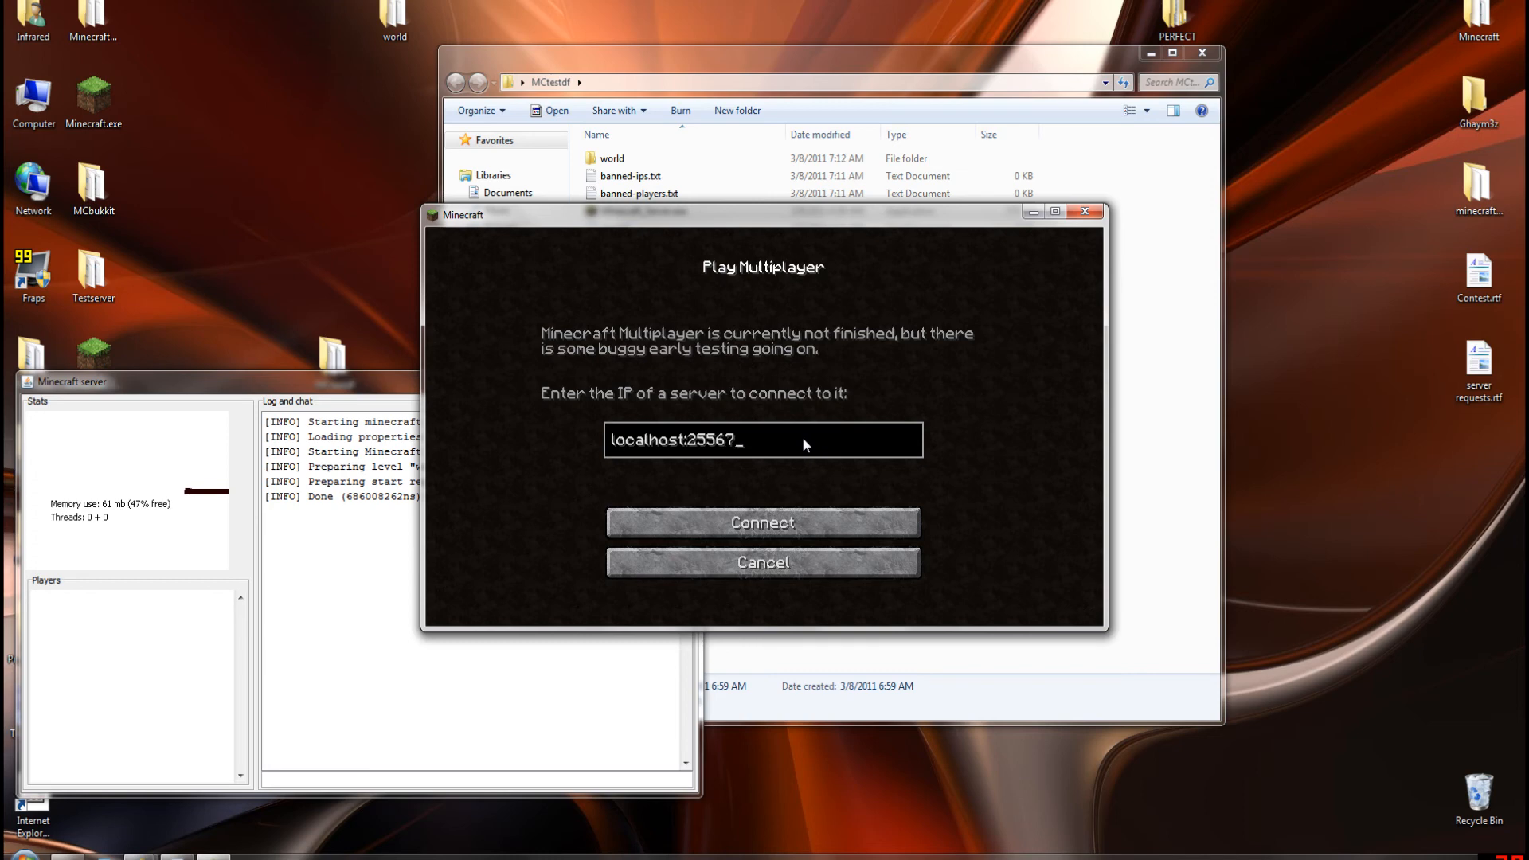
click(763, 523)
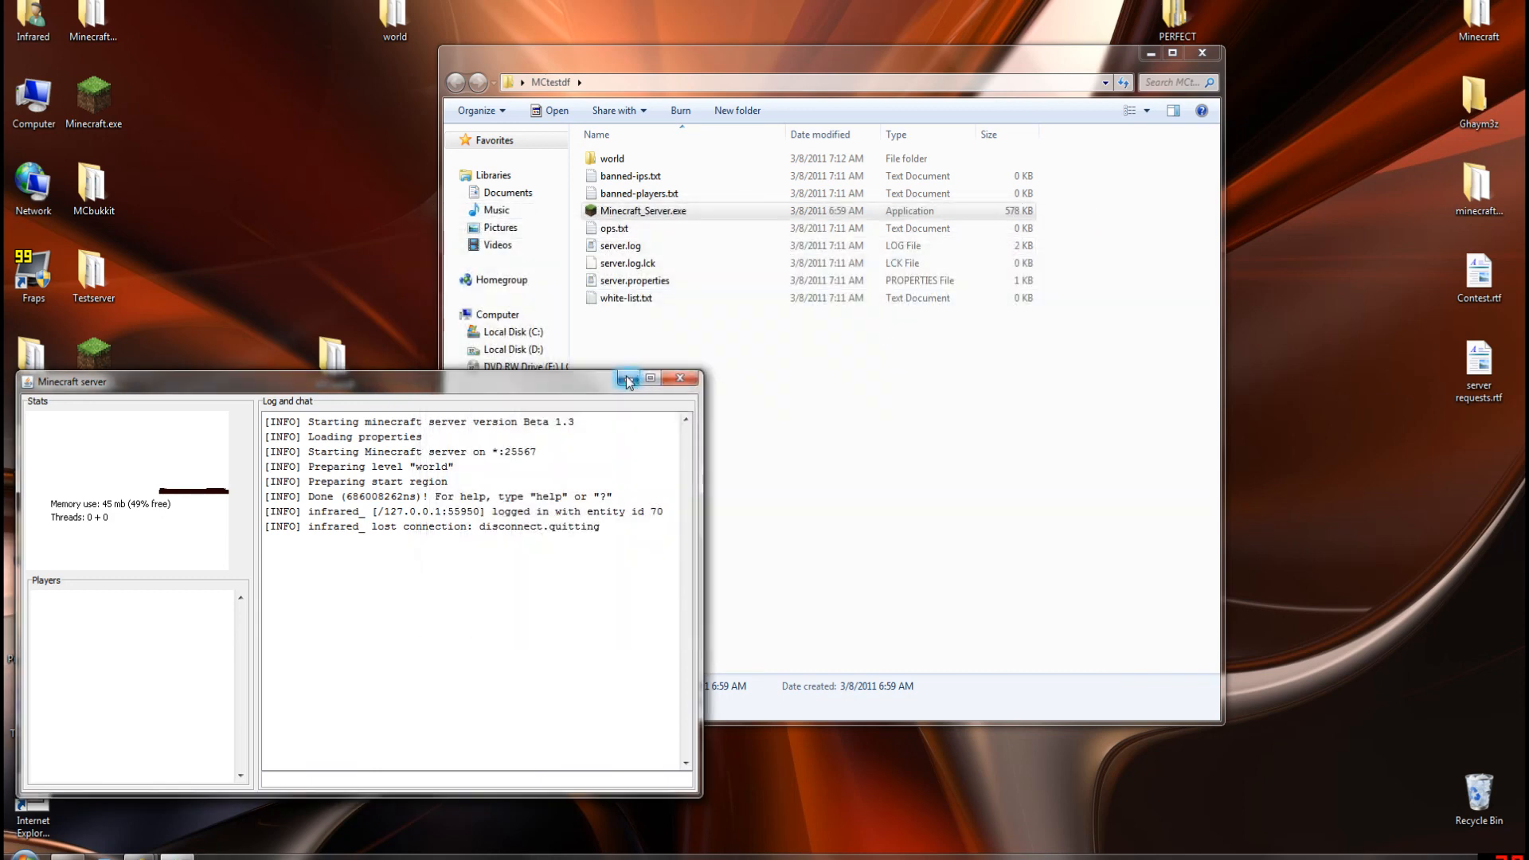
mouse_move(592, 393)
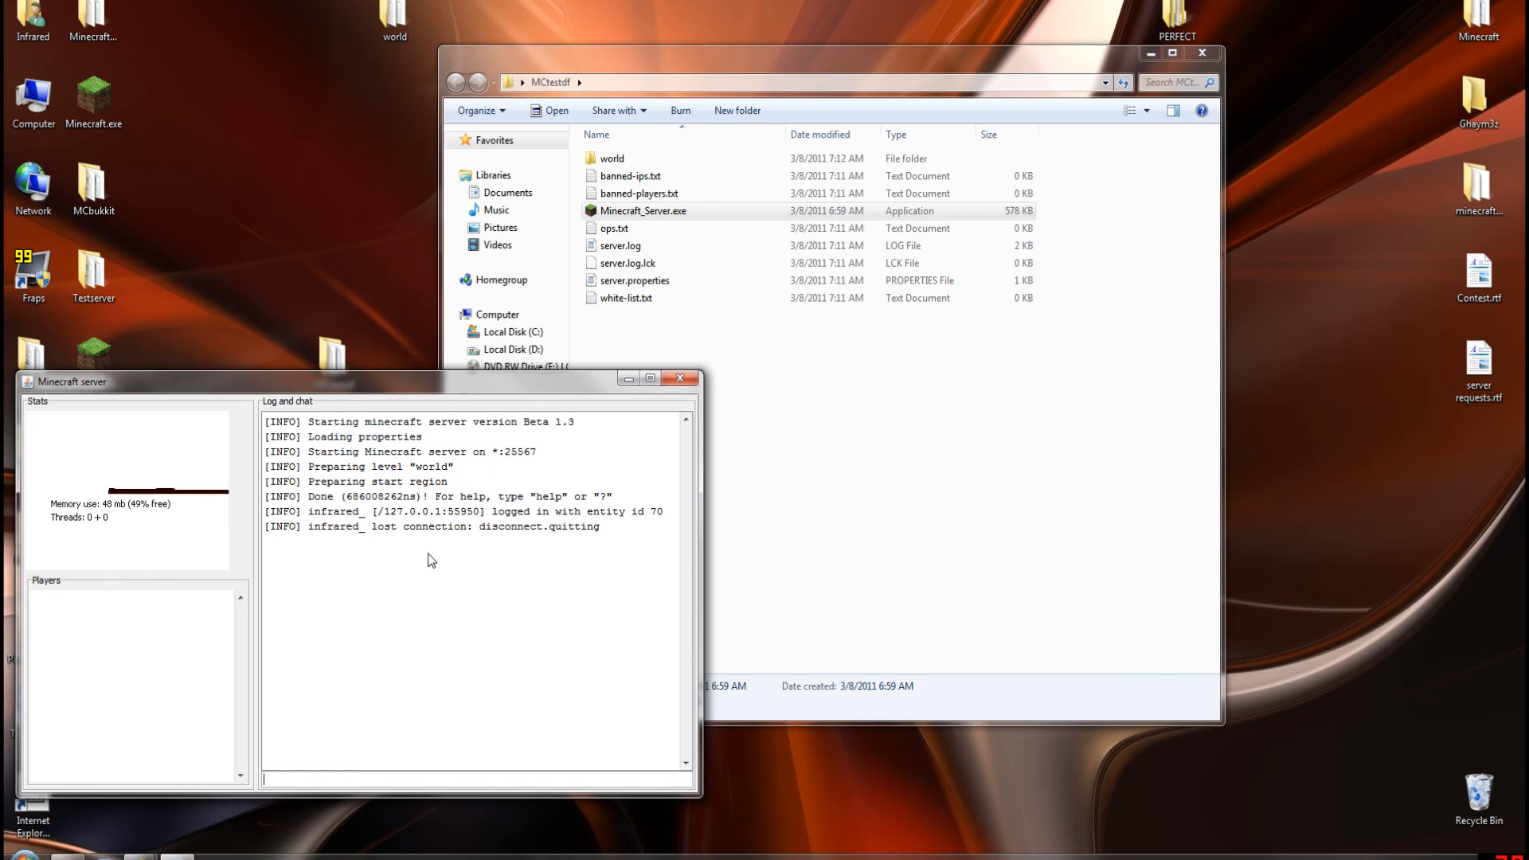
mouse_move(504, 557)
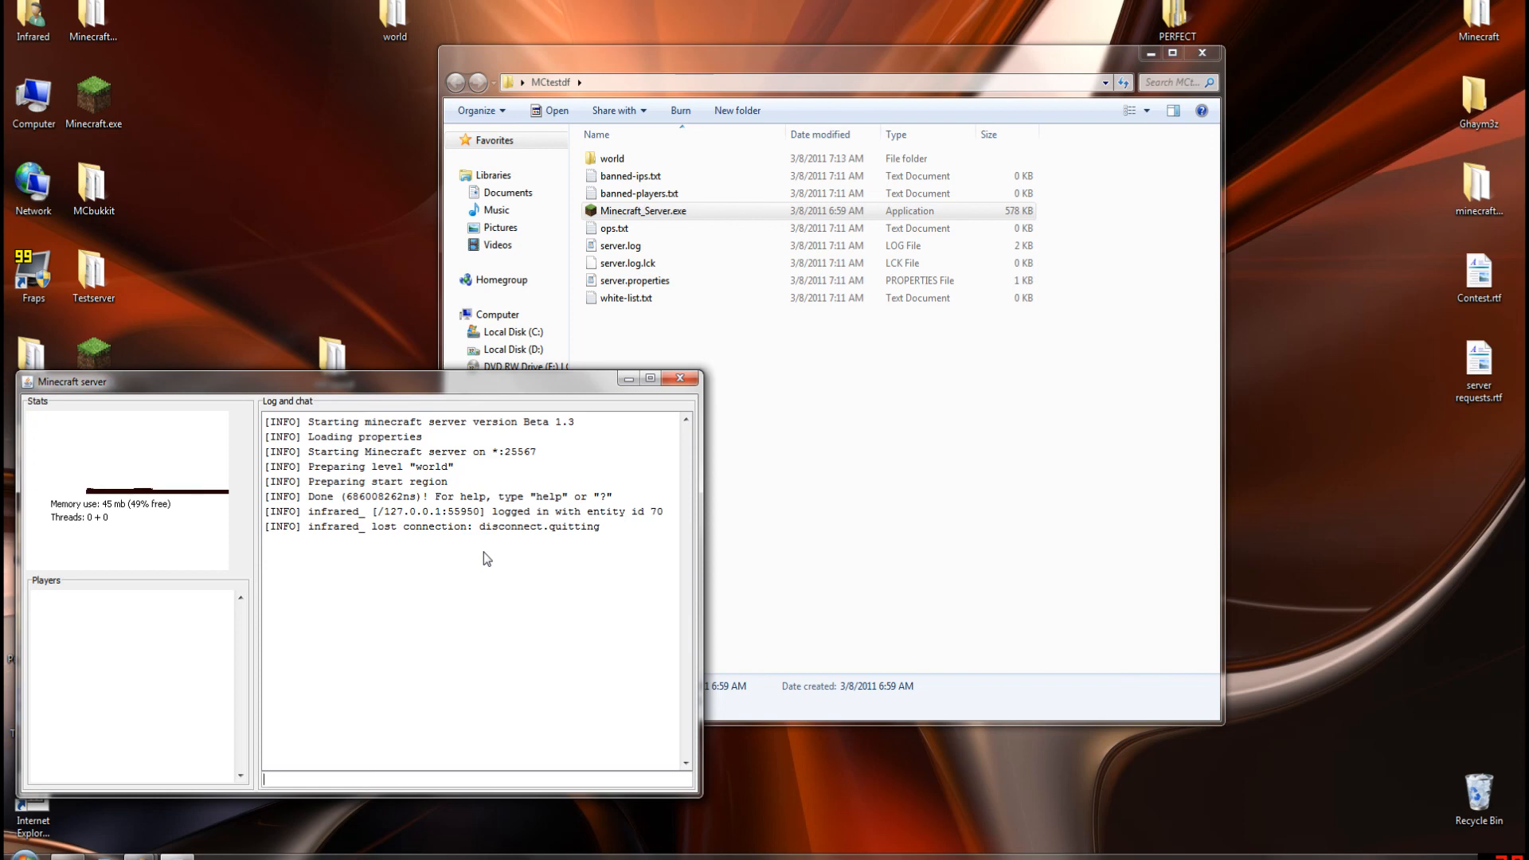
Step: Send 'give infrar 320 64' in the console, get 'Can't find user', then enter stop
text(give)
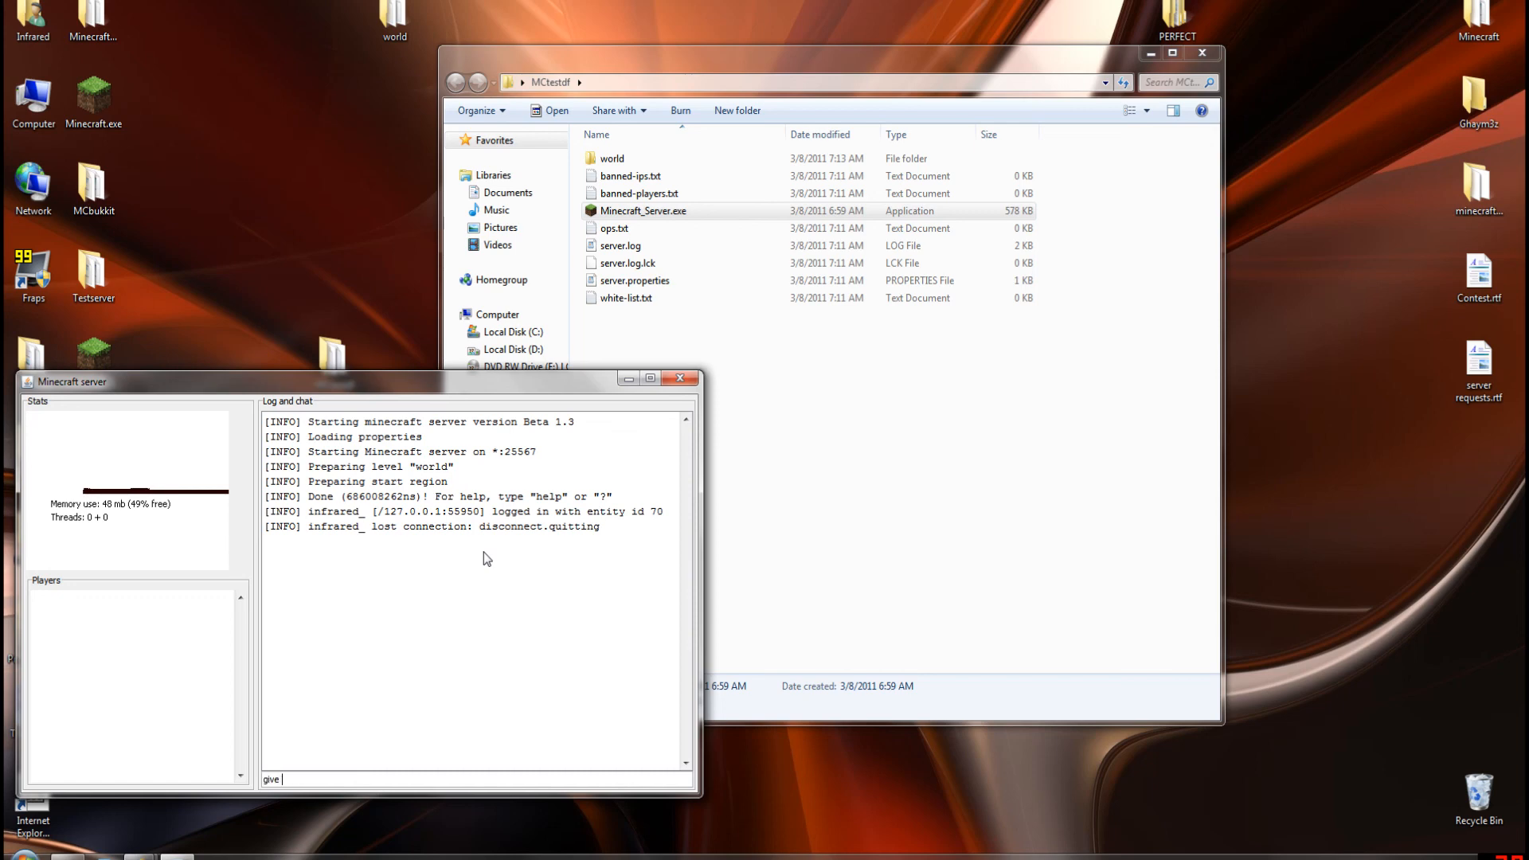
text(infrared_)
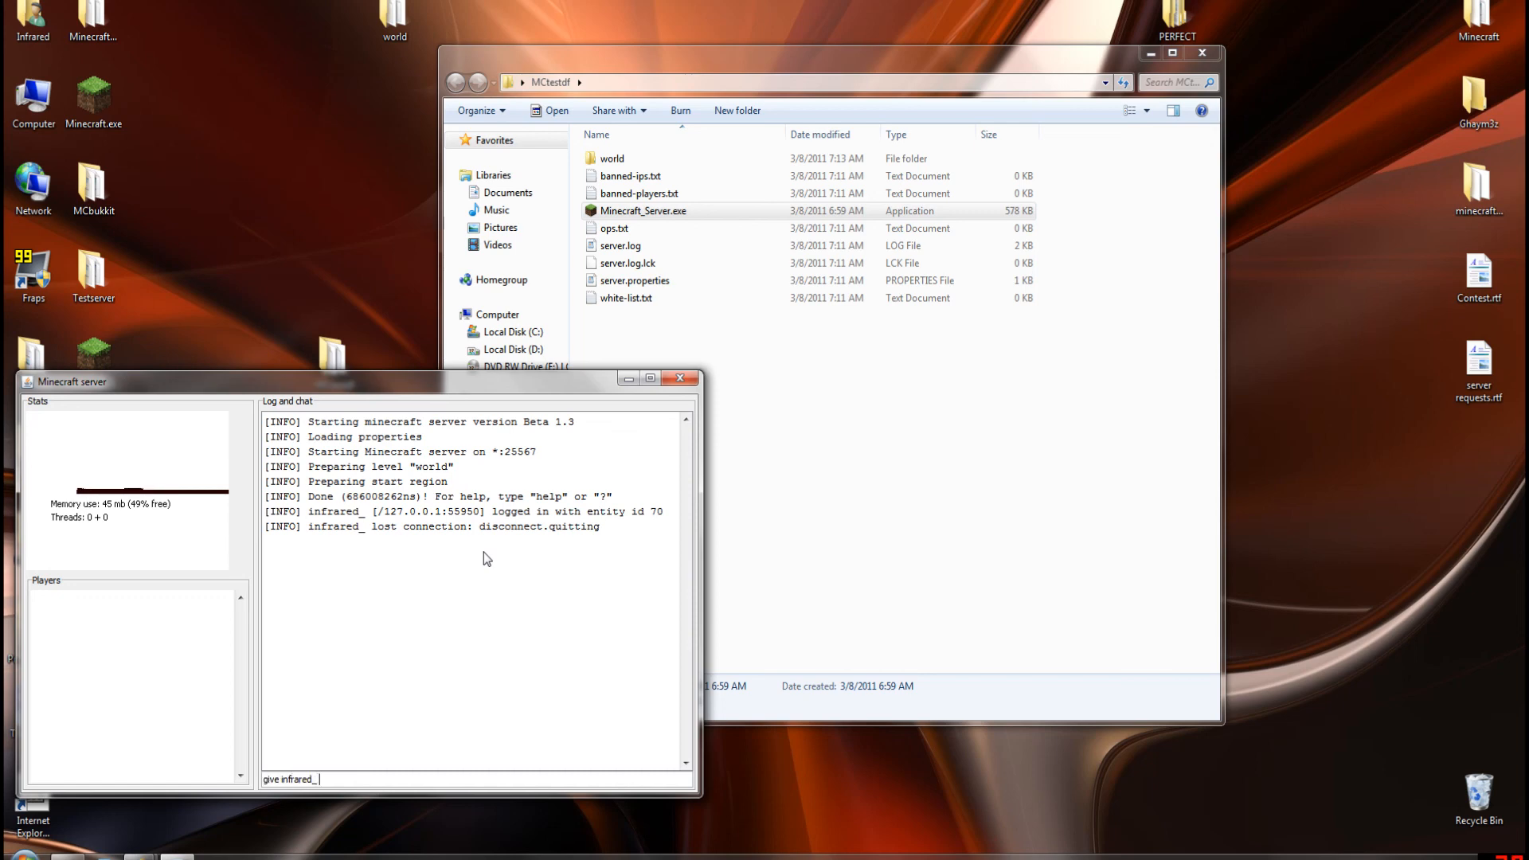
text(320)
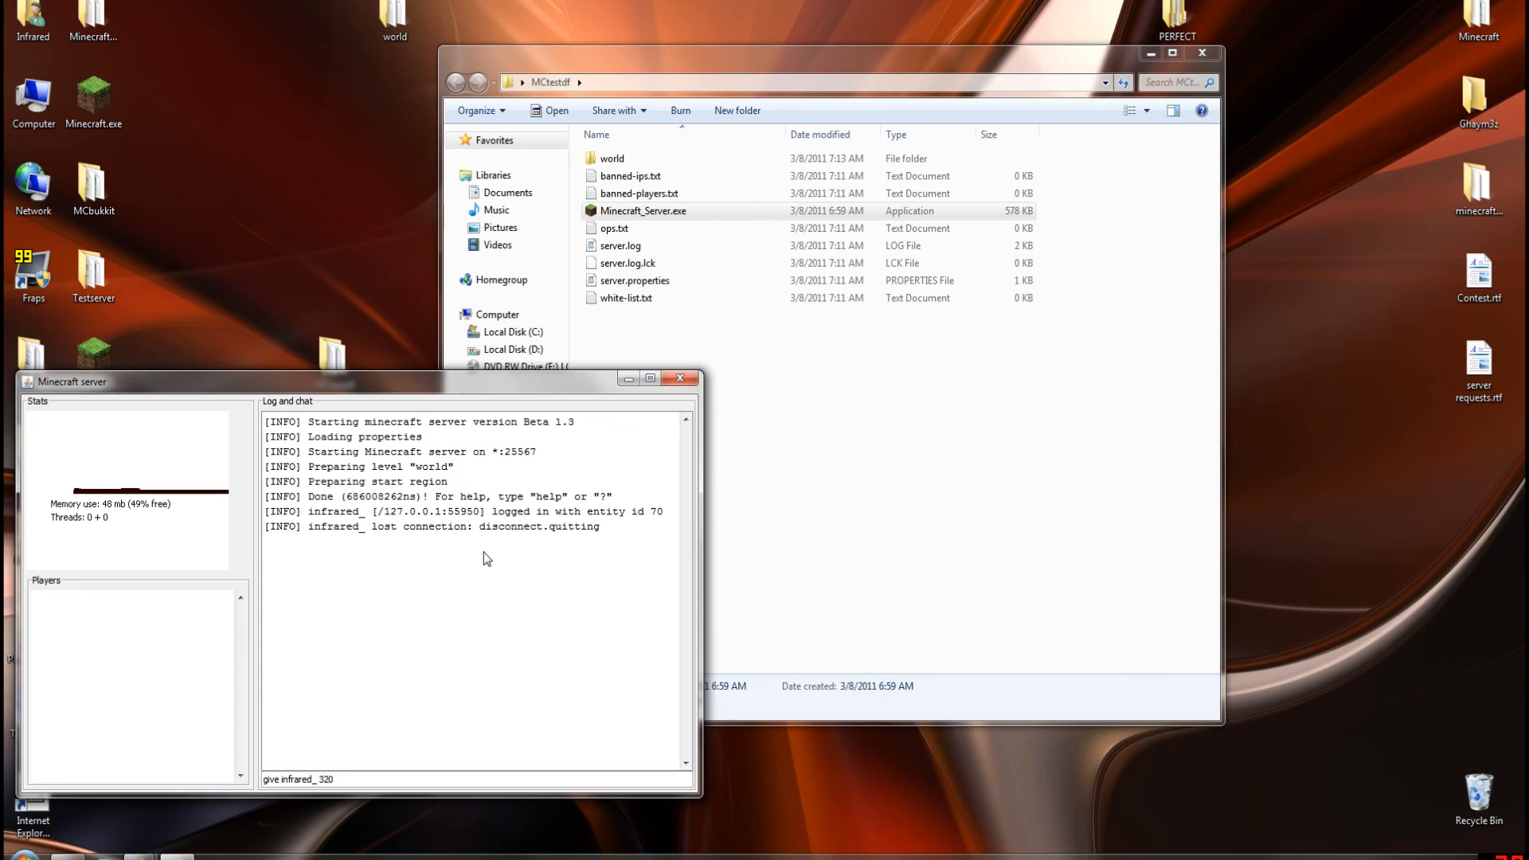
text(64)
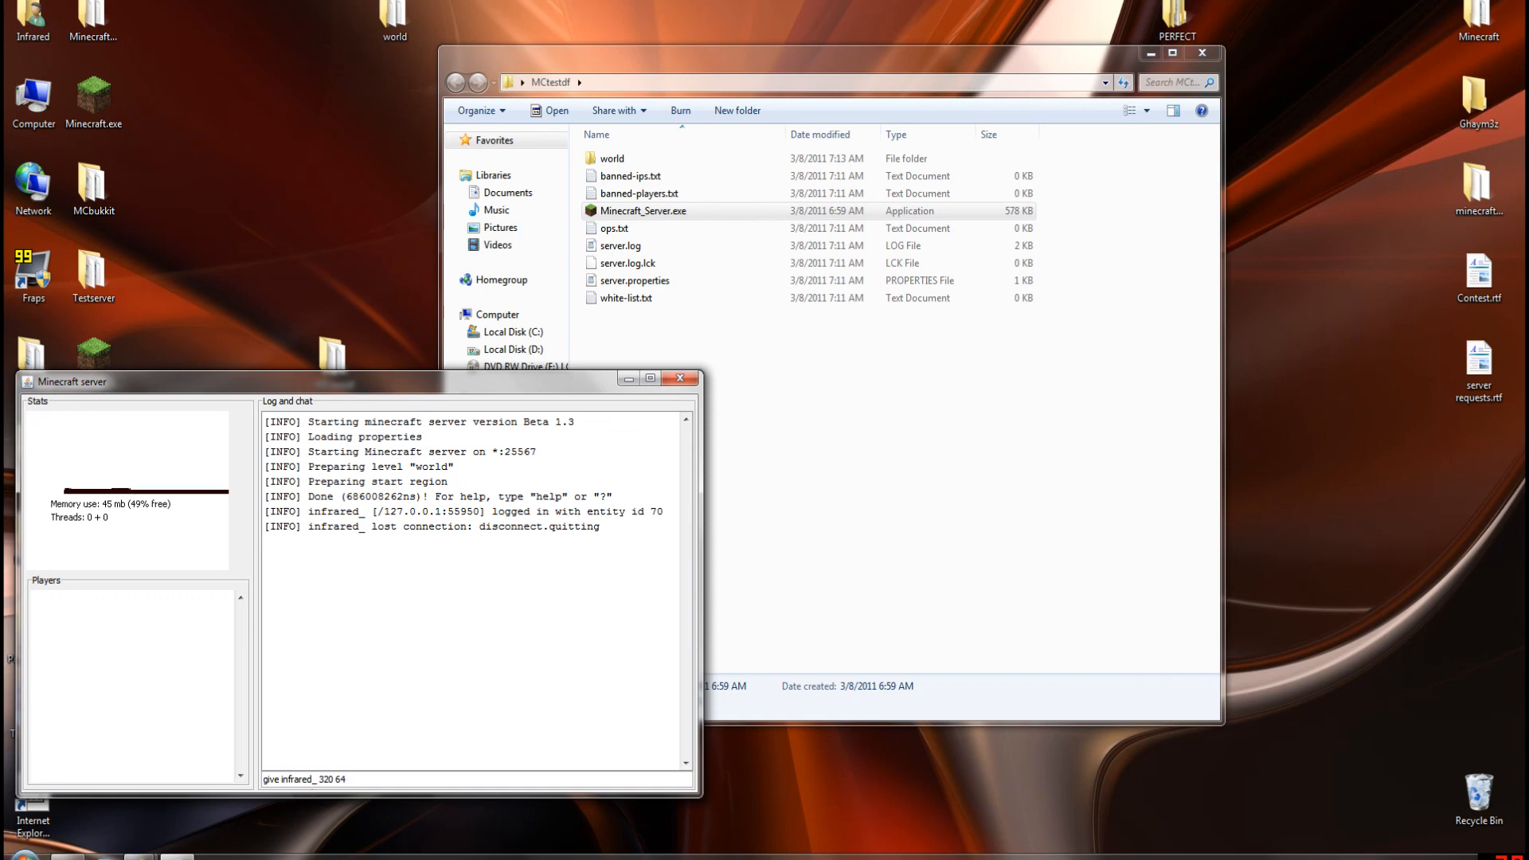
key(Enter)
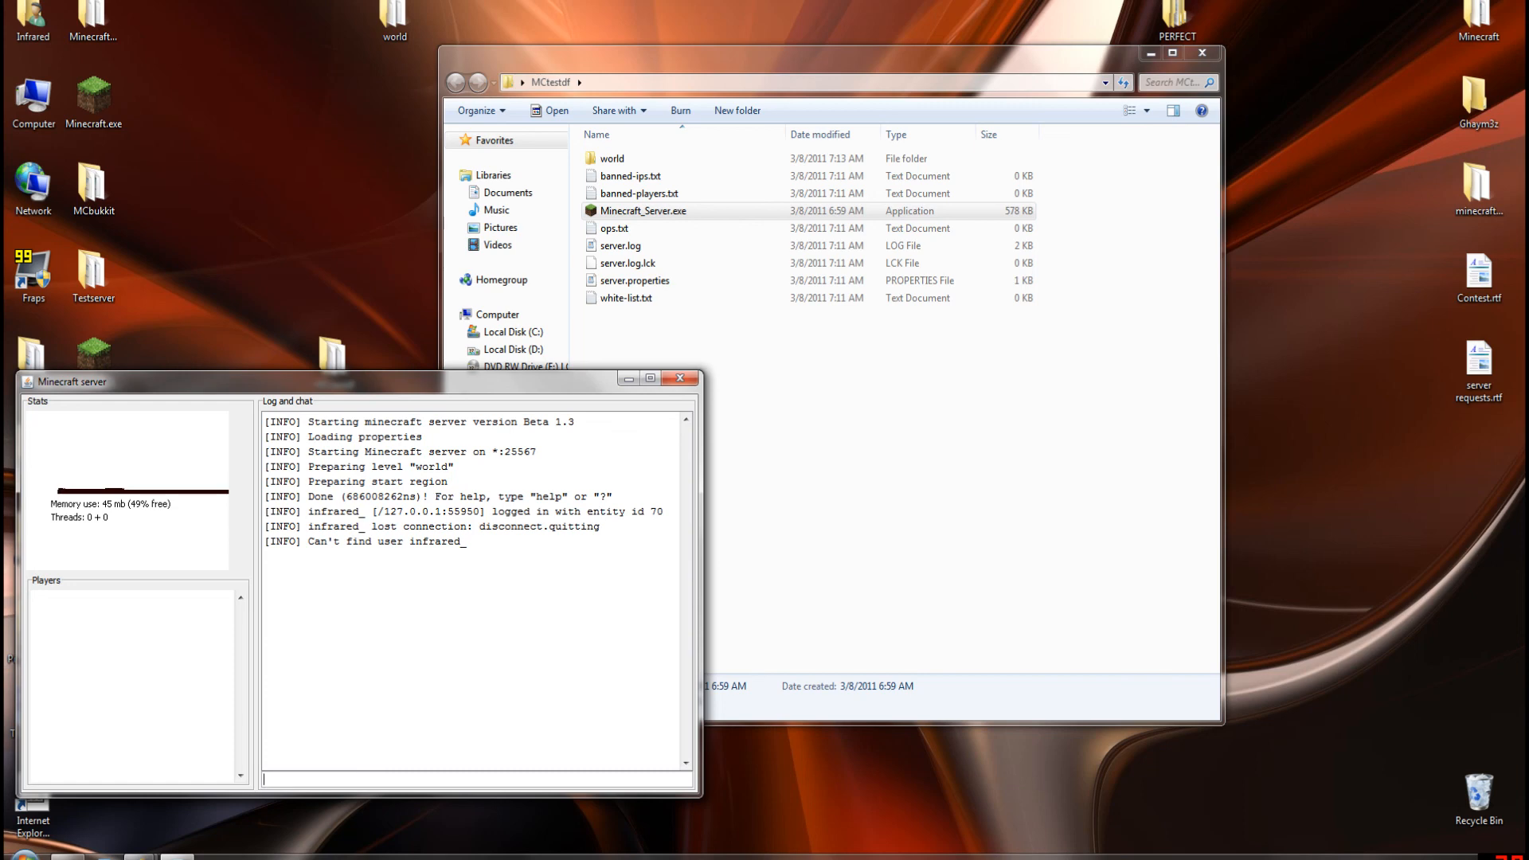
text(stop)
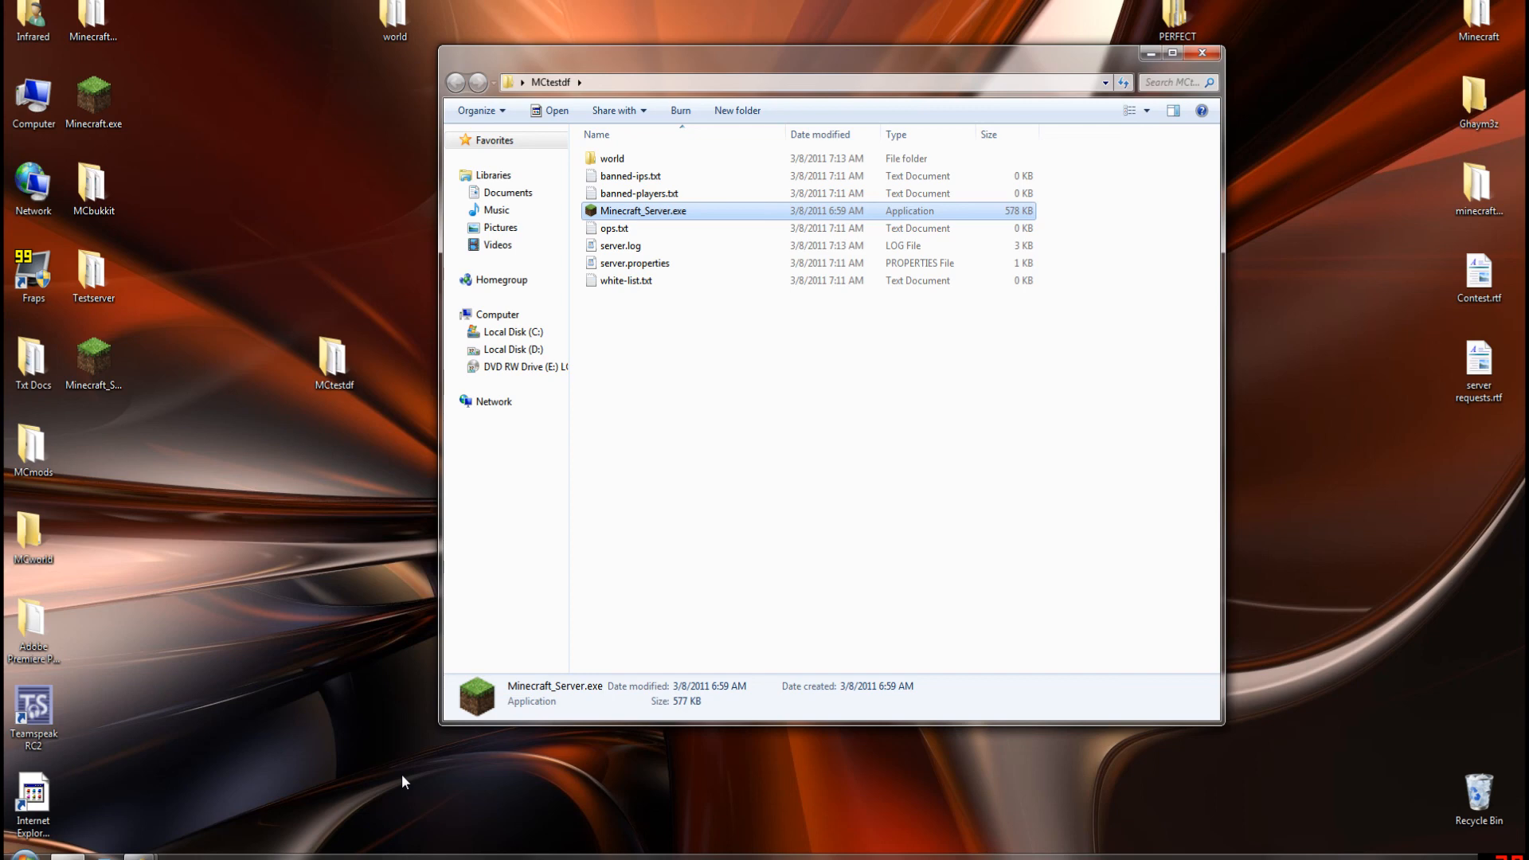
mouse_move(628, 459)
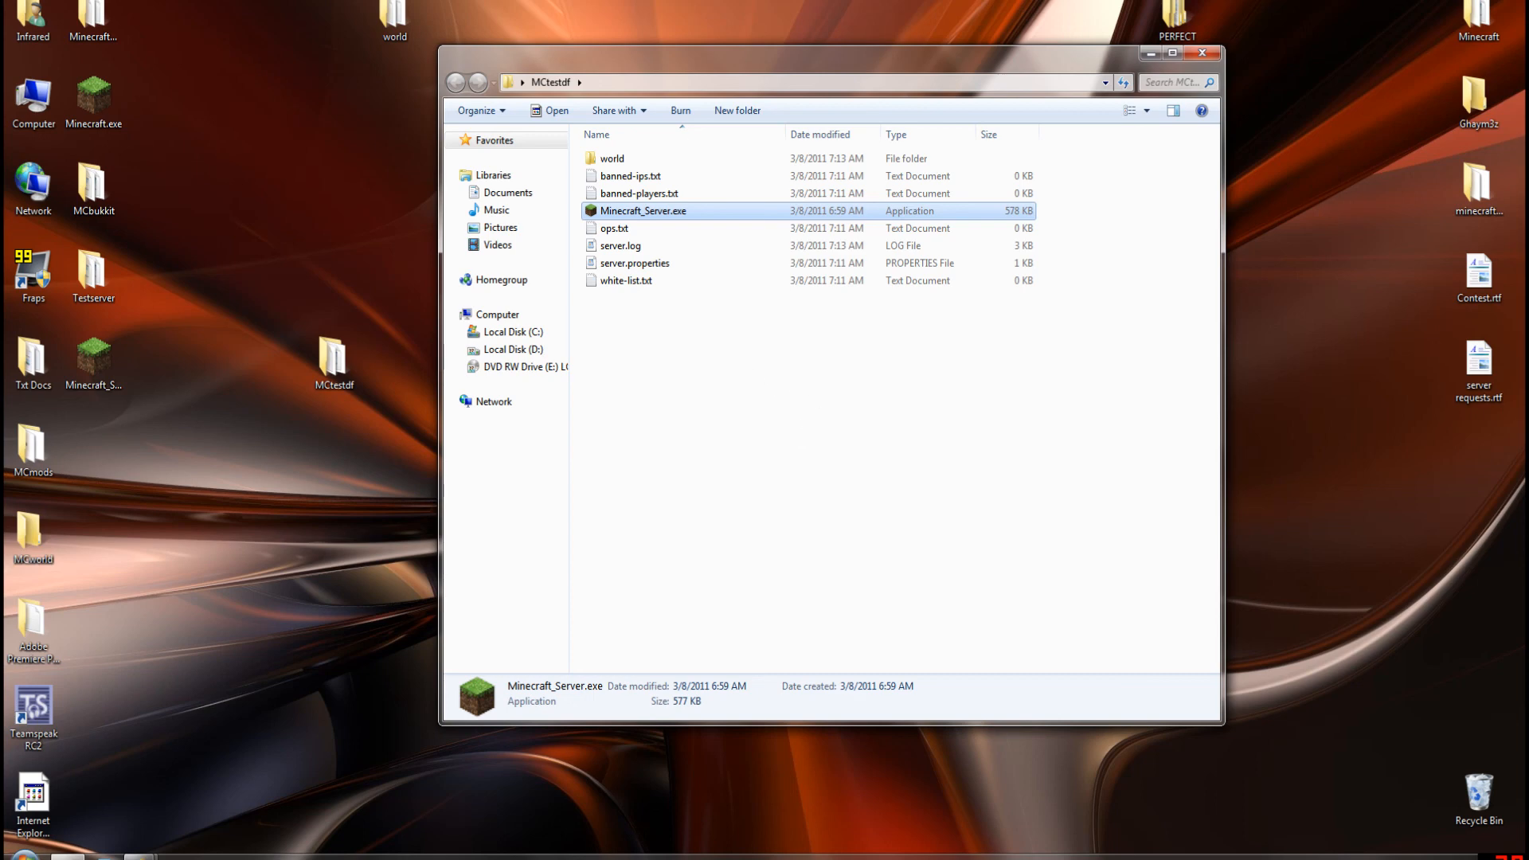
mouse_move(597, 361)
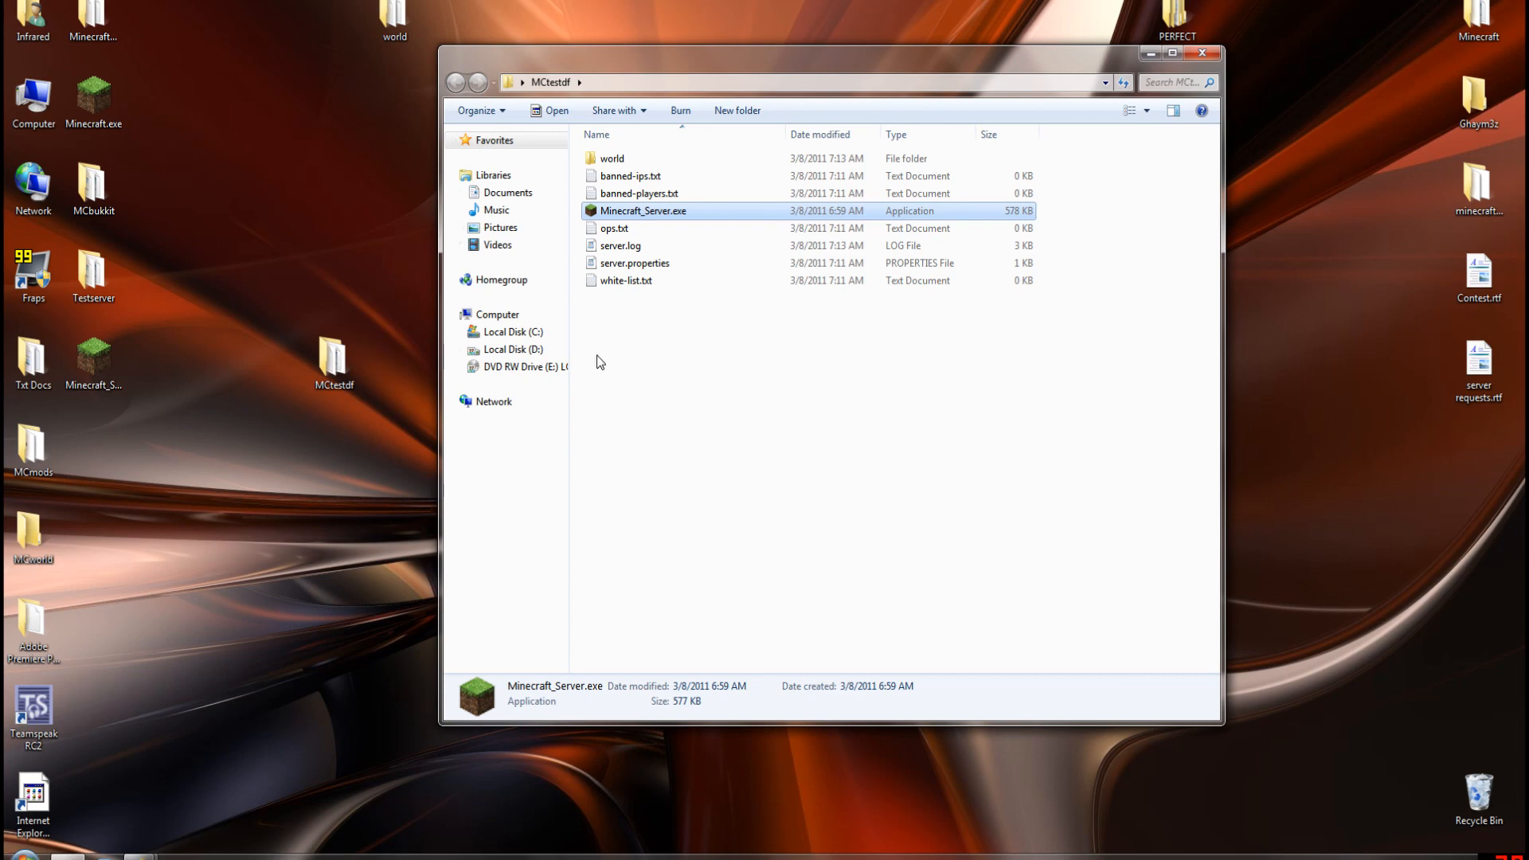